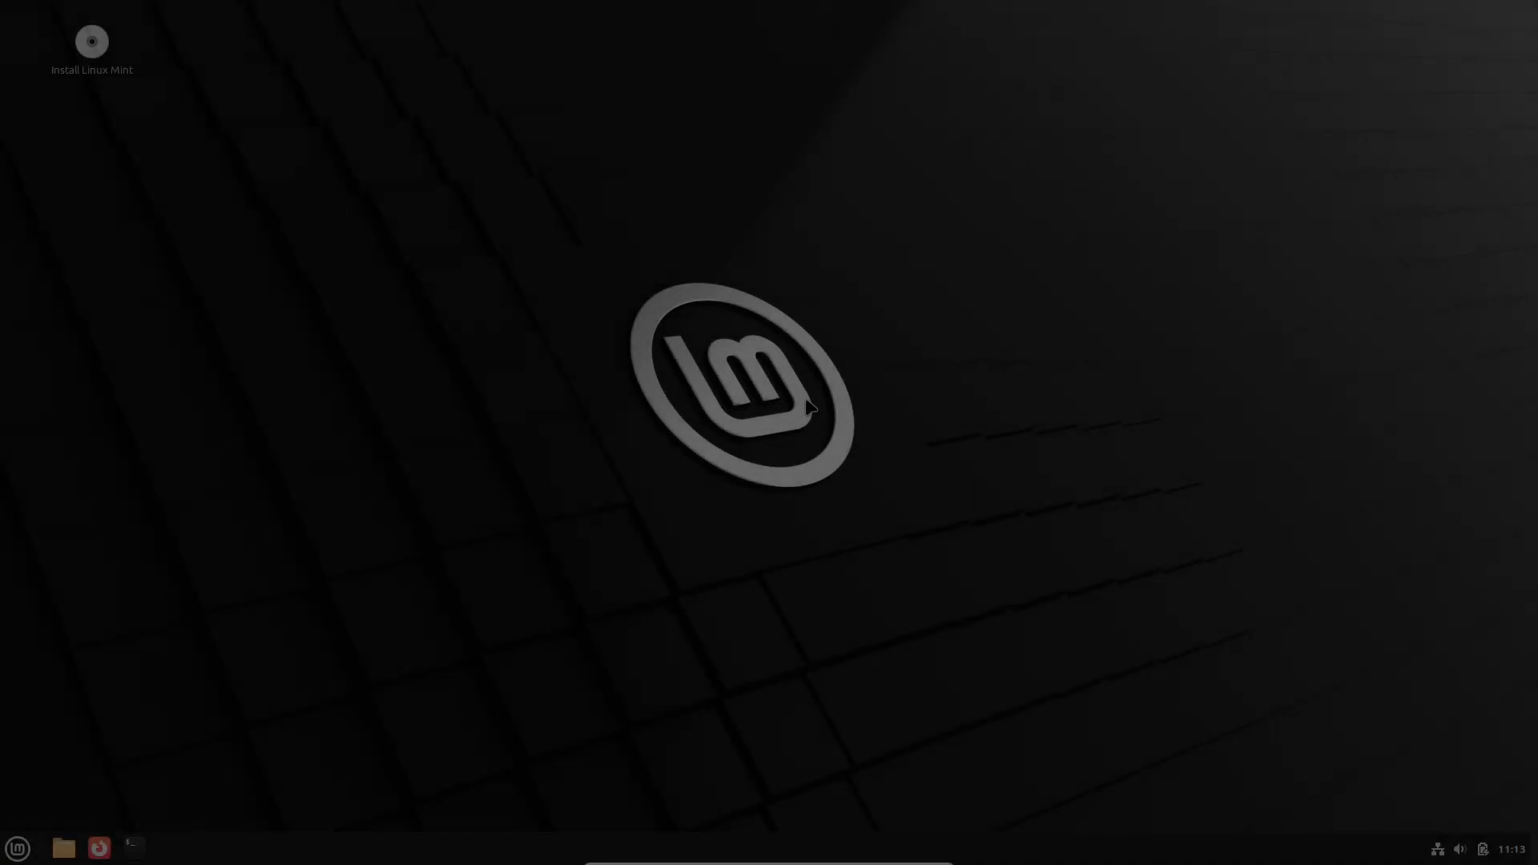
Find System Info via the menu search 'info', view Linux Mint 22.1 Cinnamon details, close it and reopen the menu
left_click(16, 847)
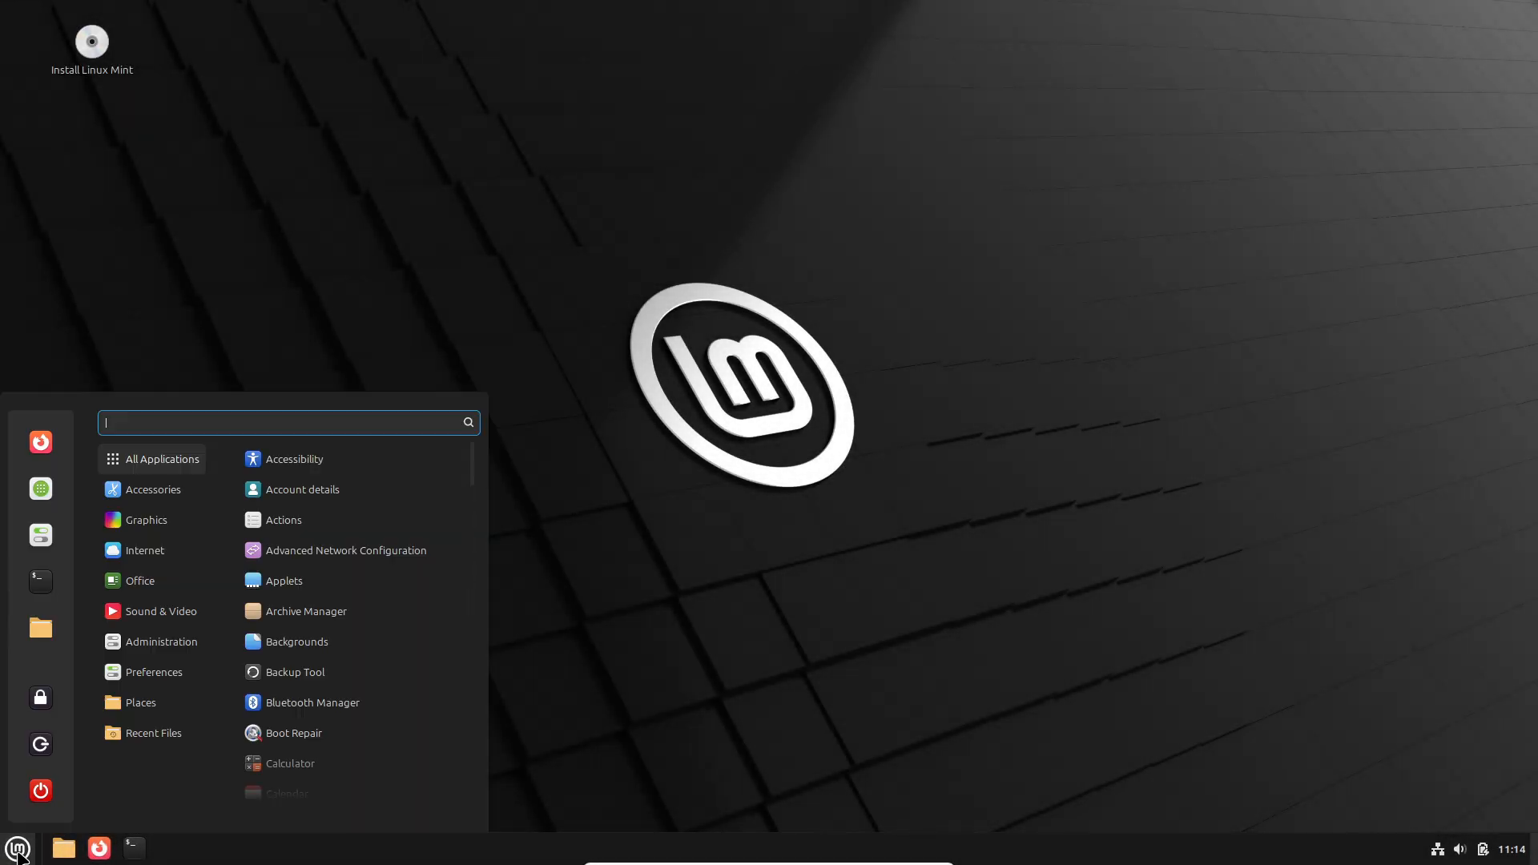
type("info")
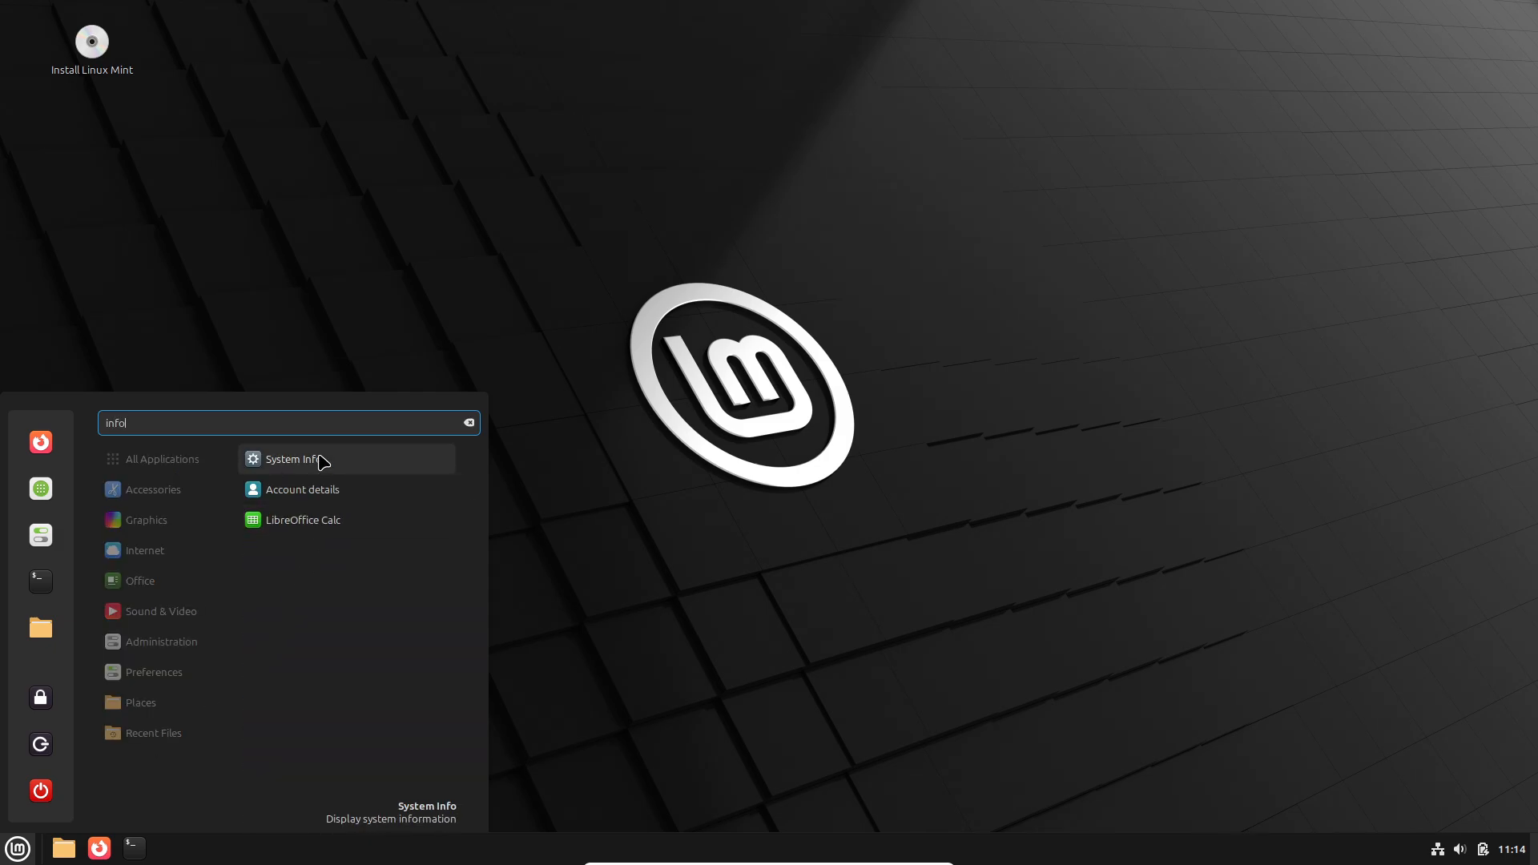
left_click(288, 458)
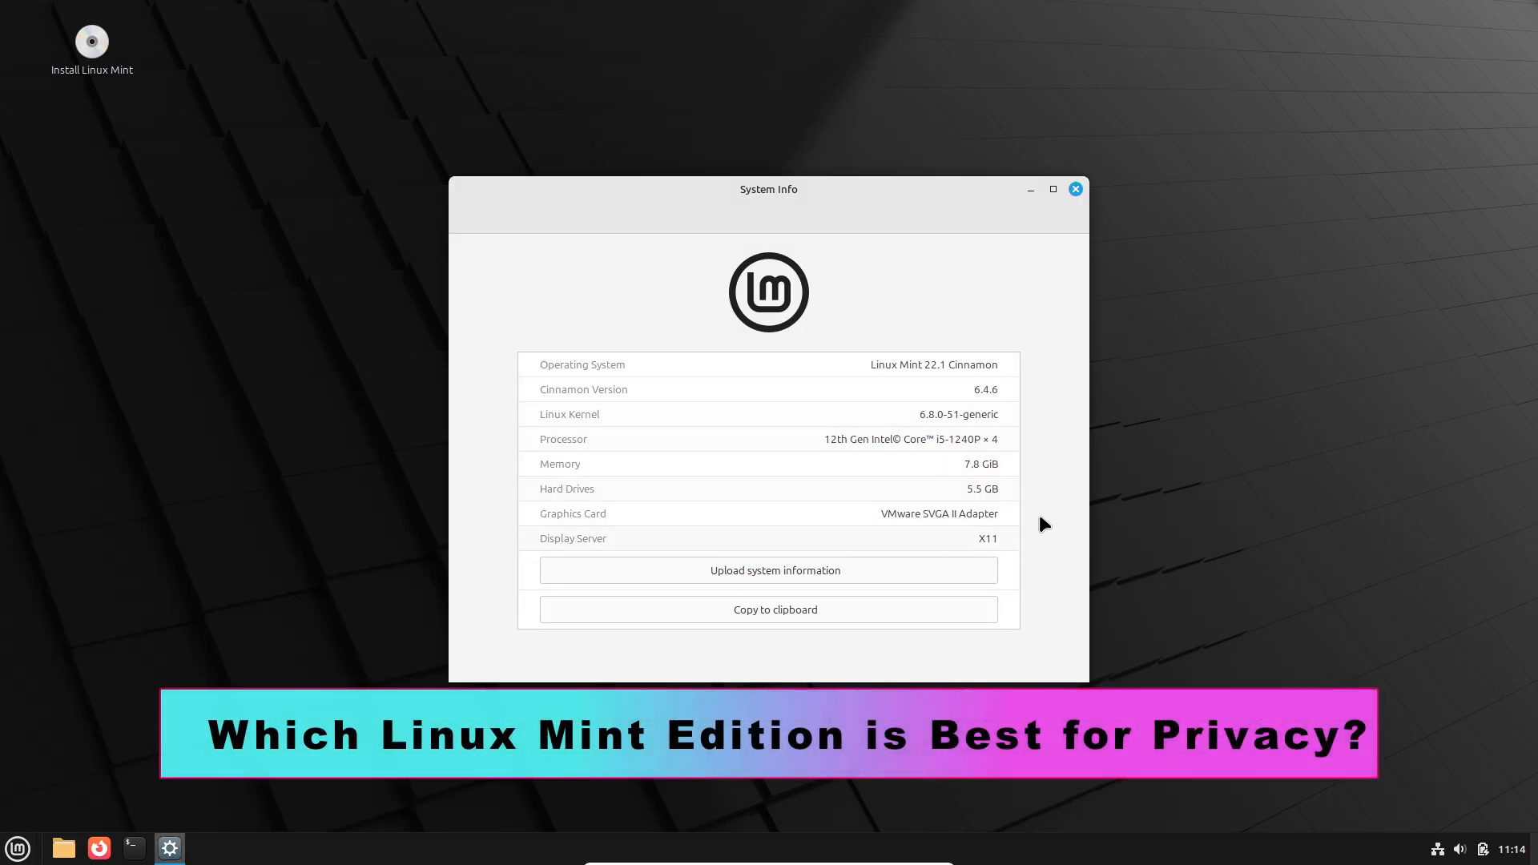
left_click(1073, 189)
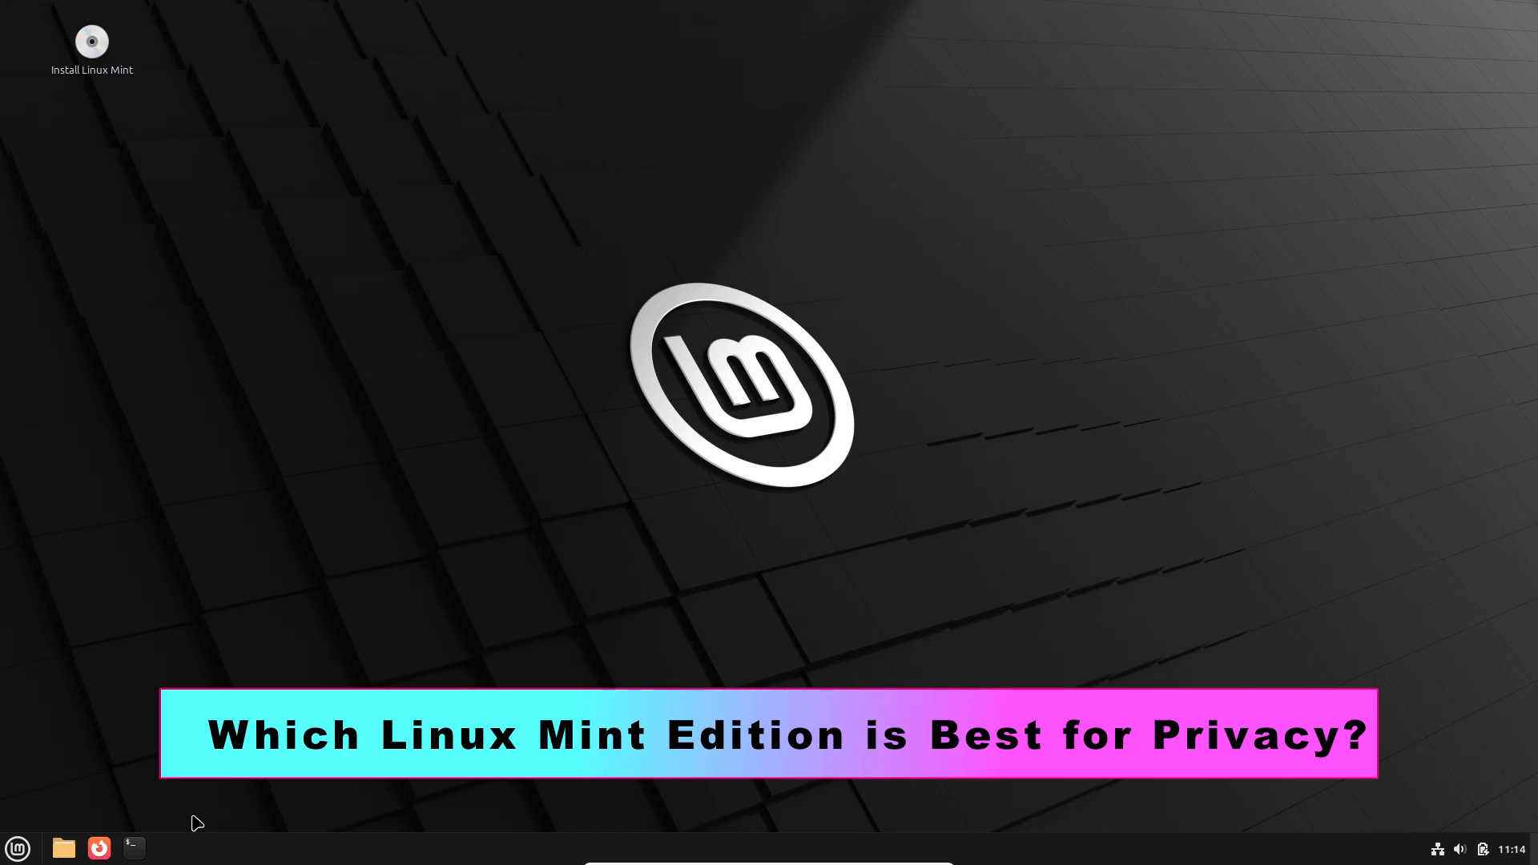
left_click(133, 847)
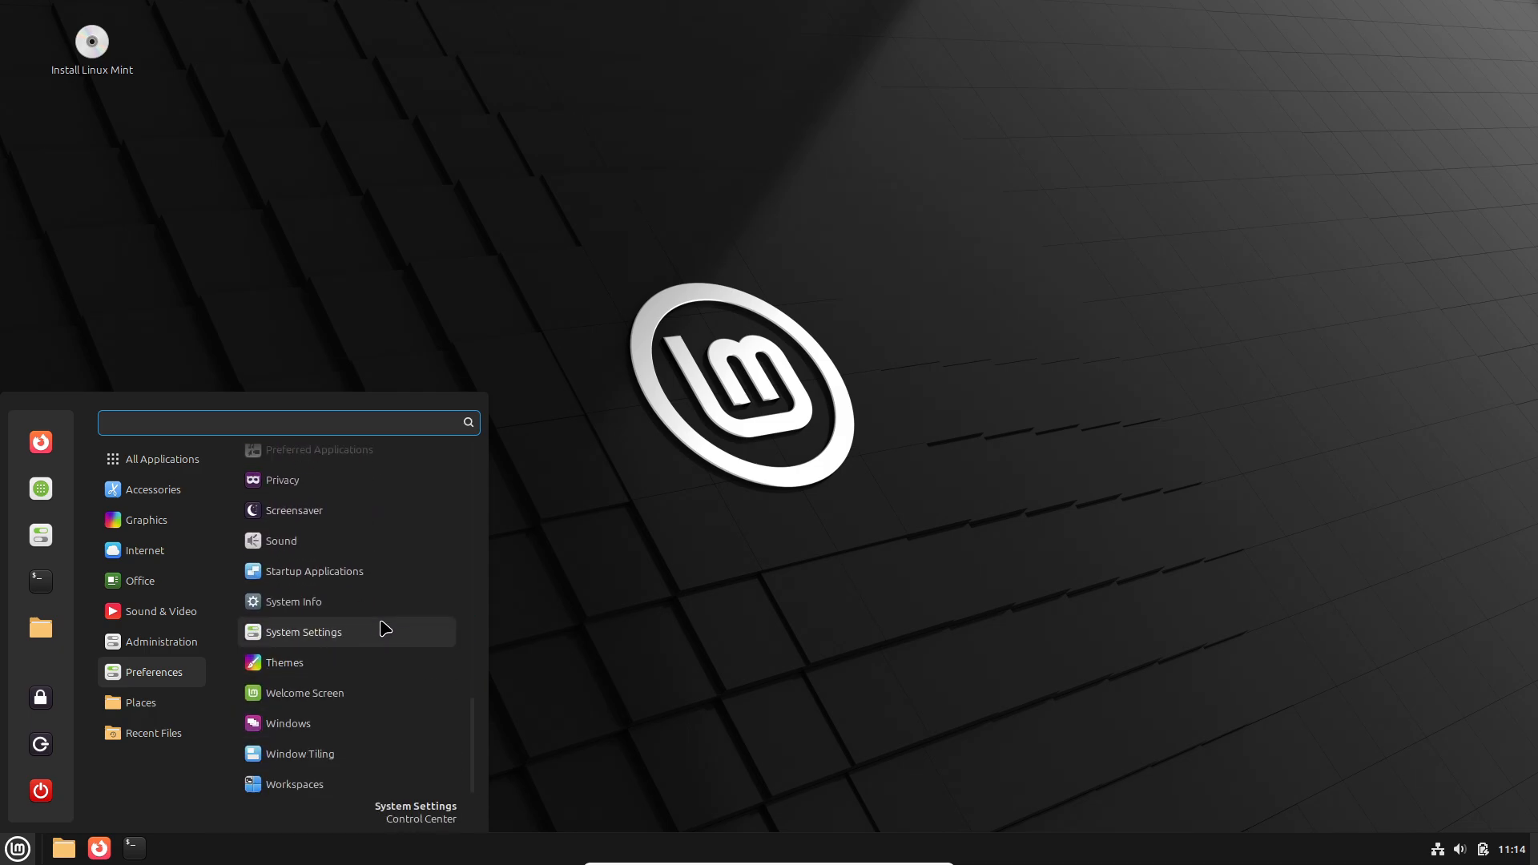
Reach the Themes module's advanced Settings page with dark mode and scrollbar options
left_click(303, 631)
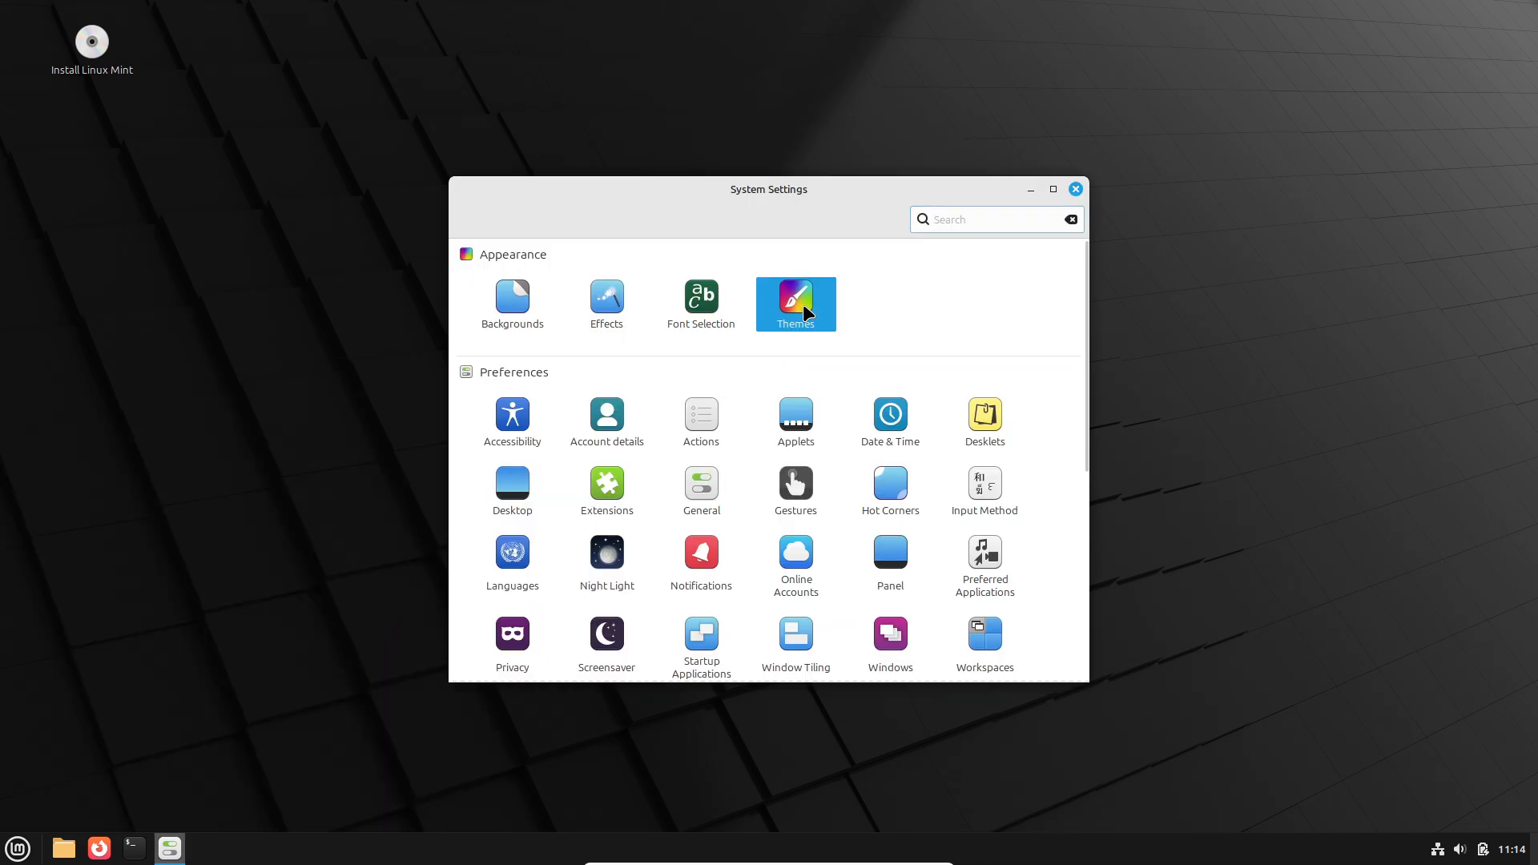
mouse_move(832, 333)
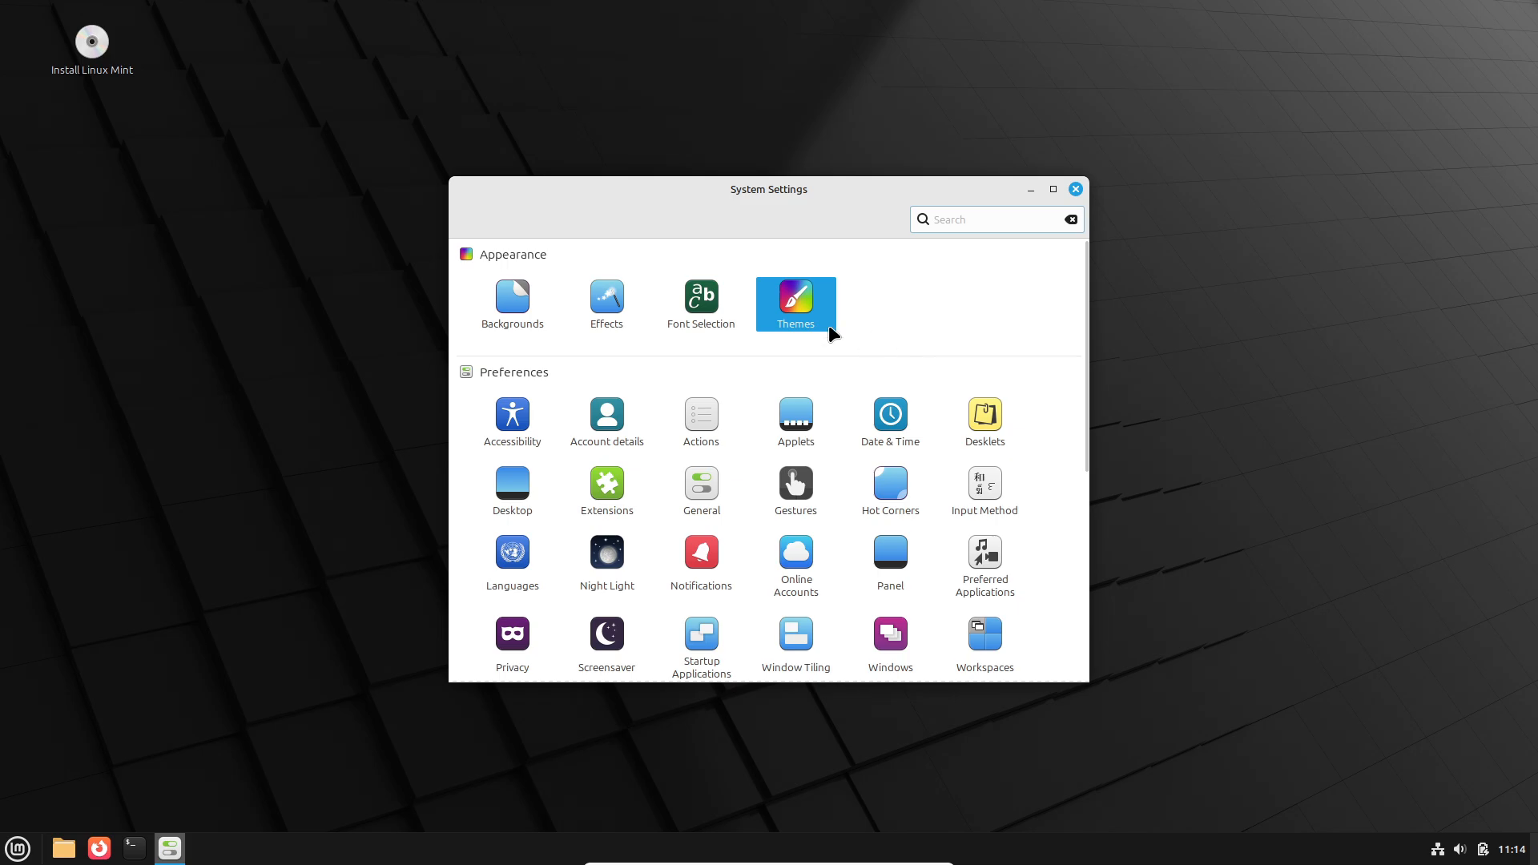
left_click(795, 305)
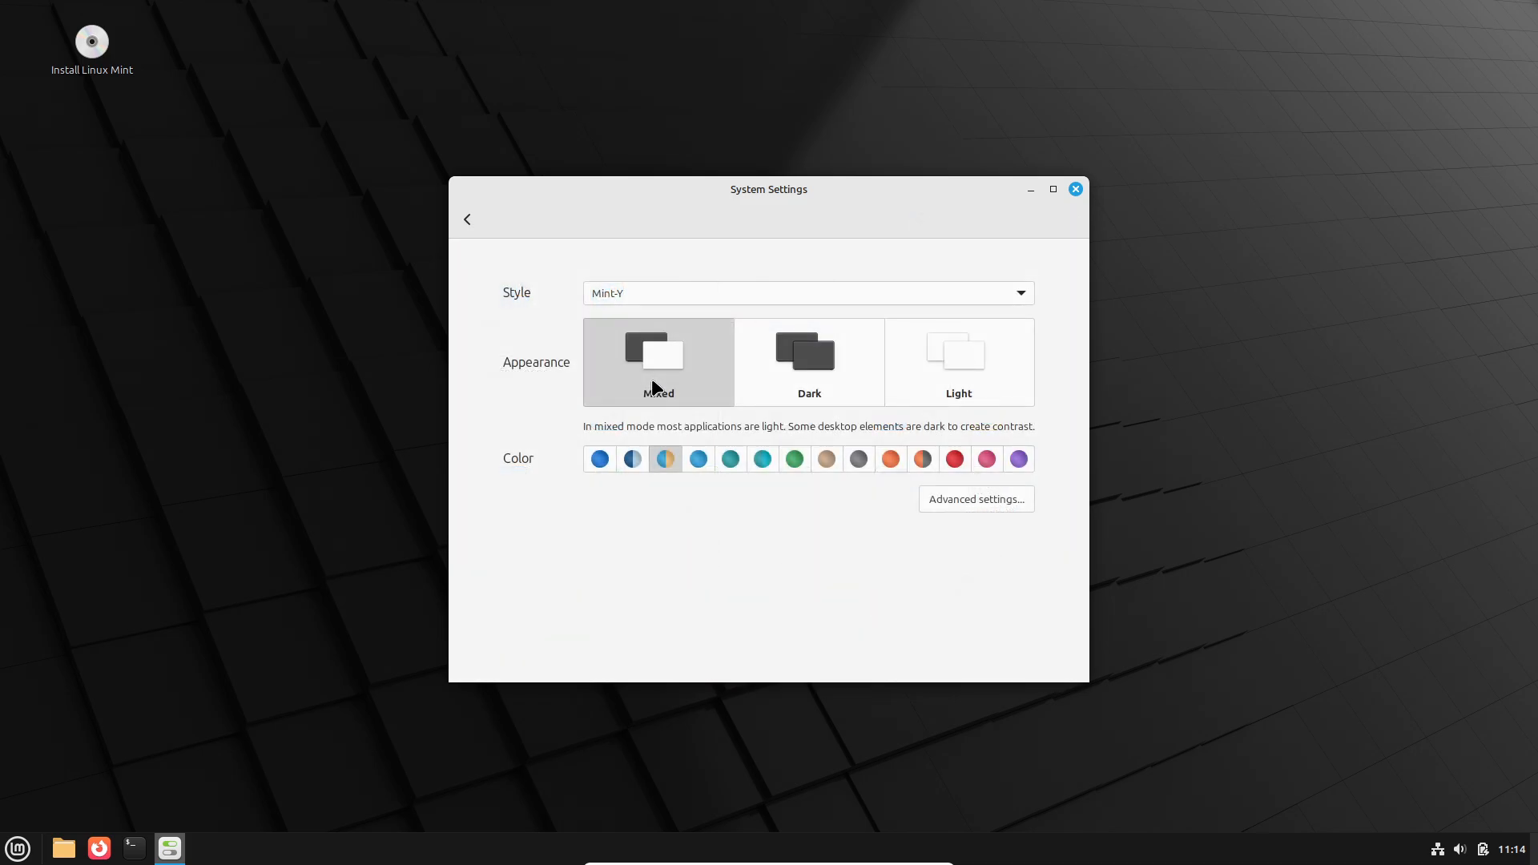
left_click(806, 291)
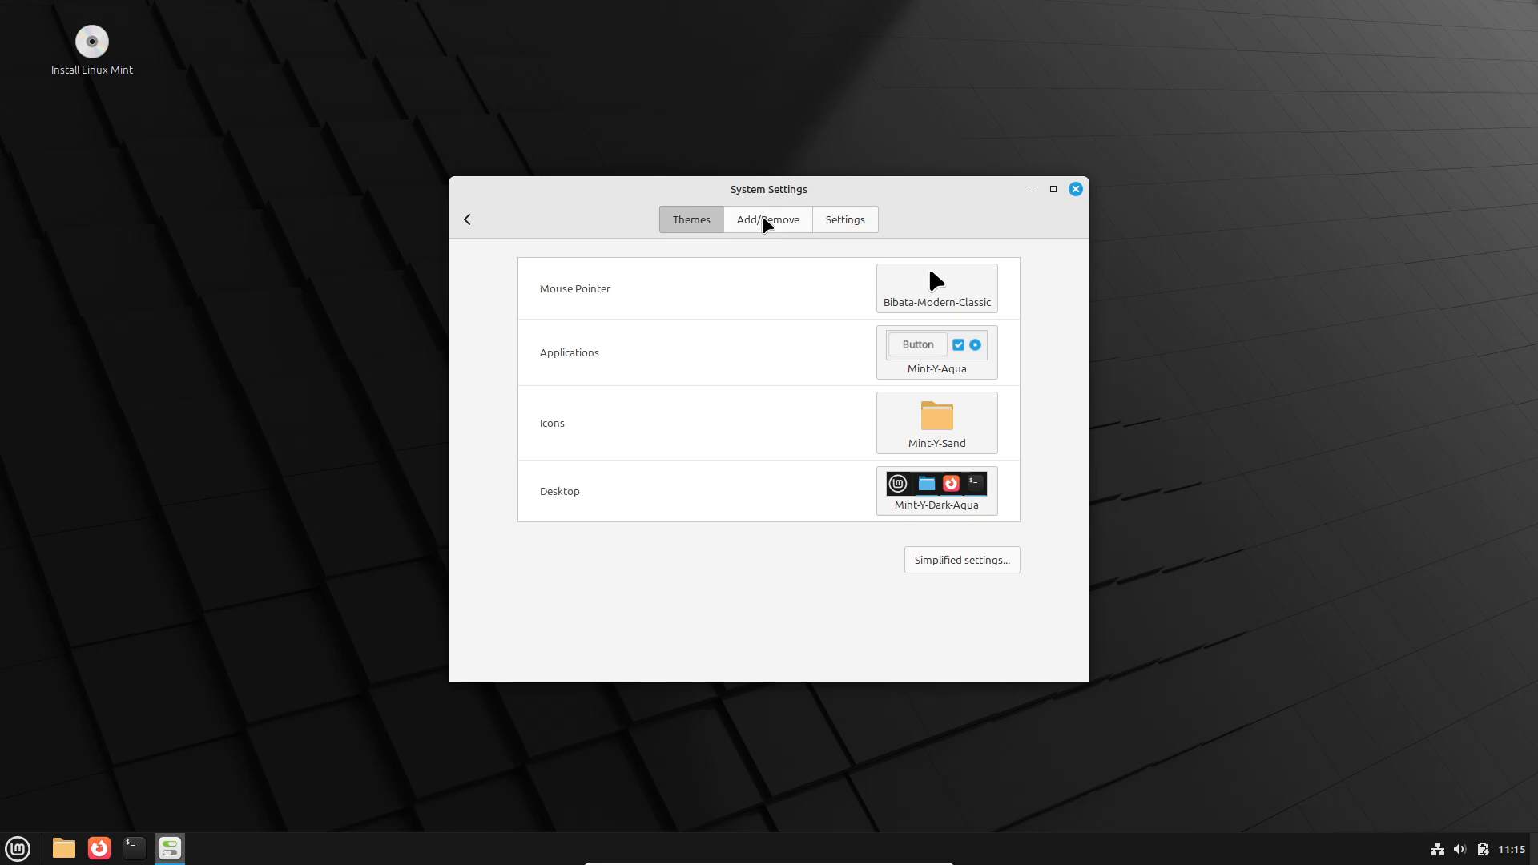
left_click(845, 219)
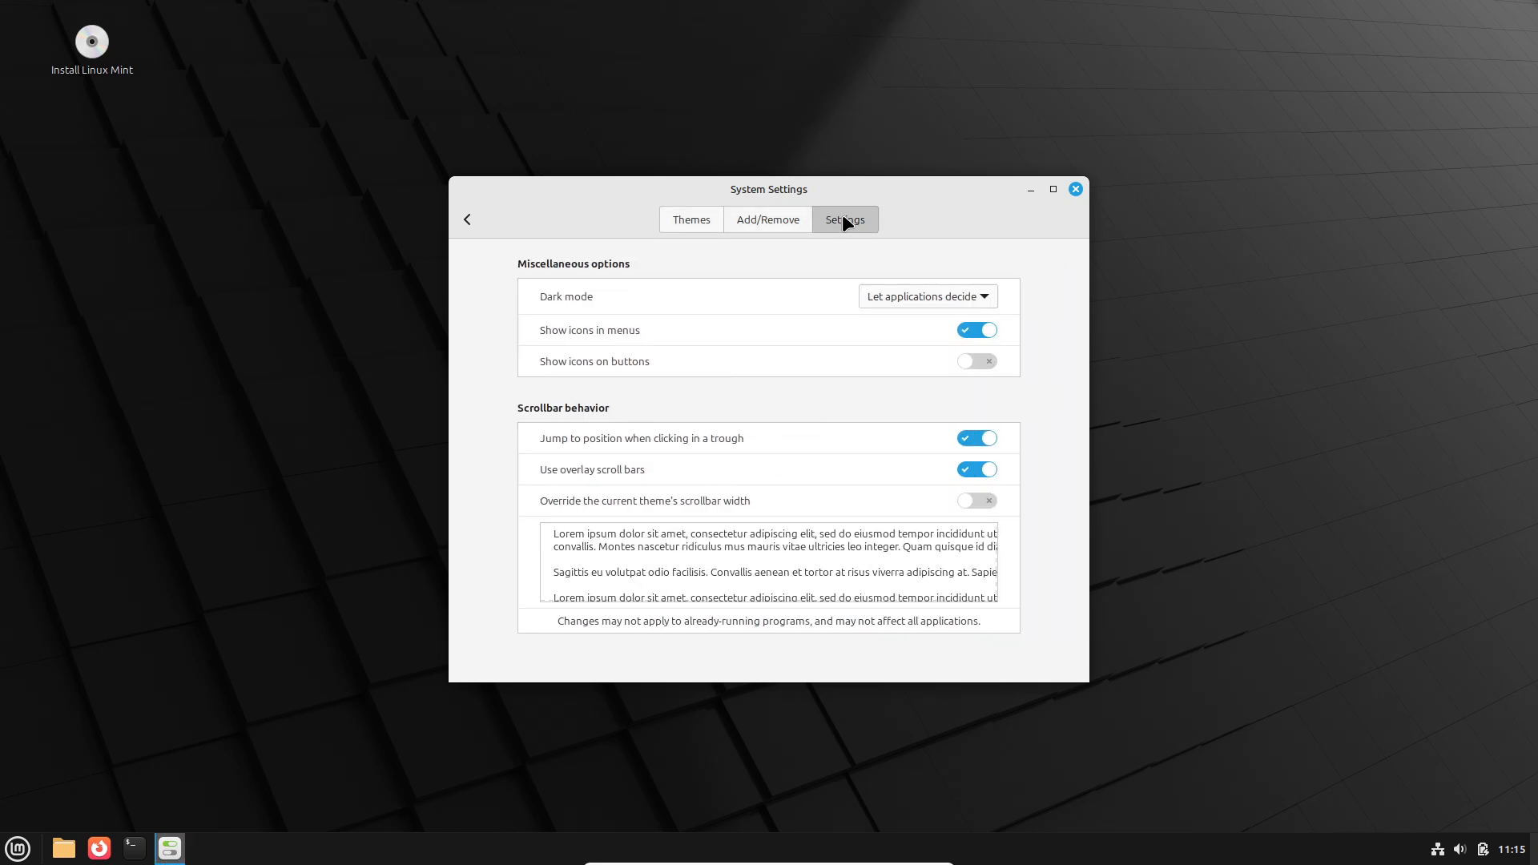
mouse_move(524, 676)
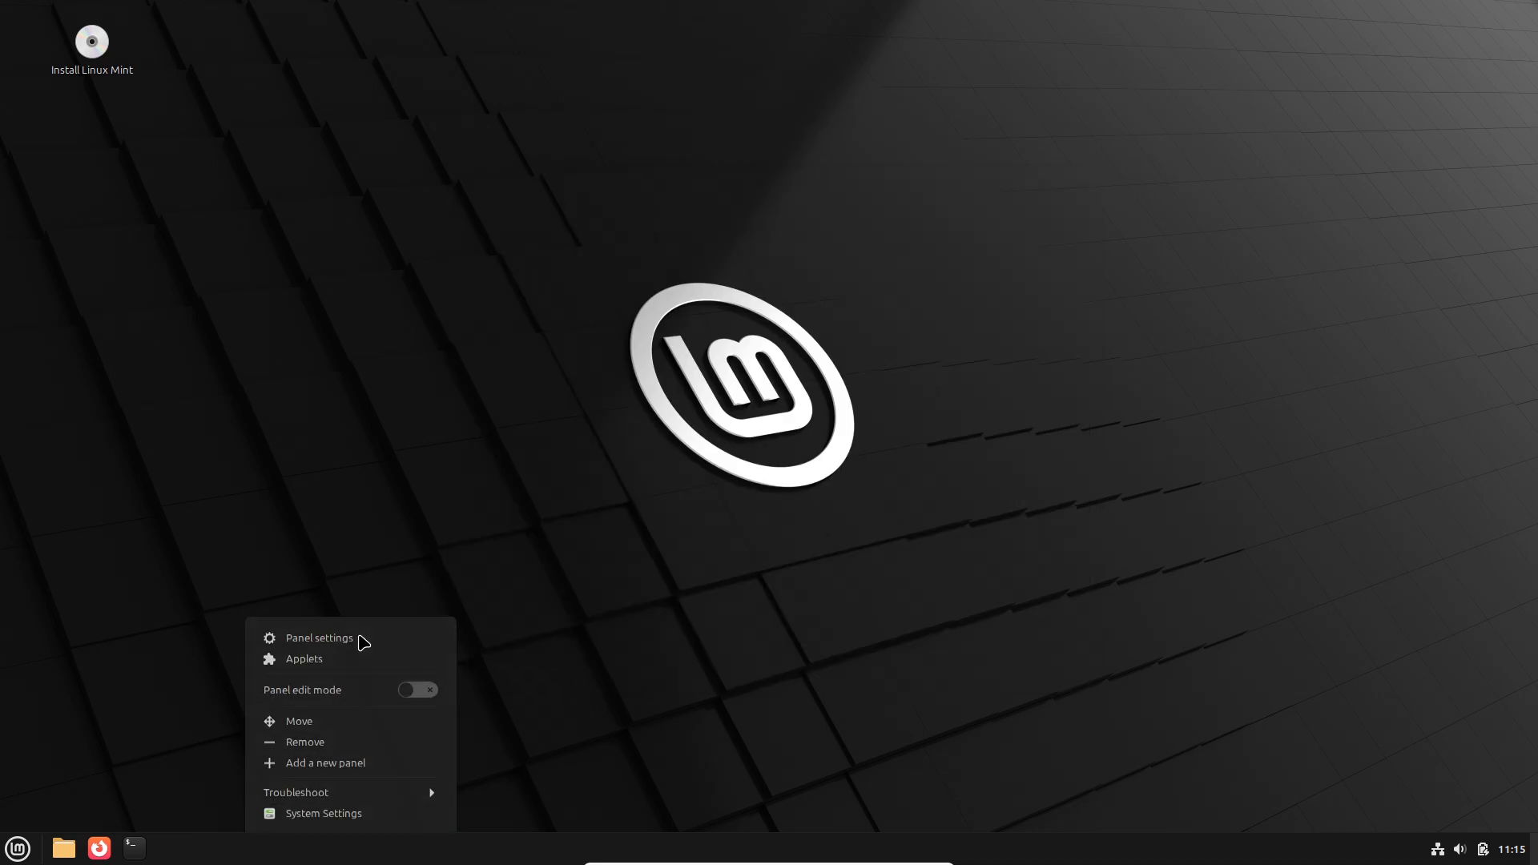
View and close the panel settings, then show the applets available for download
left_click(317, 637)
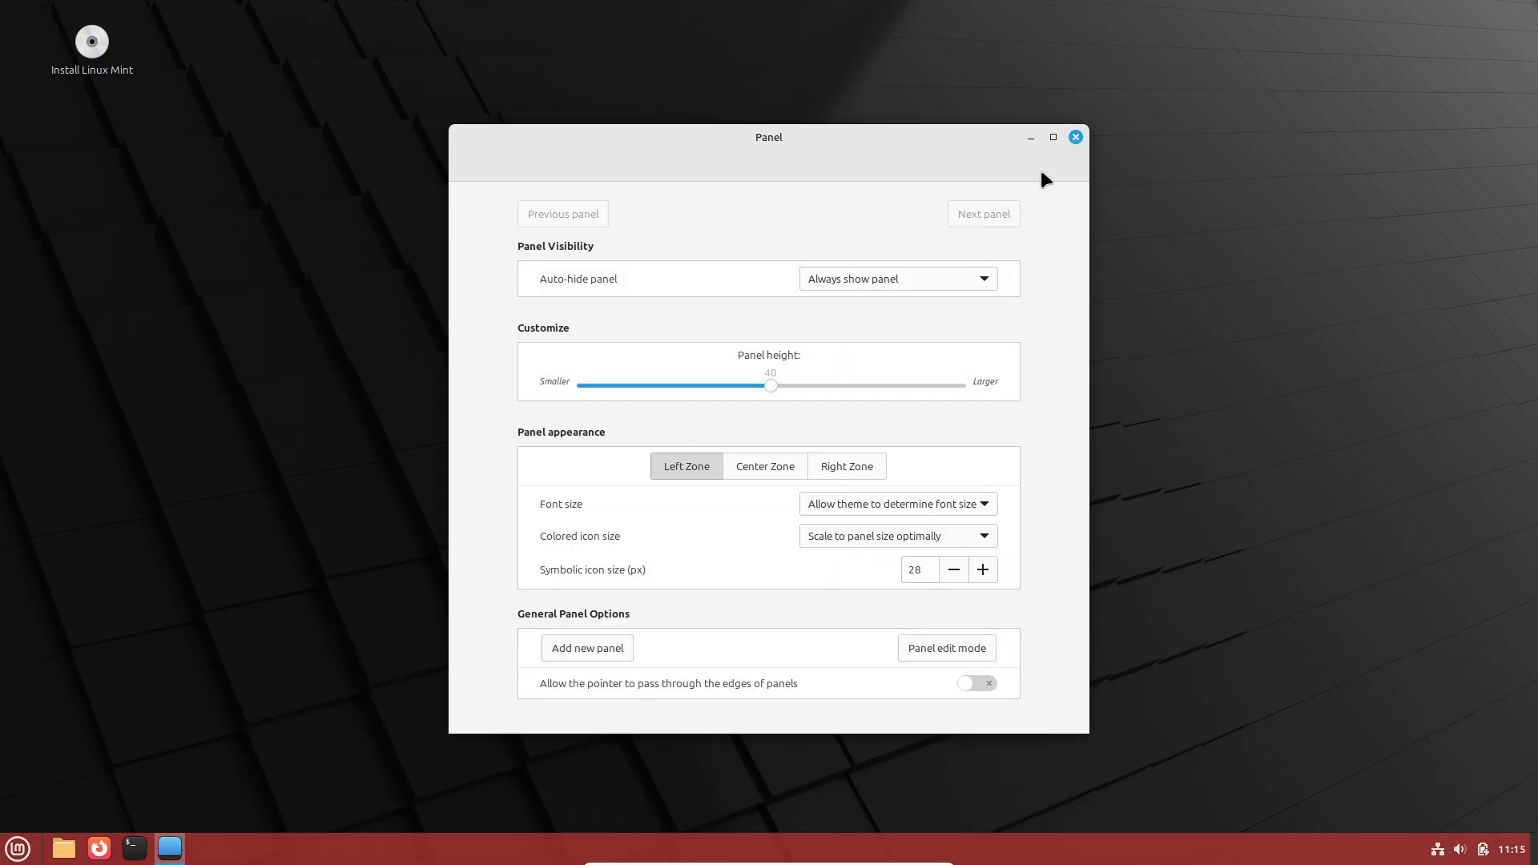
left_click(1073, 136)
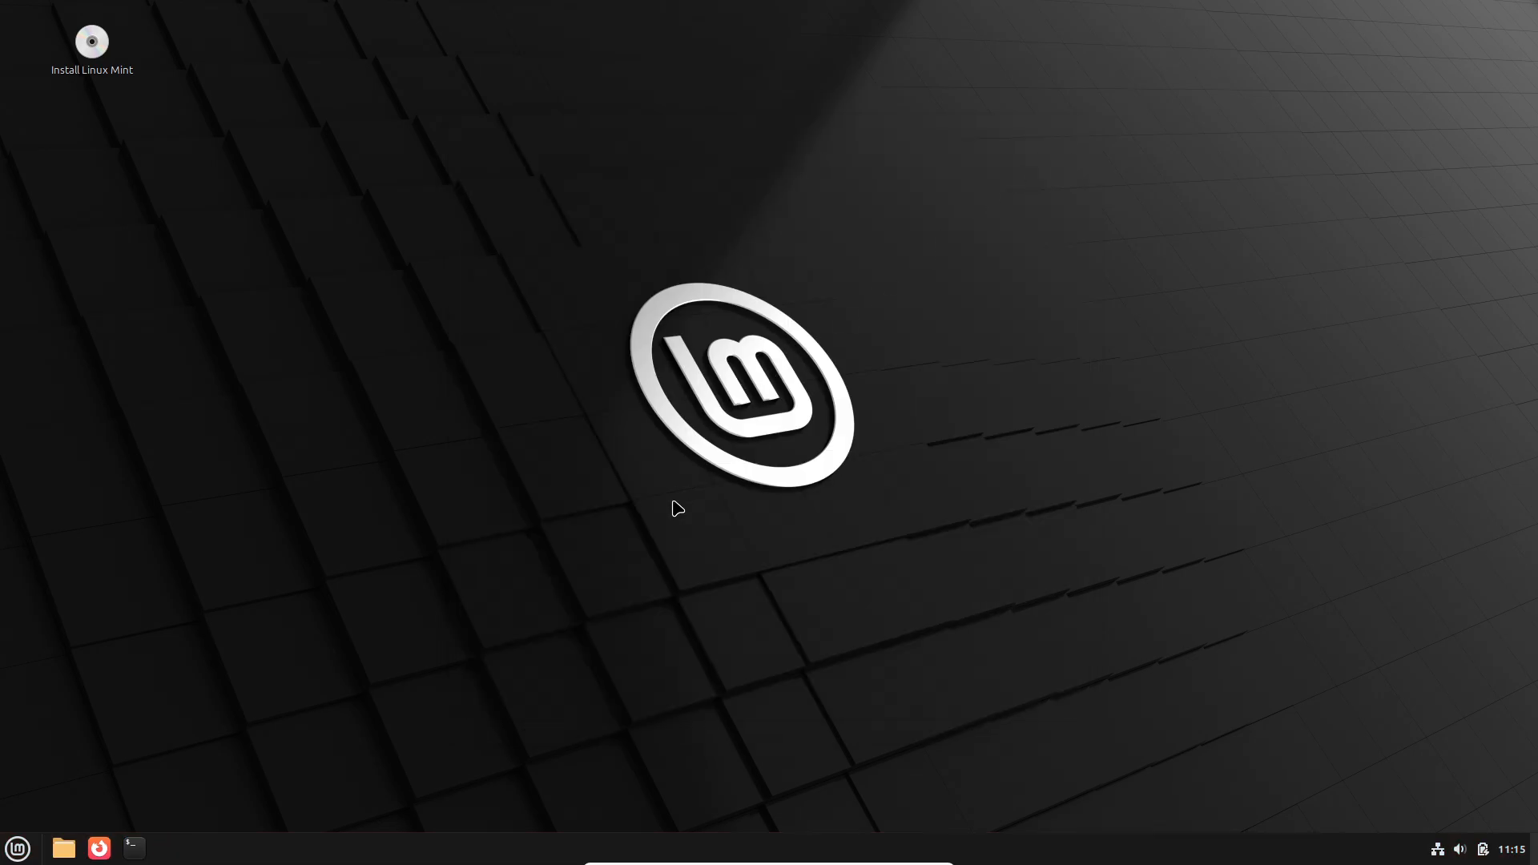
mouse_move(802, 505)
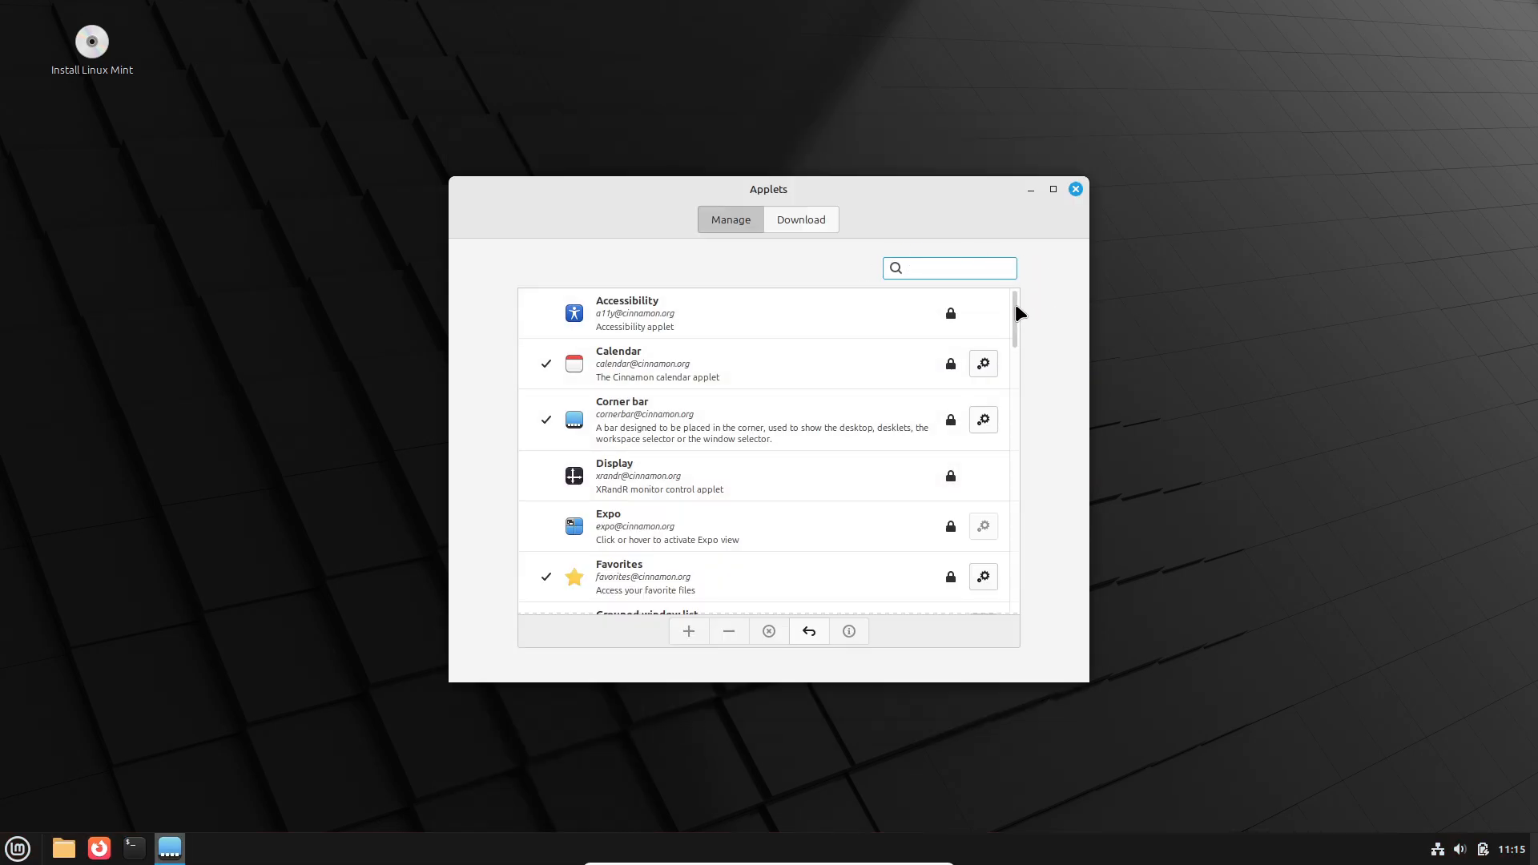
left_click(801, 219)
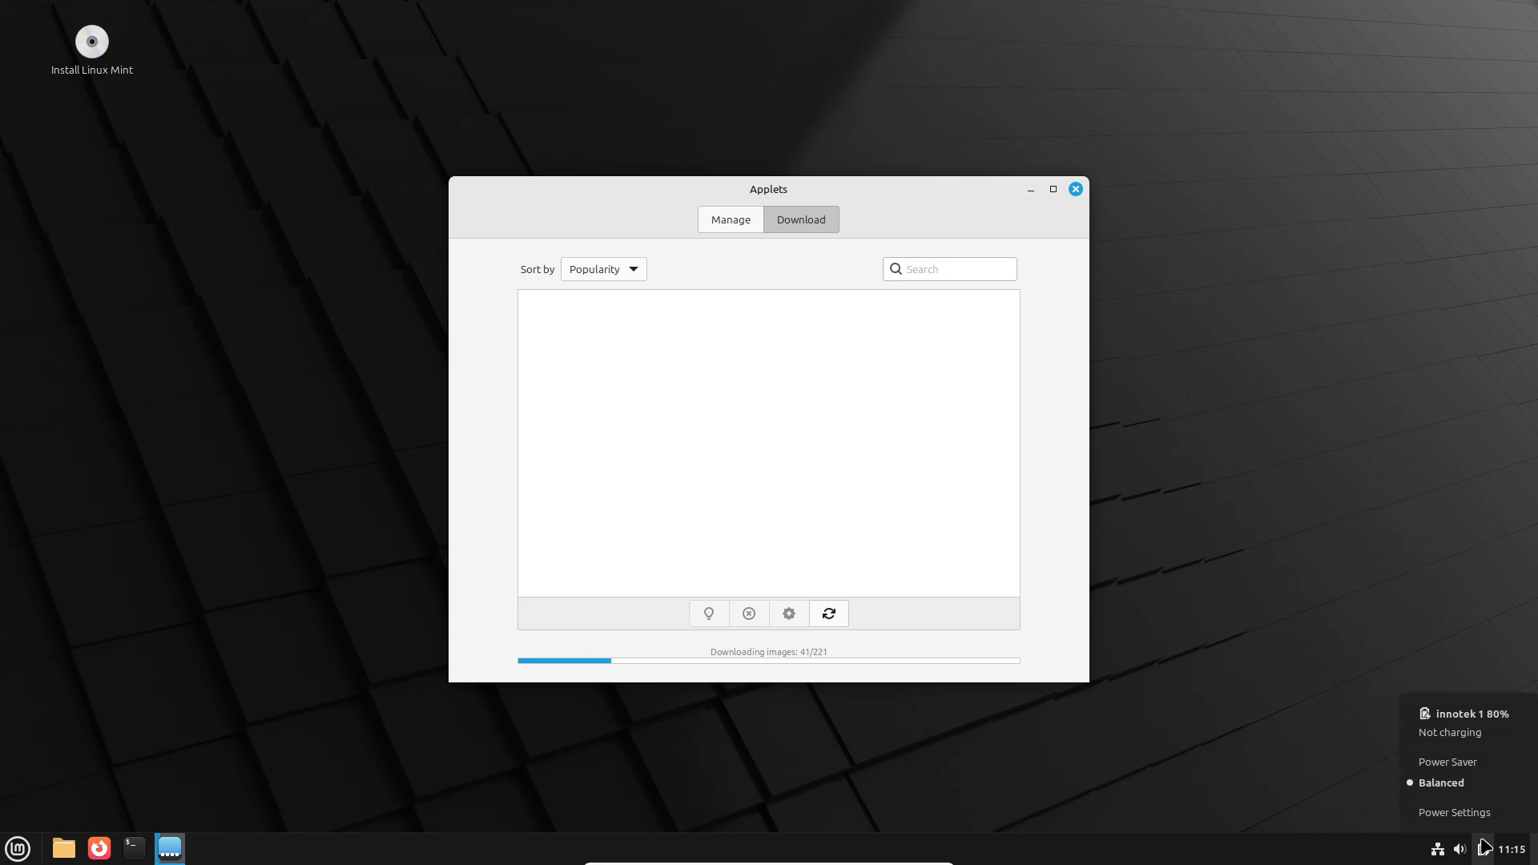
View Power Management from the tray, including the Batteries page, then close it
left_click(946, 270)
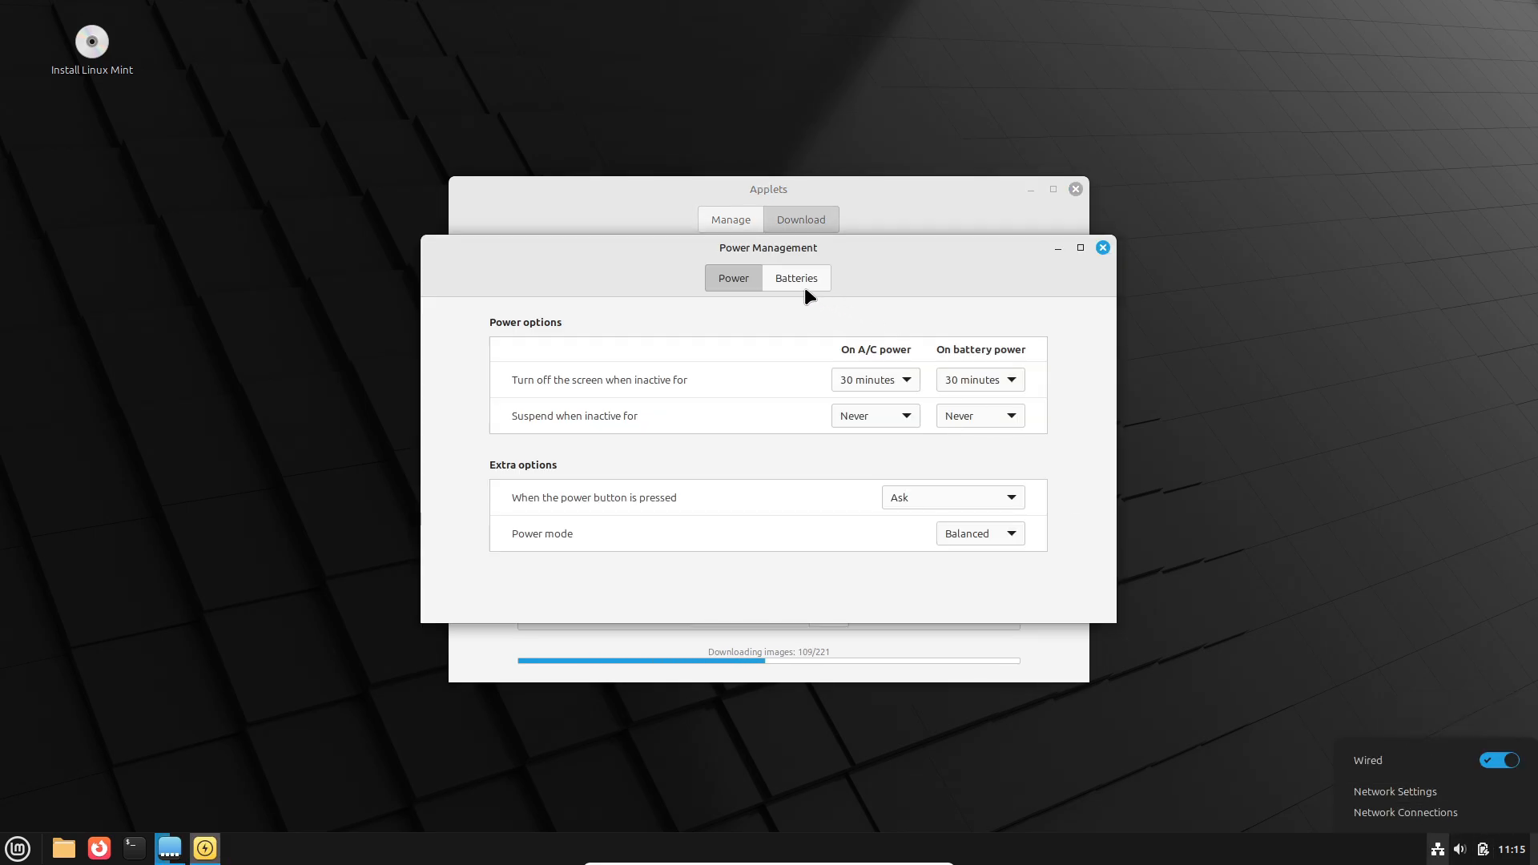
left_click(795, 278)
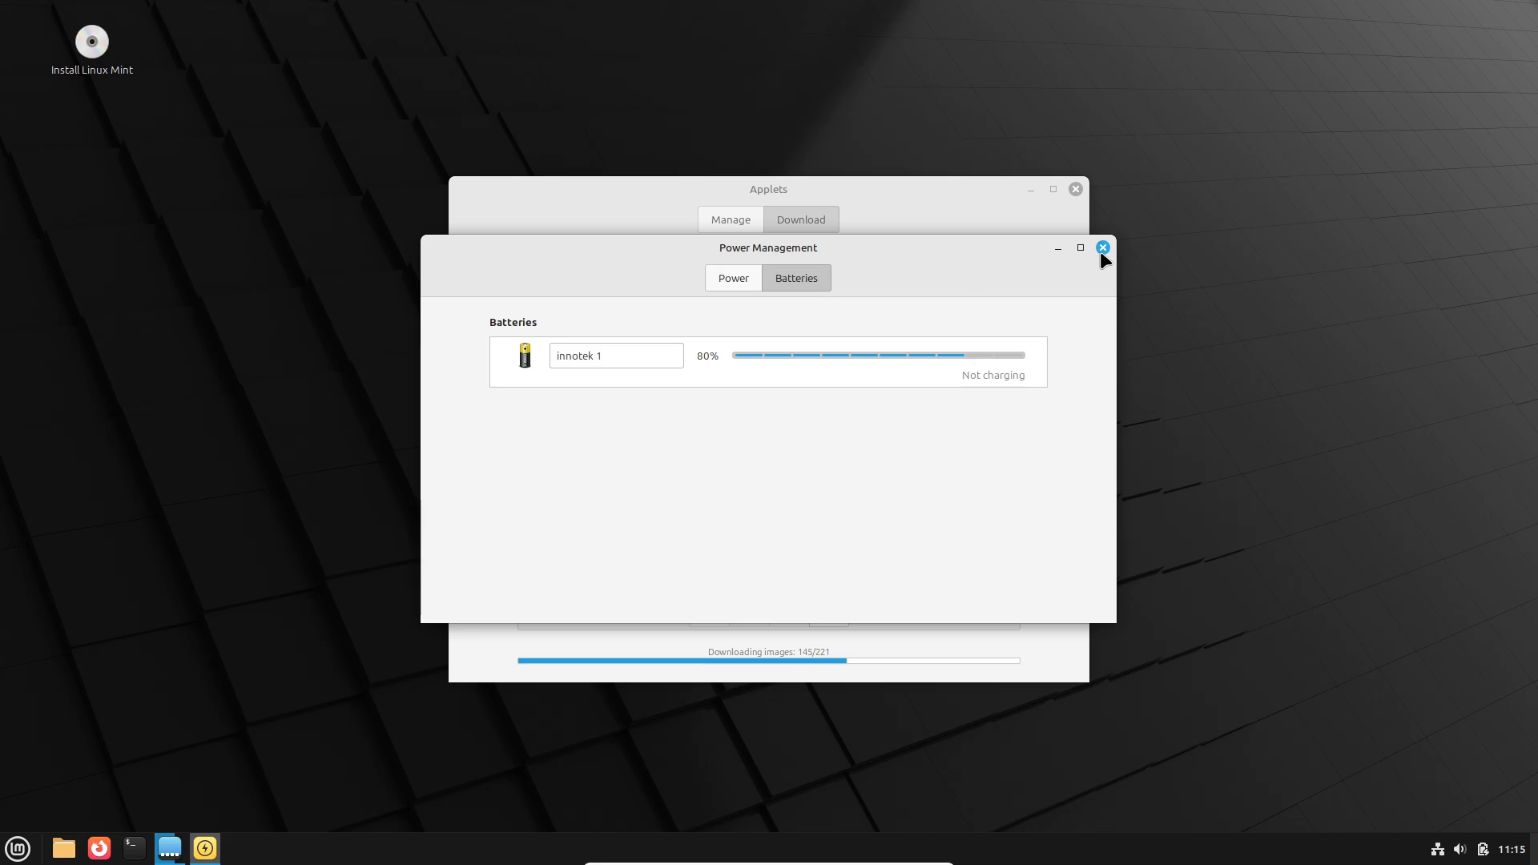
left_click(1101, 247)
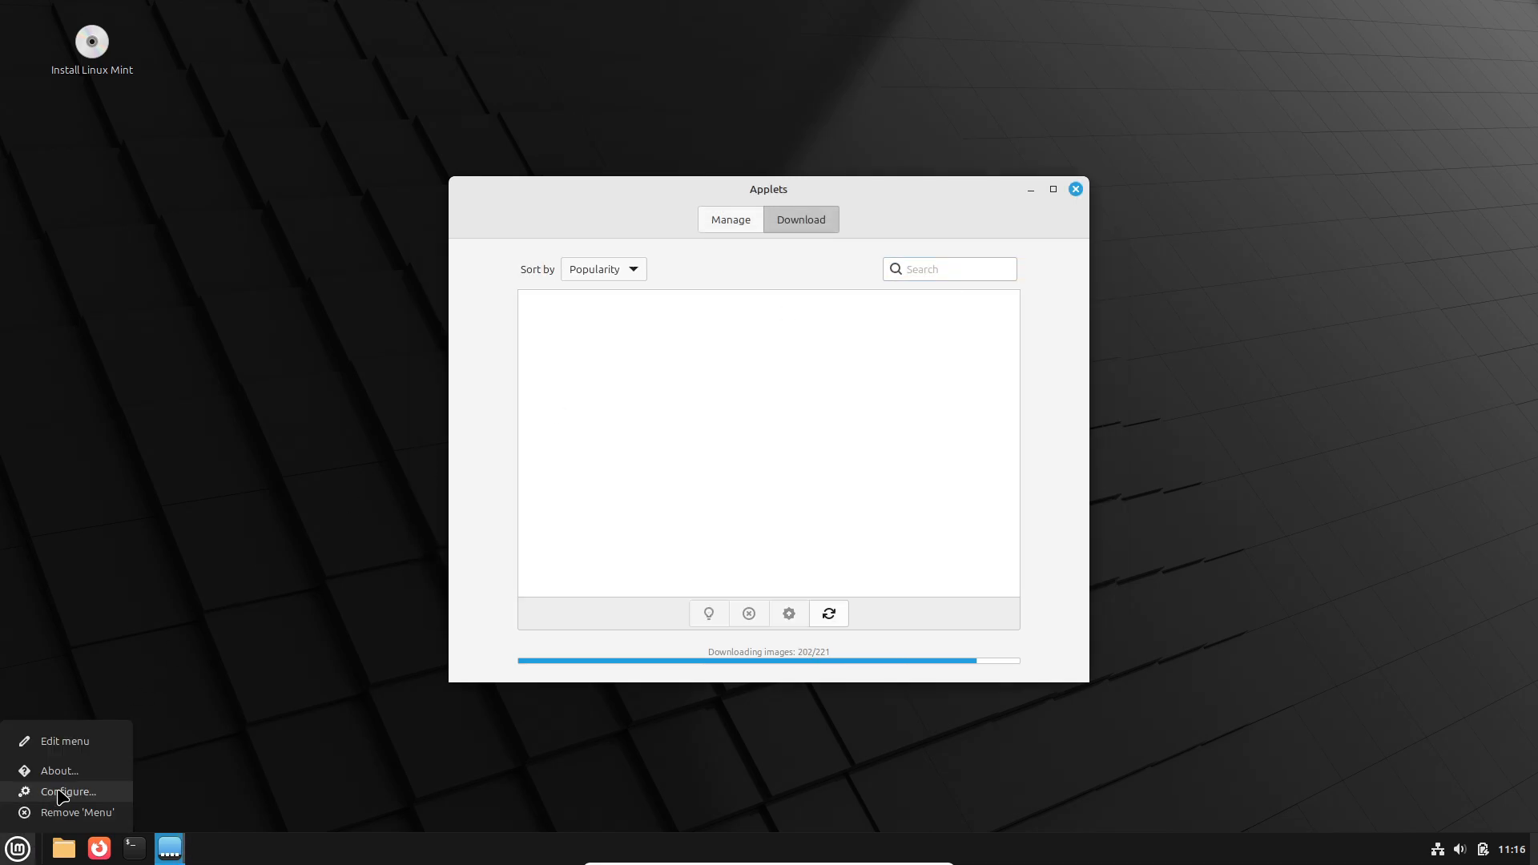
View the Menu applet's configuration and layout options, then close the settings and menu editor
left_click(67, 791)
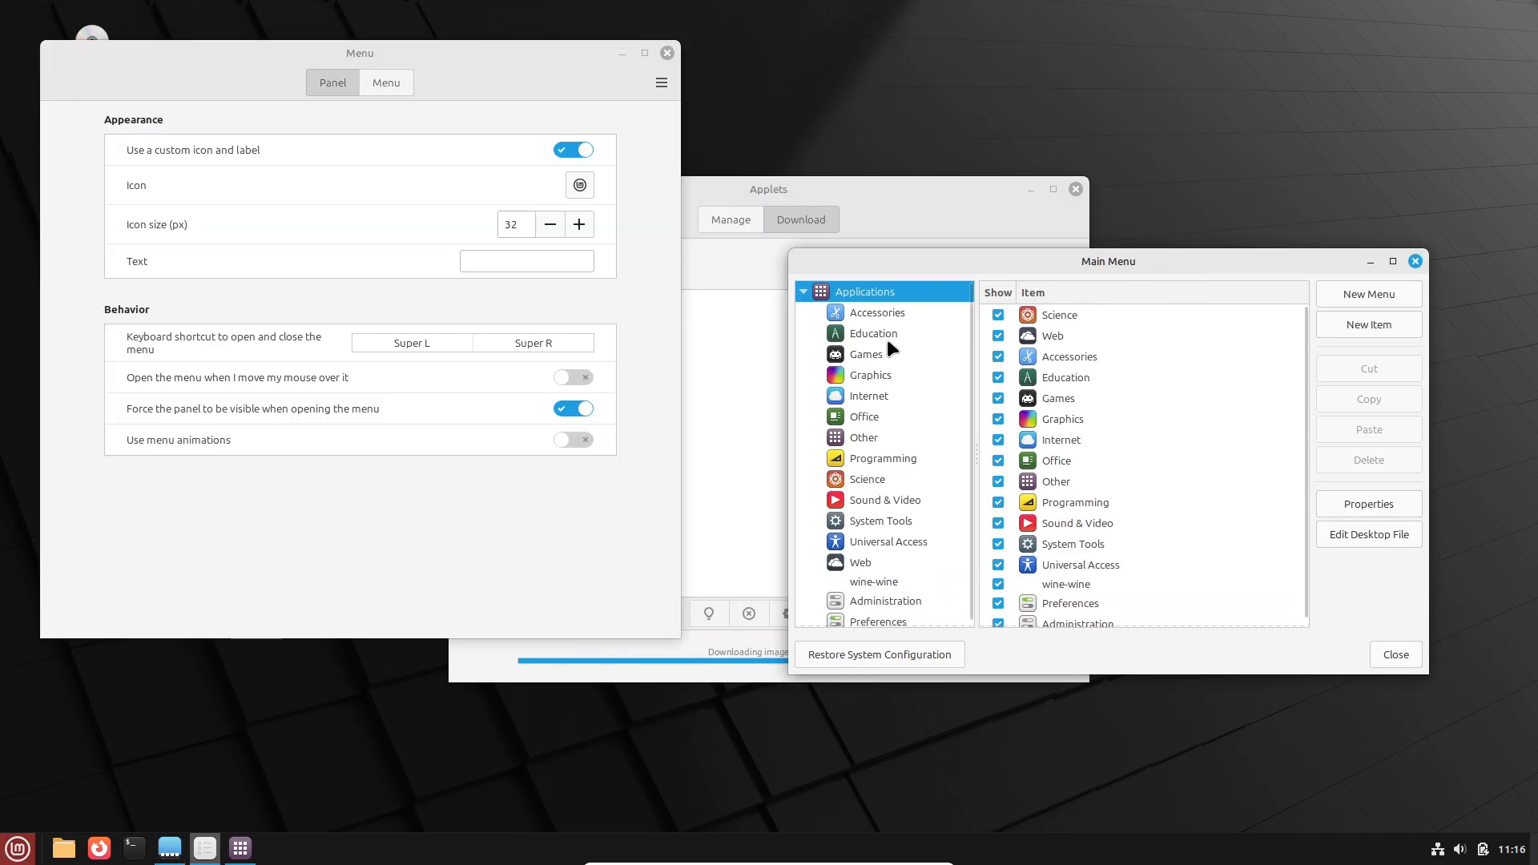
left_click(660, 82)
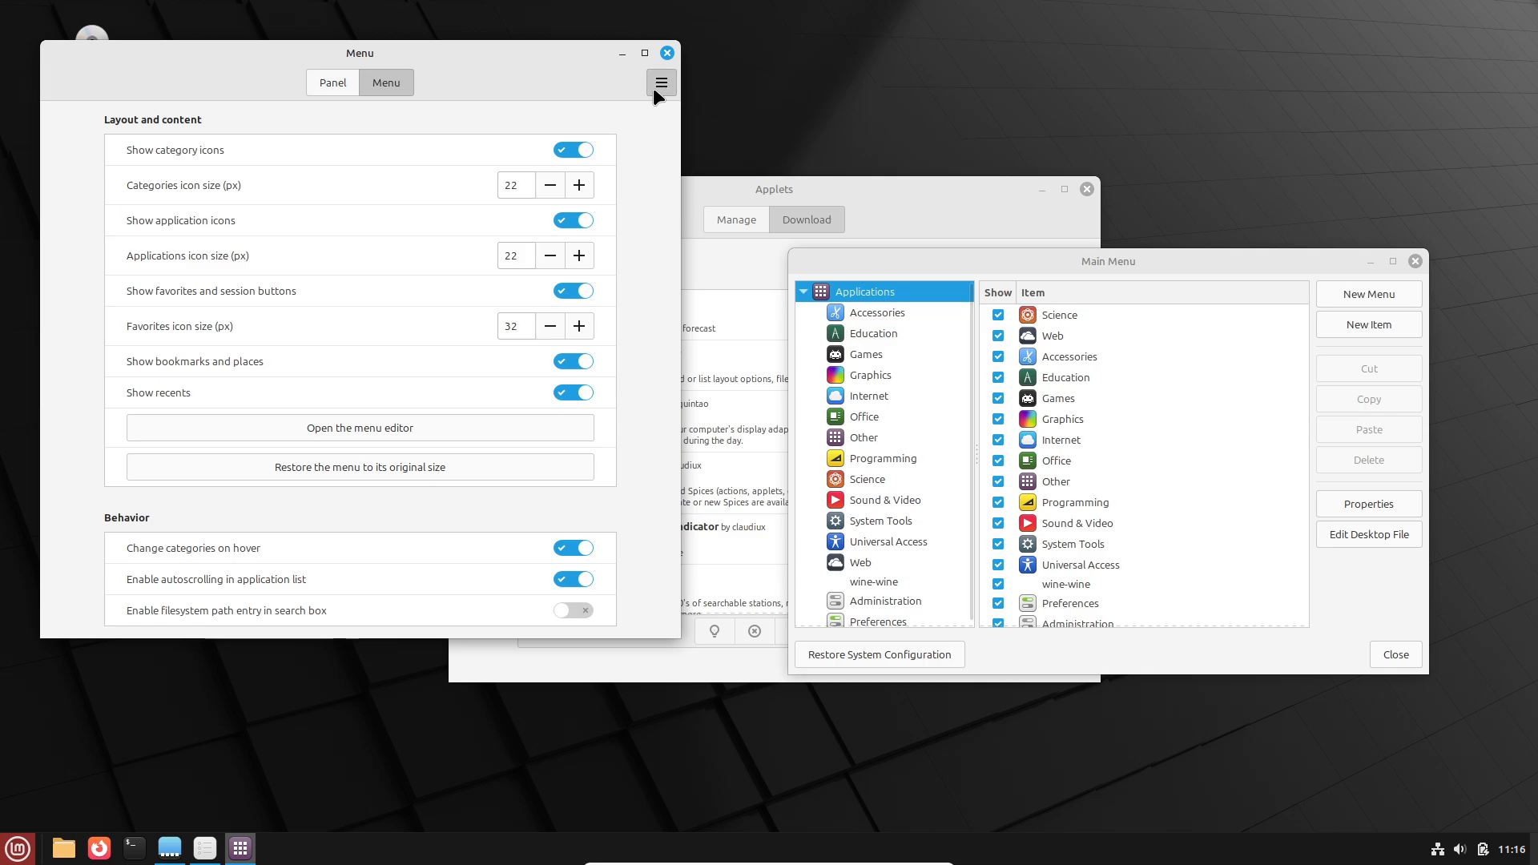
left_click(666, 53)
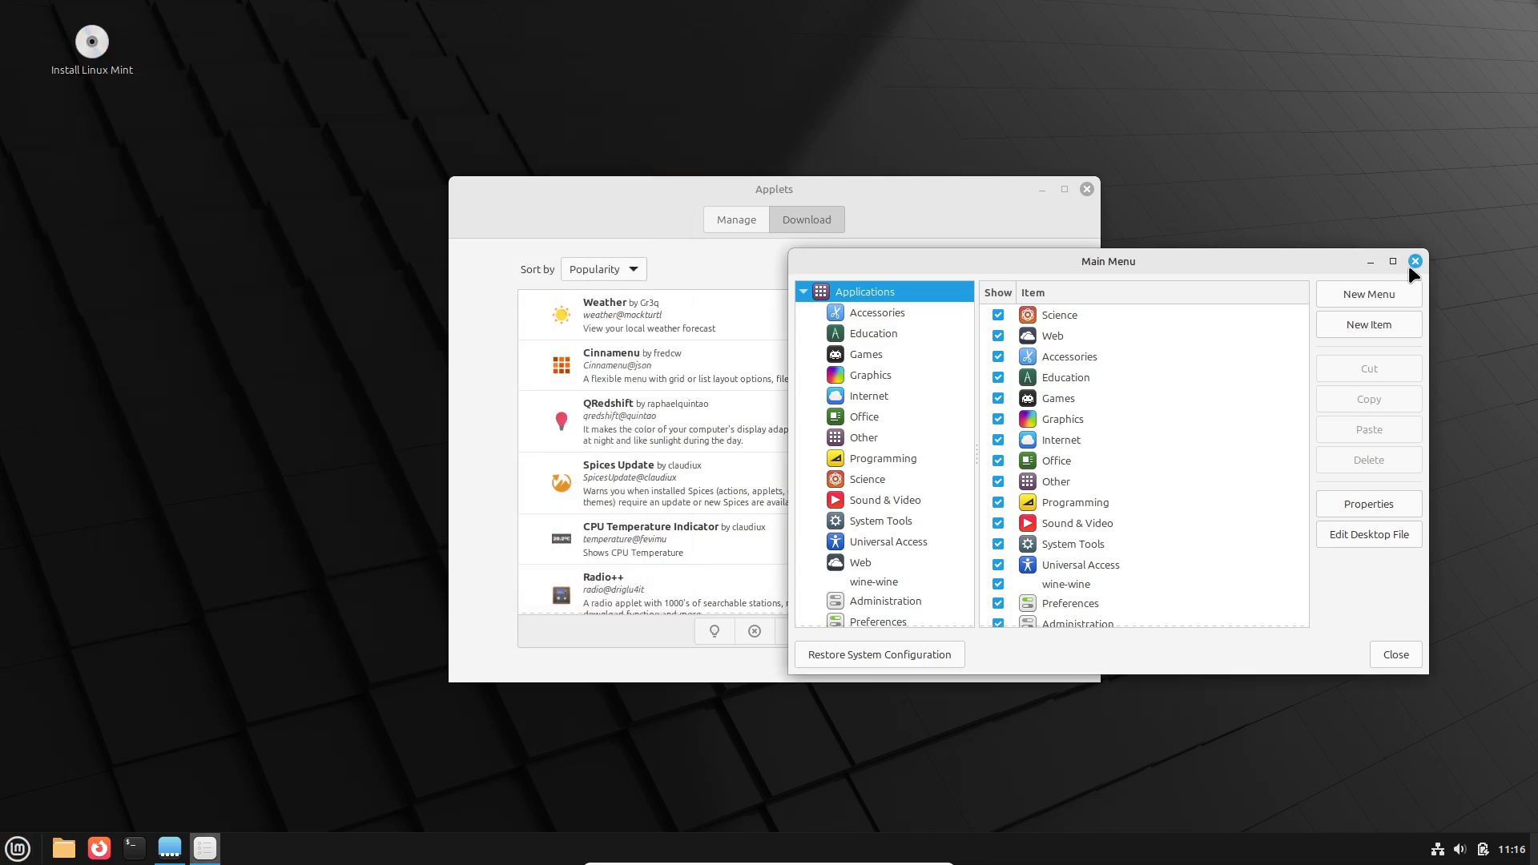
left_click(1415, 261)
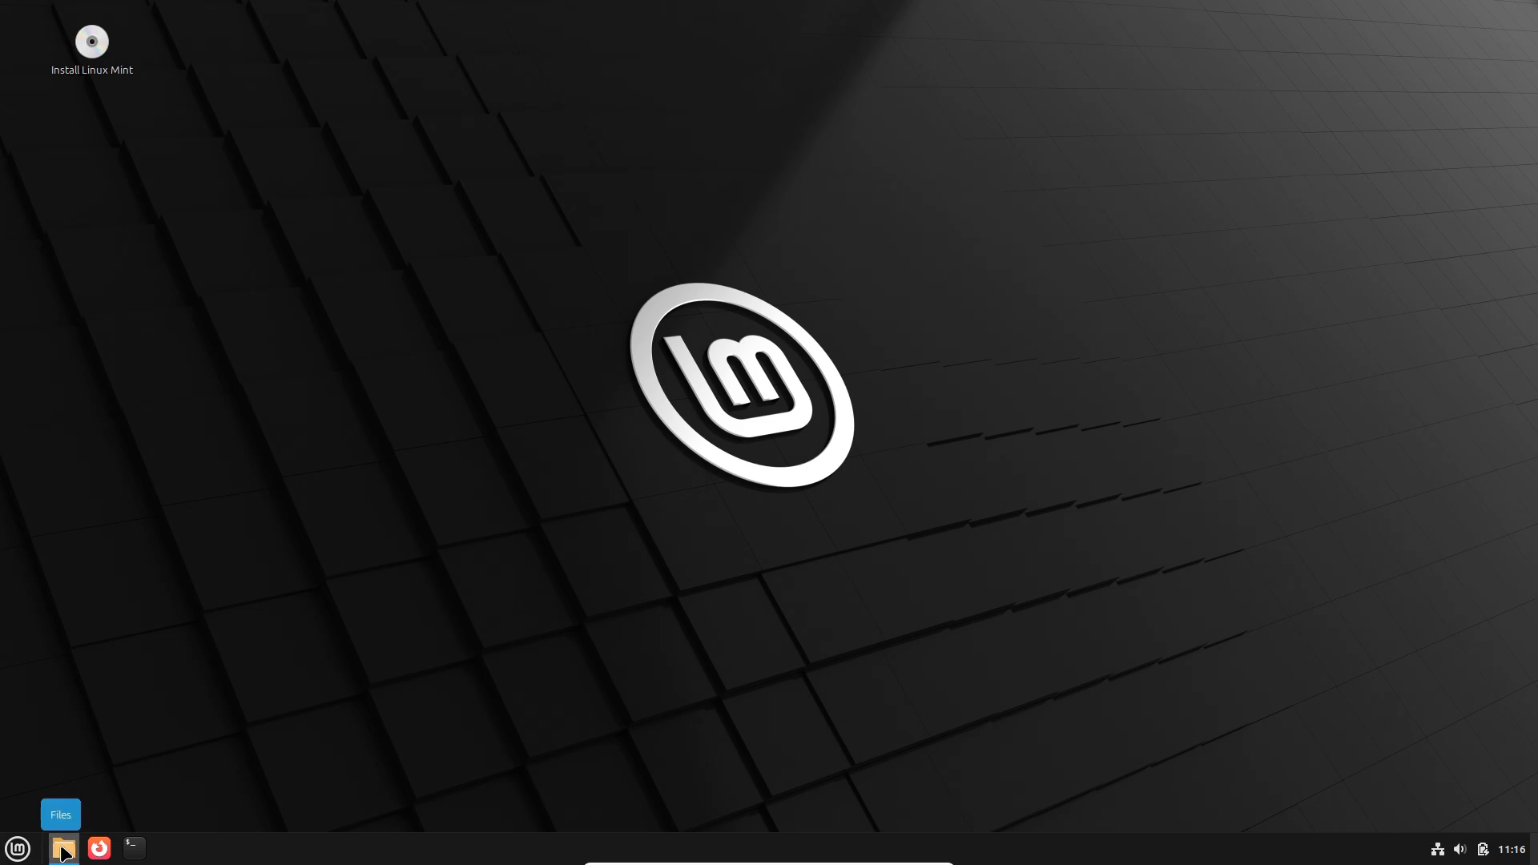
Browse Nemo's preferences through Display, Toolbar, Context Menus and Plugins pages
left_click(62, 849)
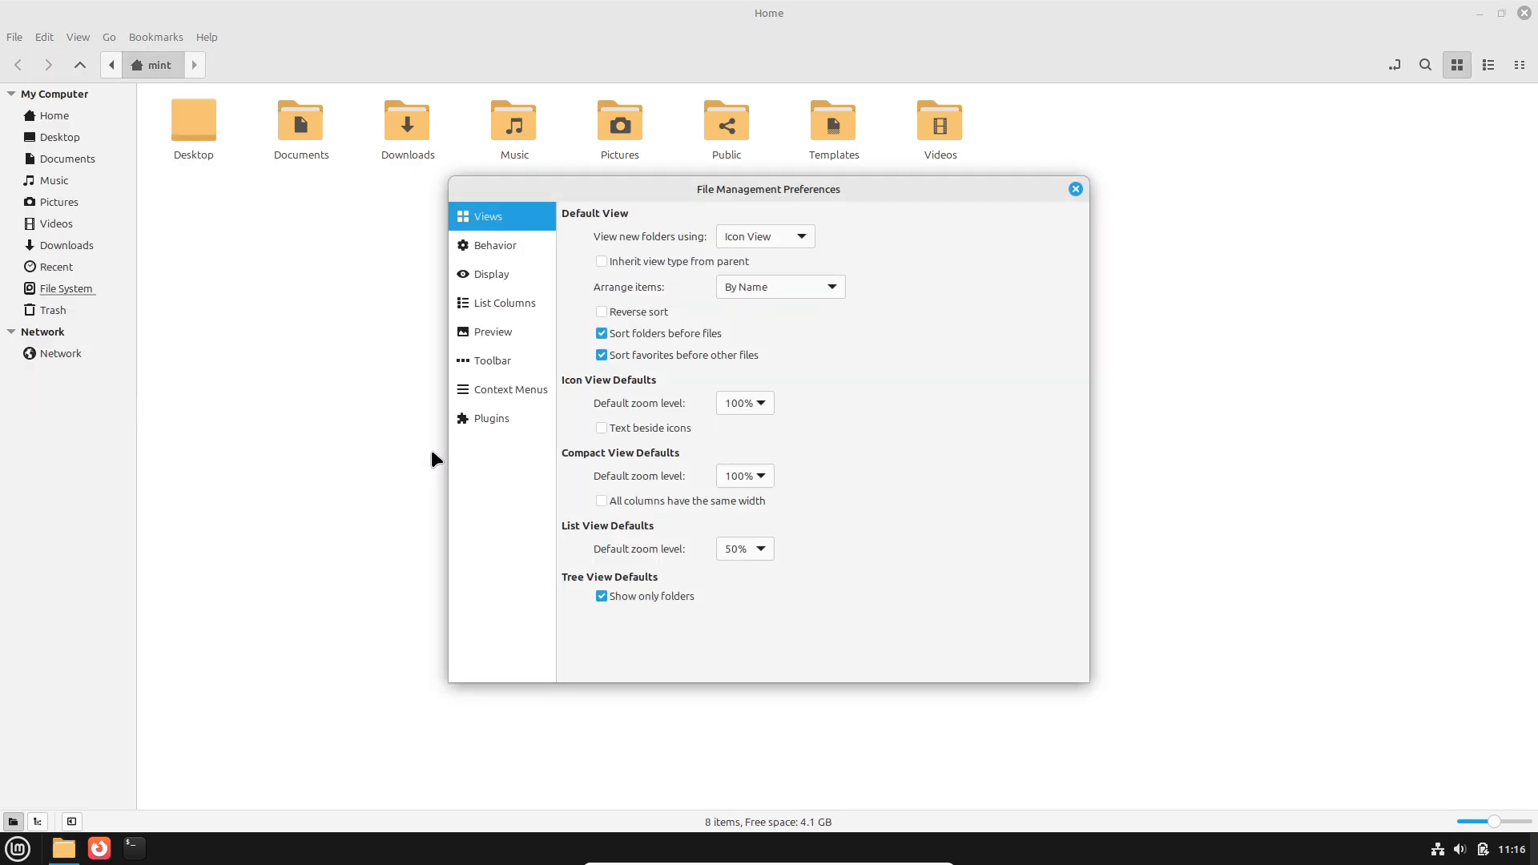
left_click(492, 274)
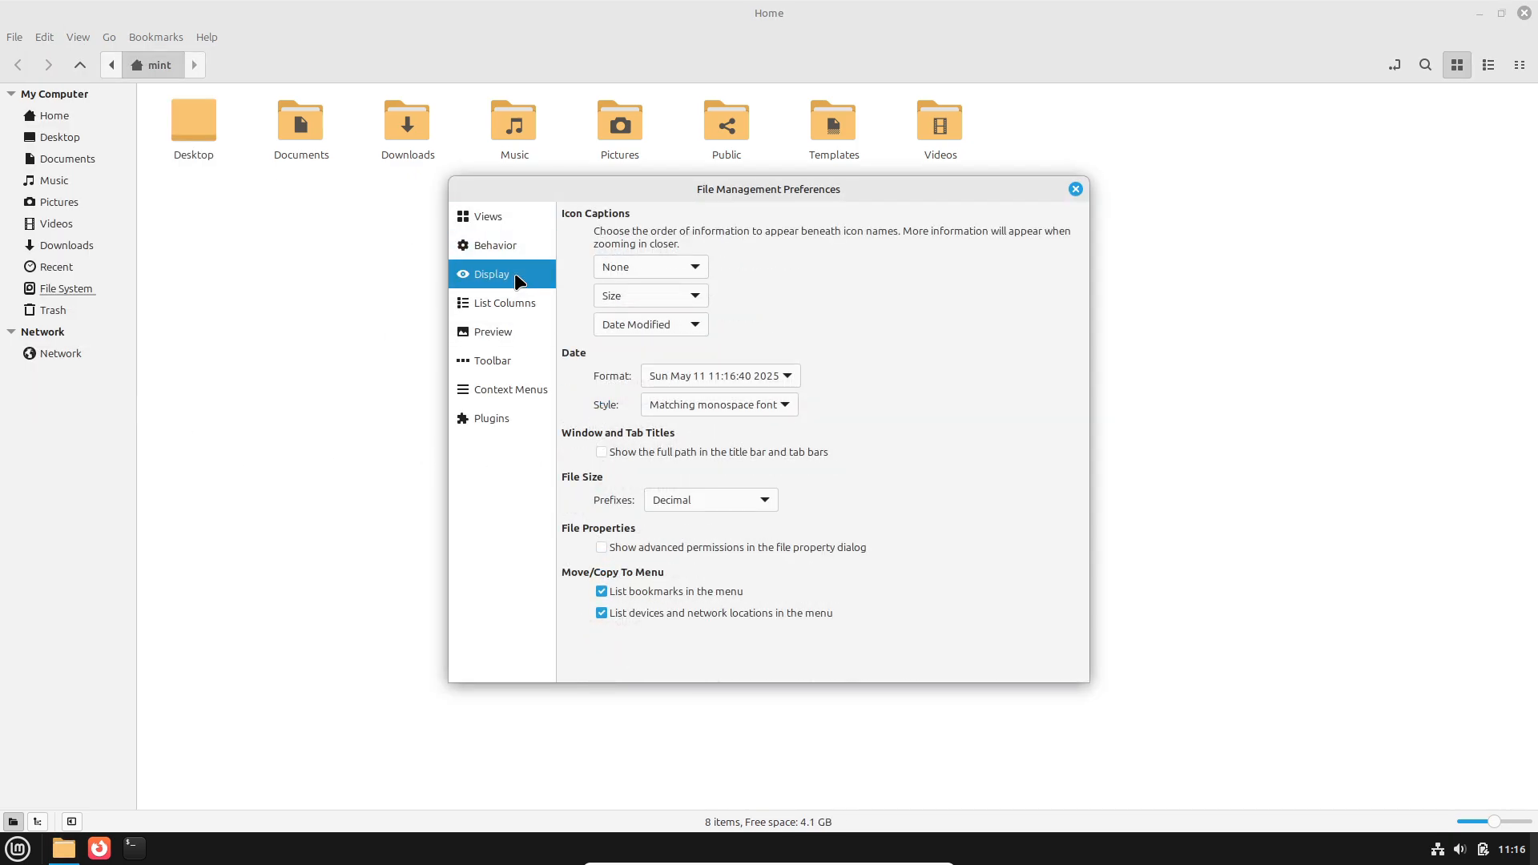
left_click(495, 361)
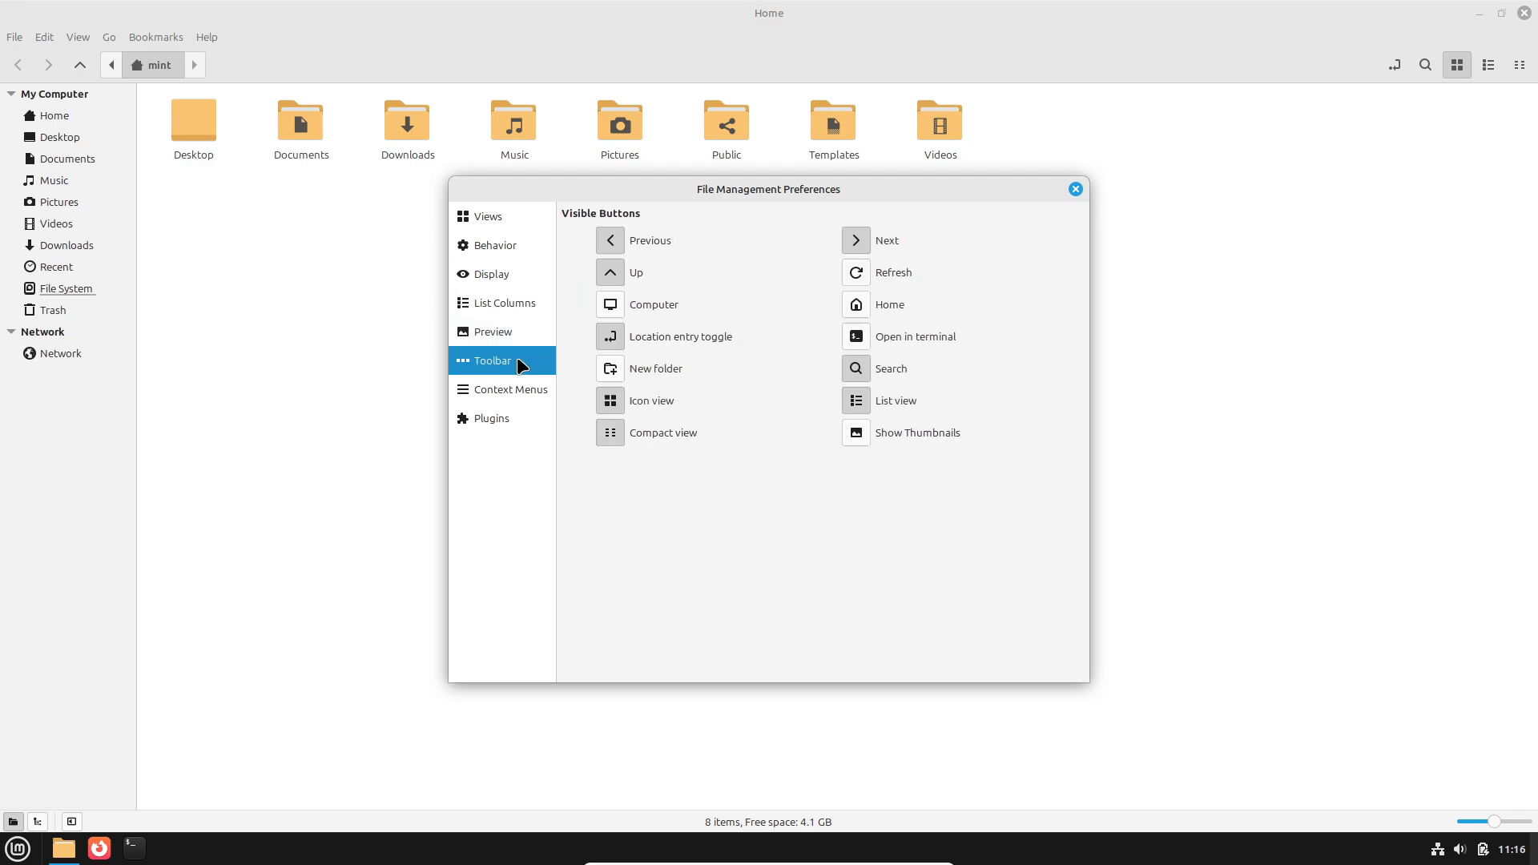
left_click(510, 389)
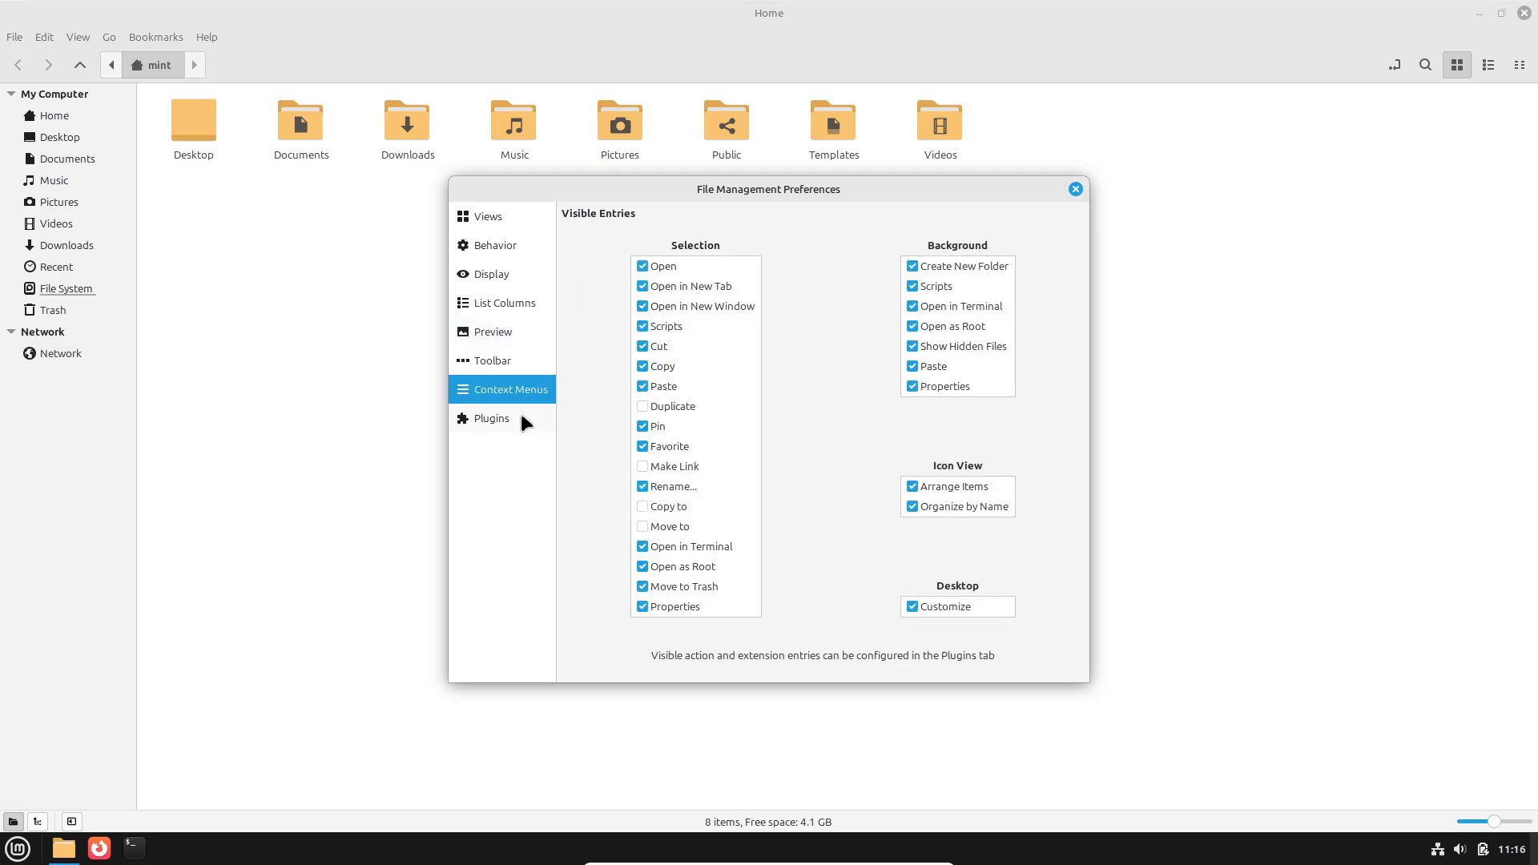
left_click(492, 418)
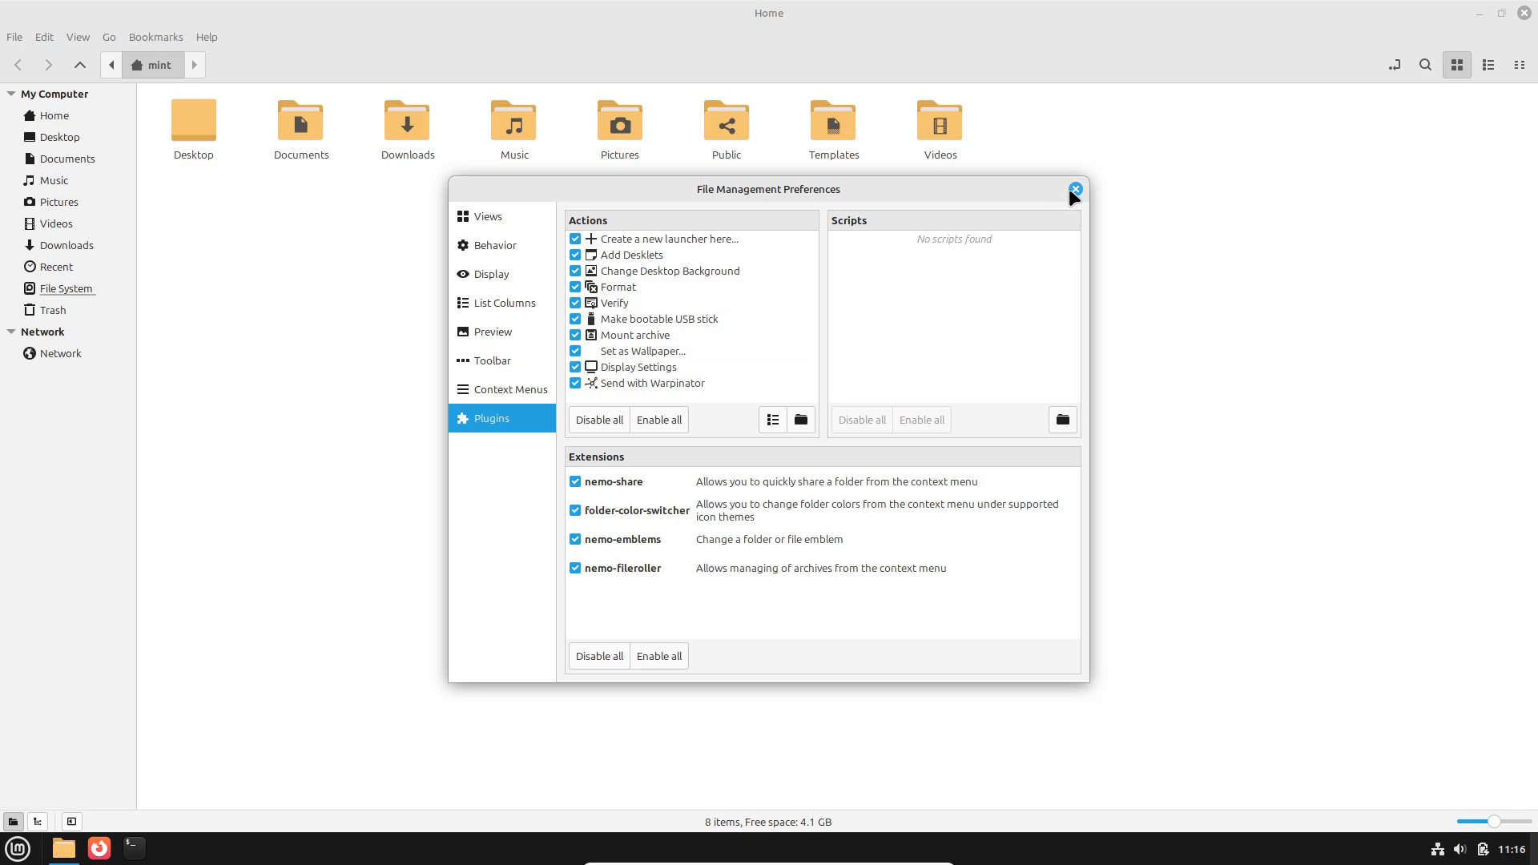
Close the file management preferences and the home folder window
left_click(1073, 190)
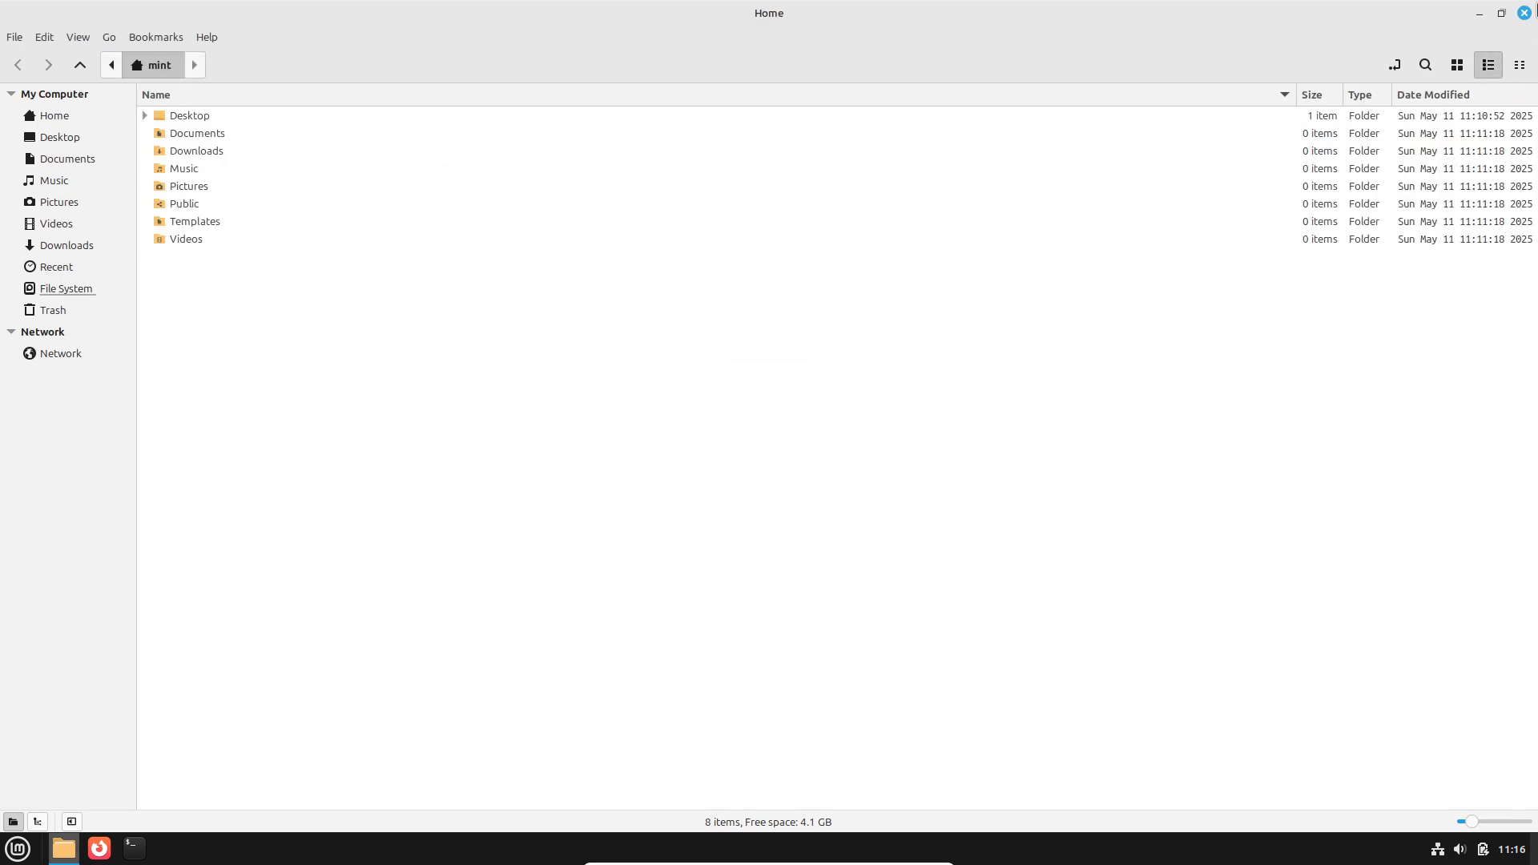
left_click(16, 848)
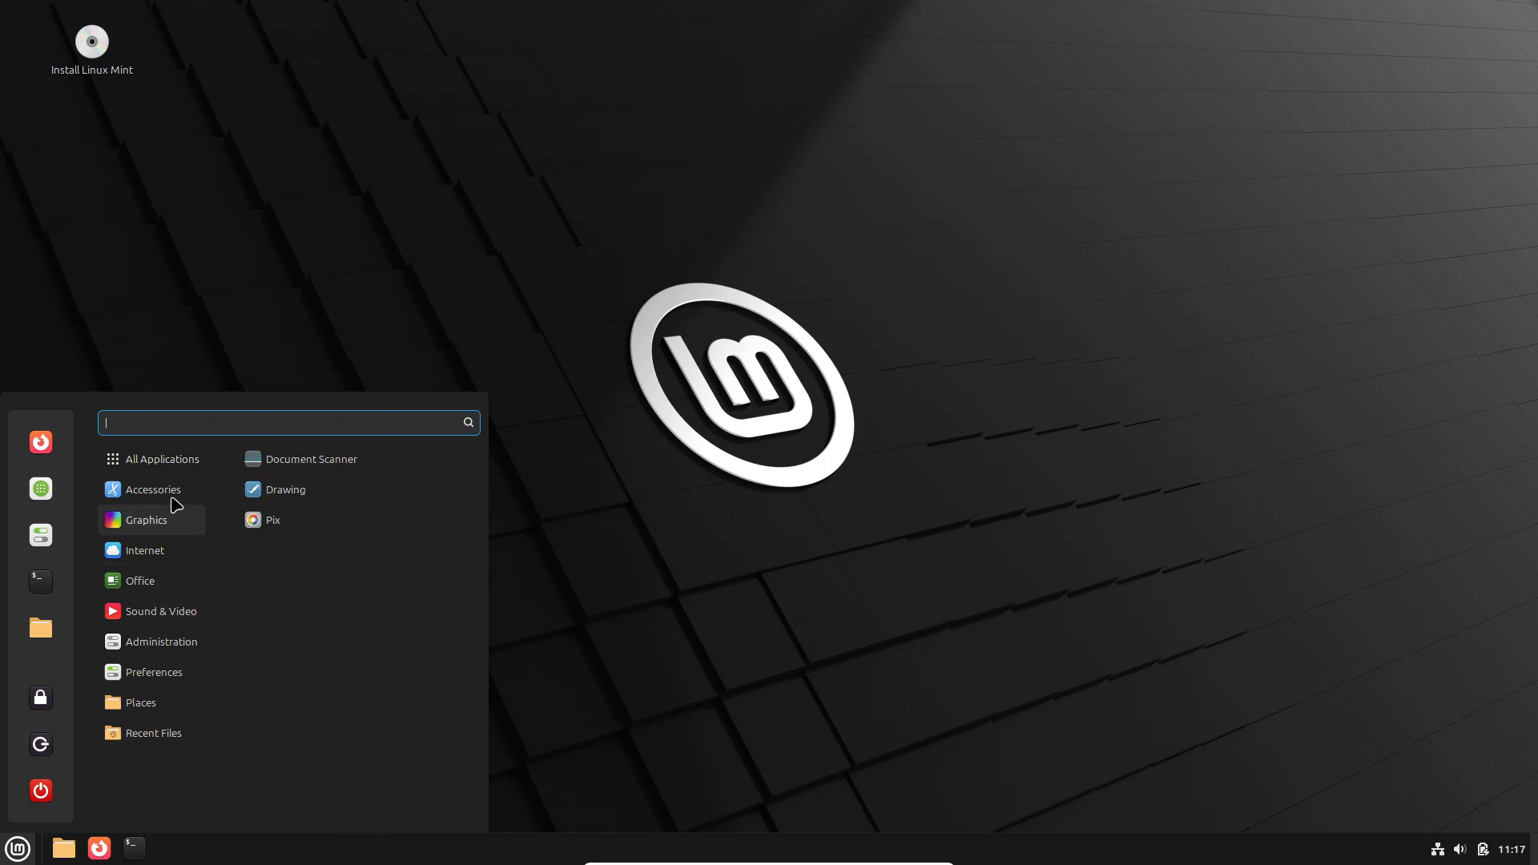
mouse_move(153, 733)
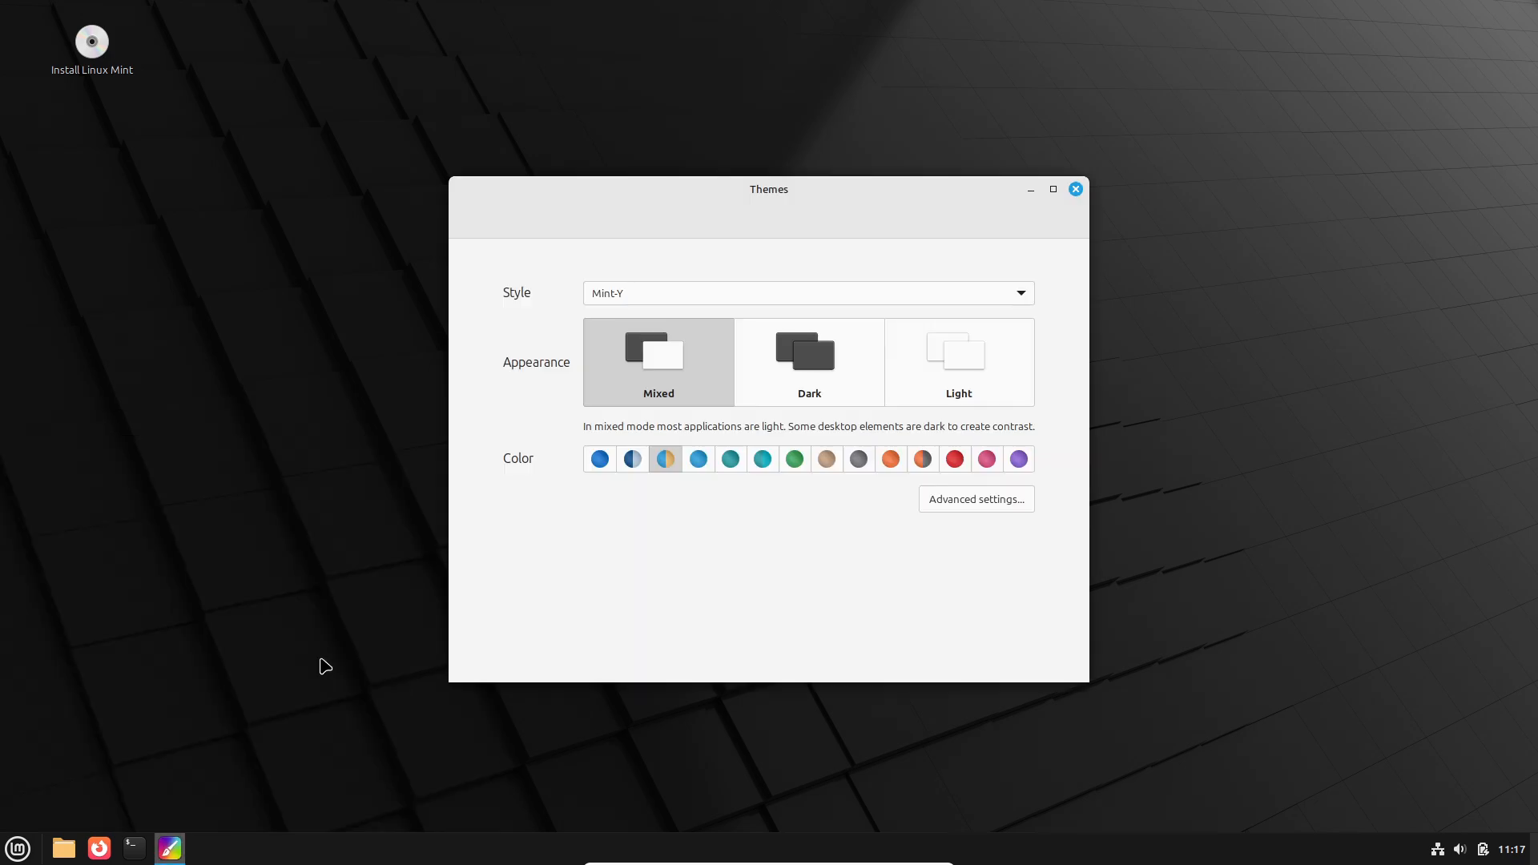
mouse_move(404, 509)
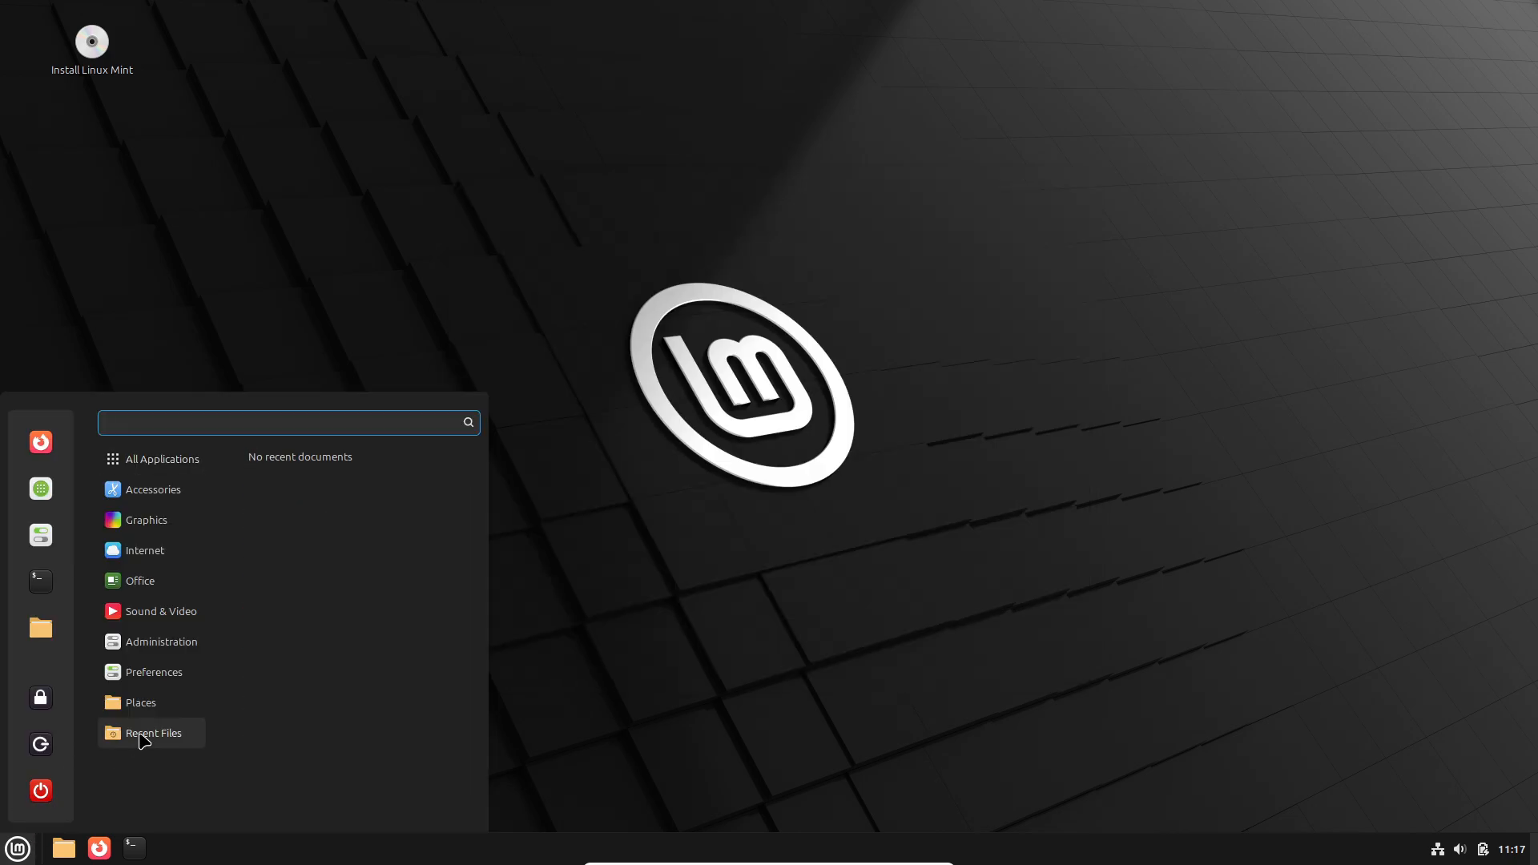
Launch Software Manager from the menu favourites
left_click(162, 641)
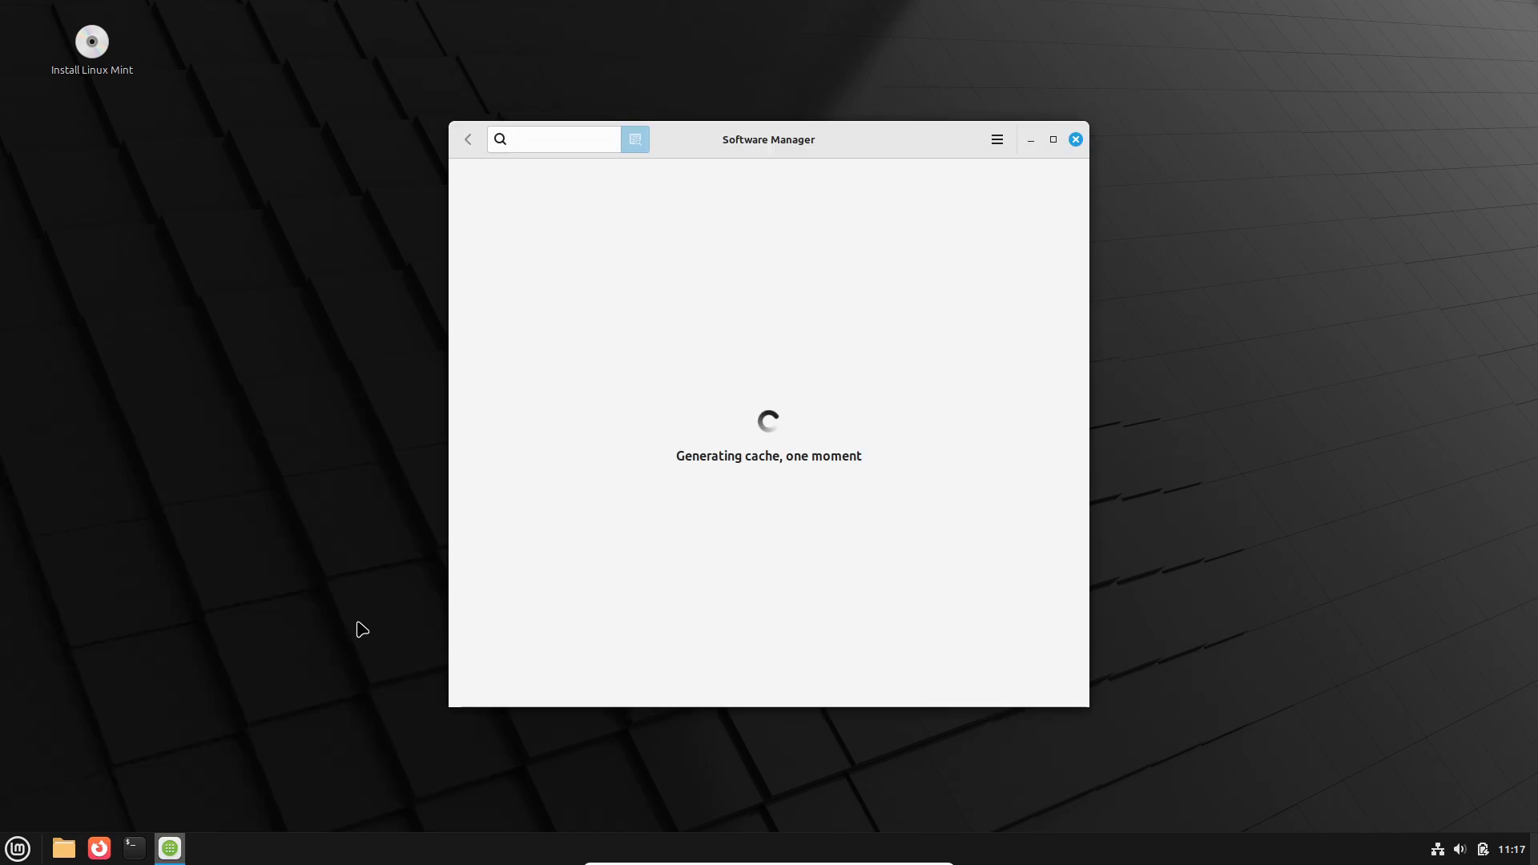
mouse_move(969, 269)
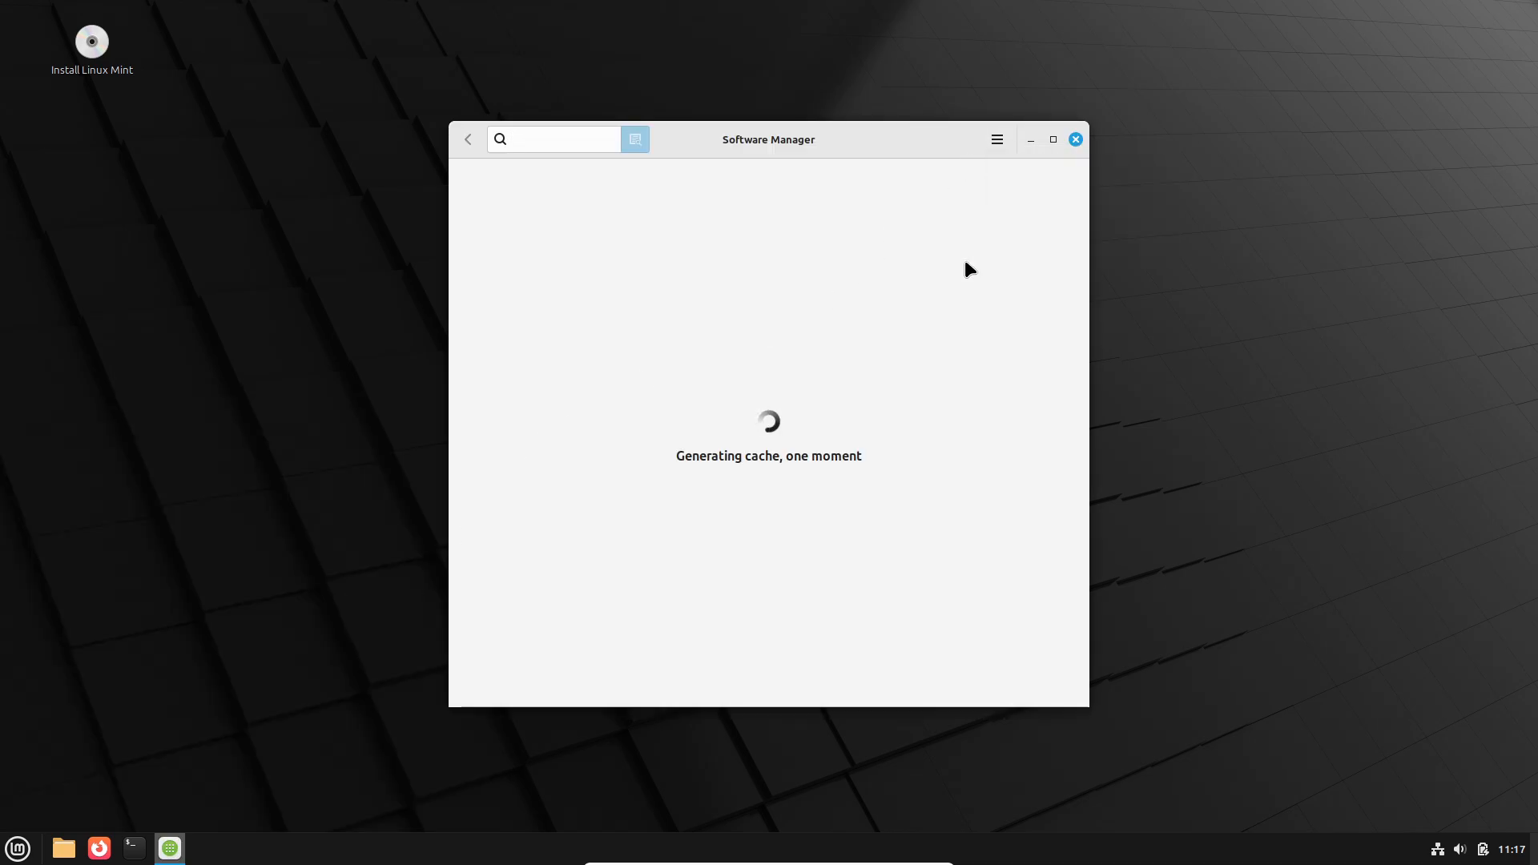
Show the Software Manager's preferences for search and unverified Flatpaks, then dismiss them
left_click(995, 140)
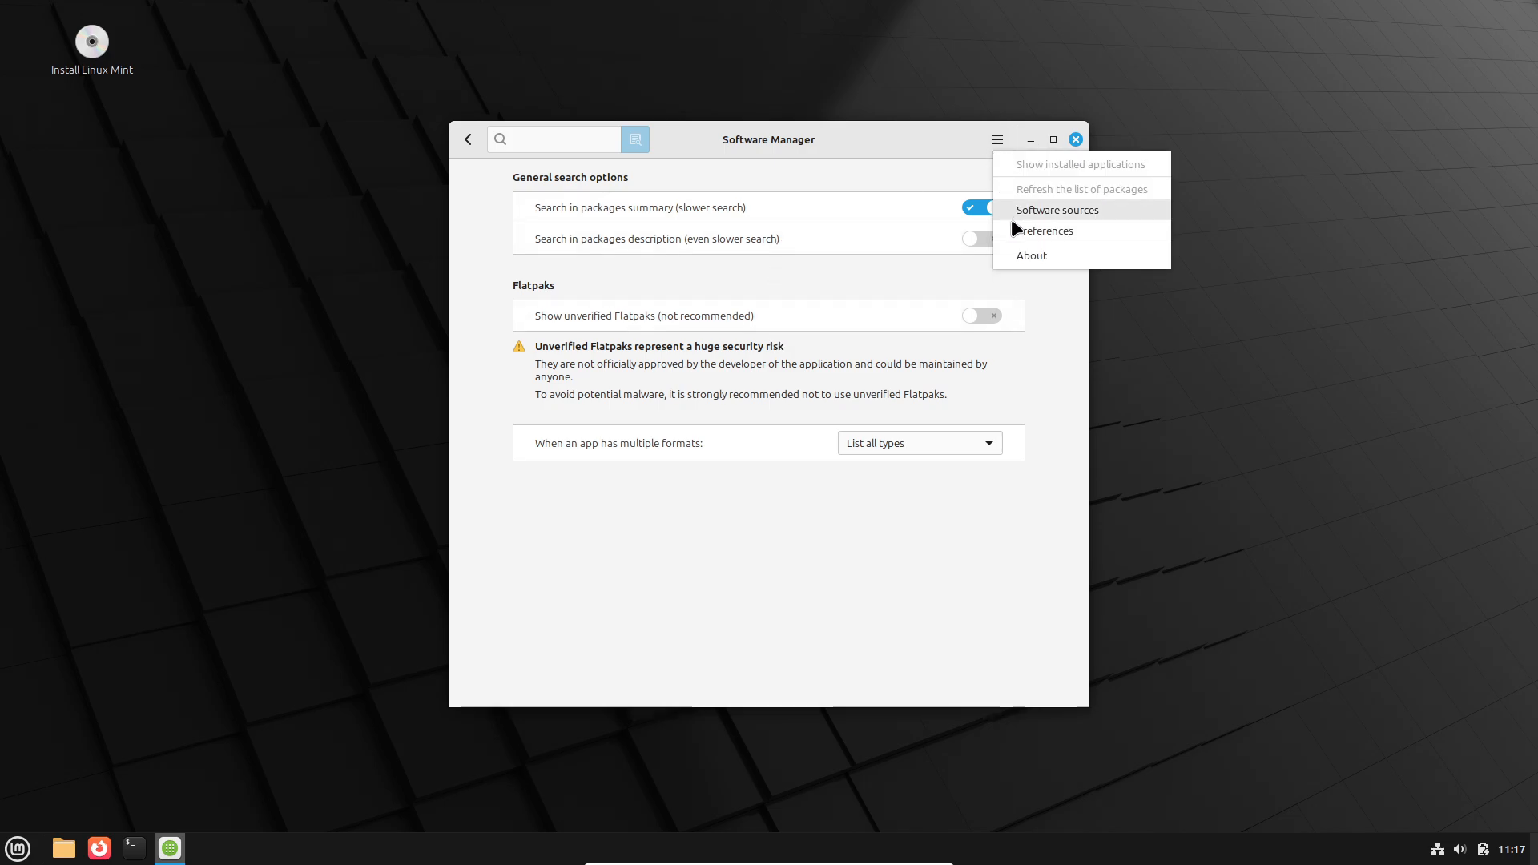
left_click(920, 302)
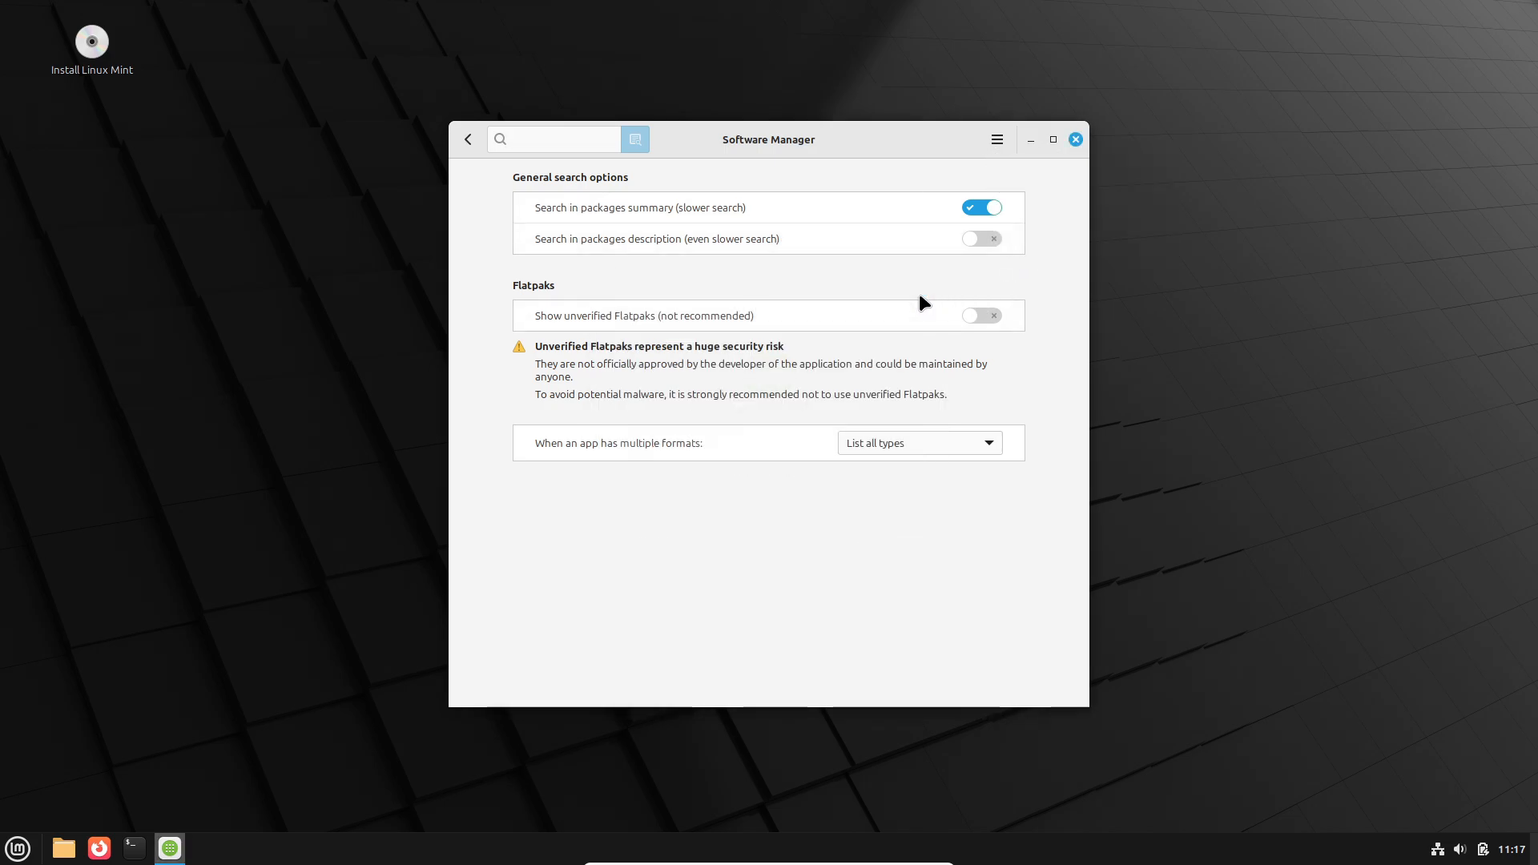
left_click(1075, 138)
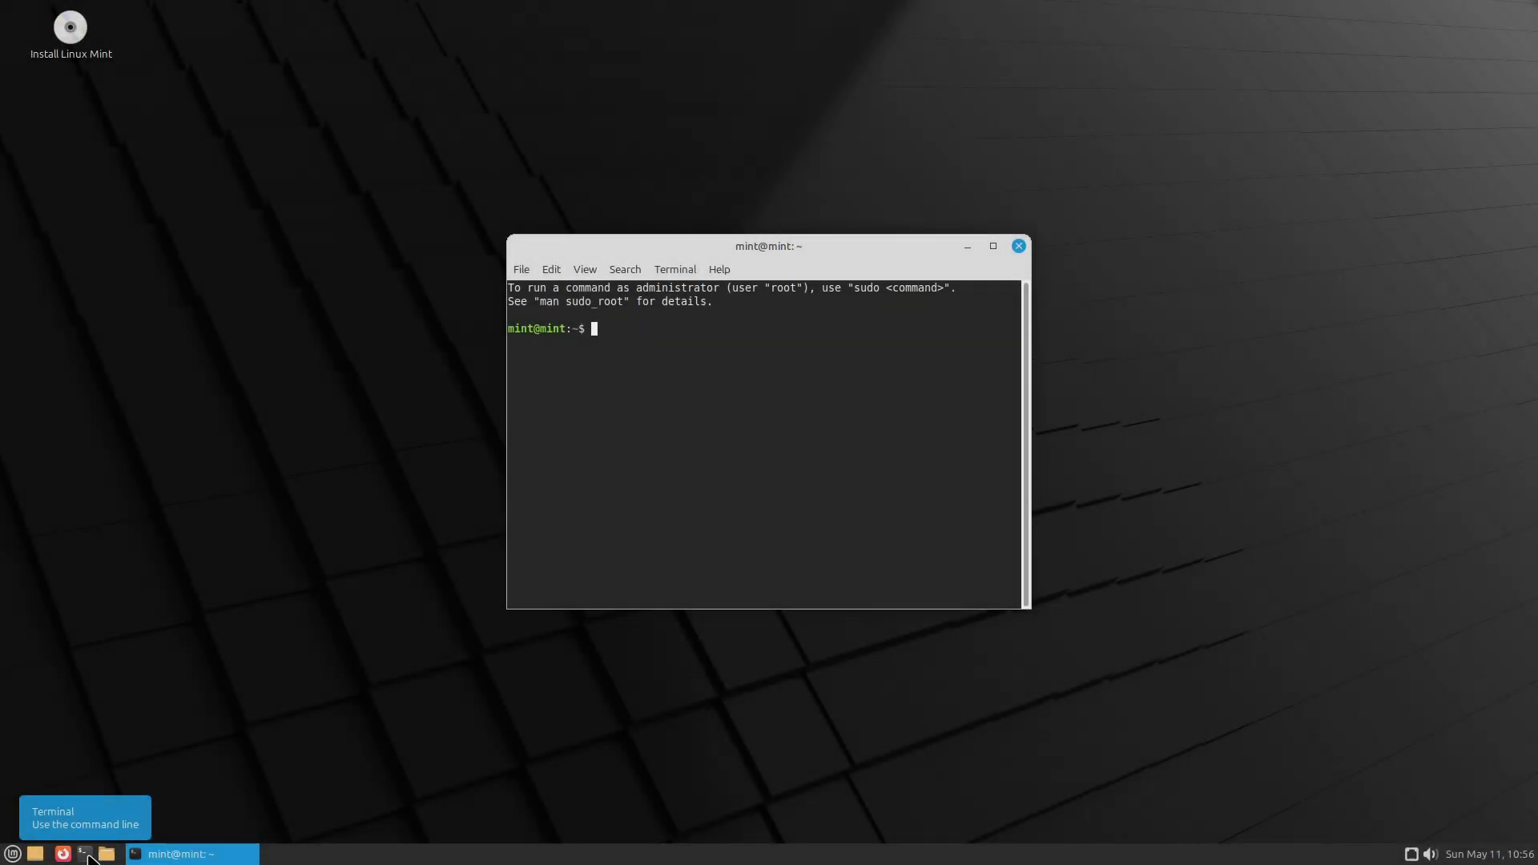
Maximise the terminal and run neofetch for a system summary
left_click(992, 246)
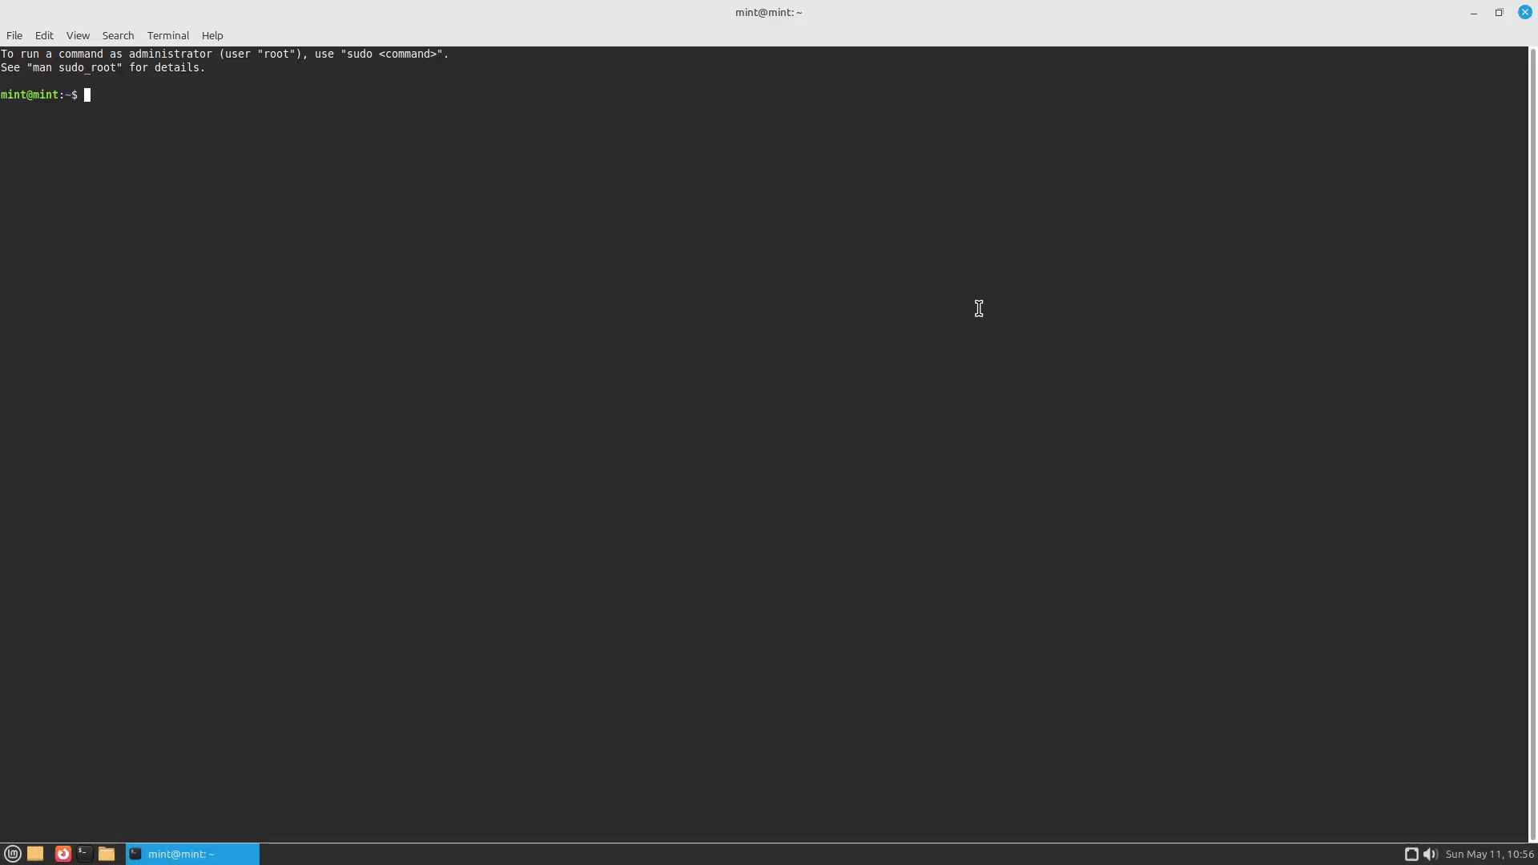
type("ne")
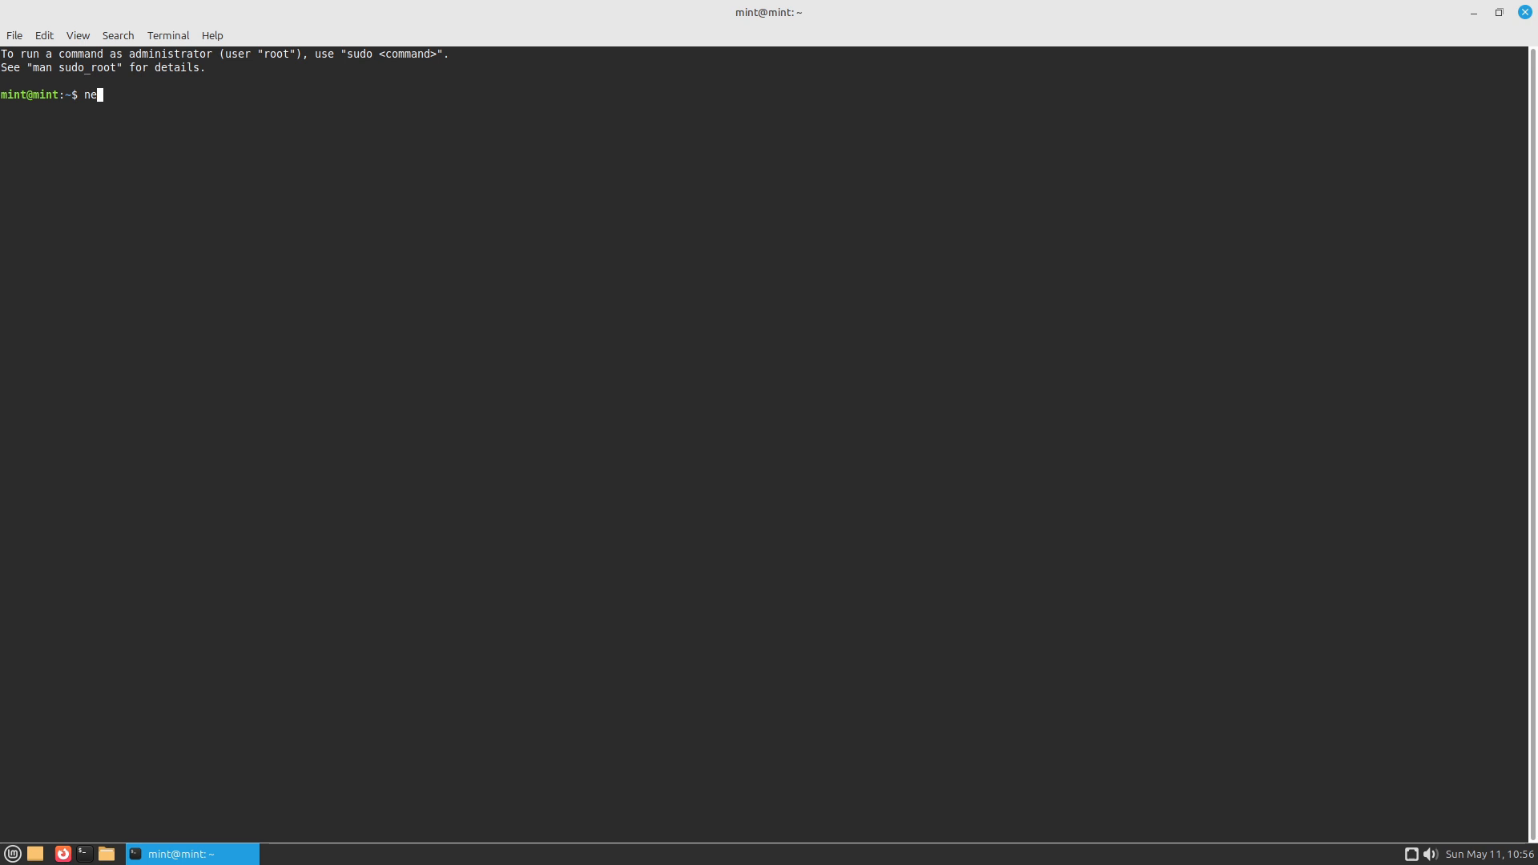
type("ofetch")
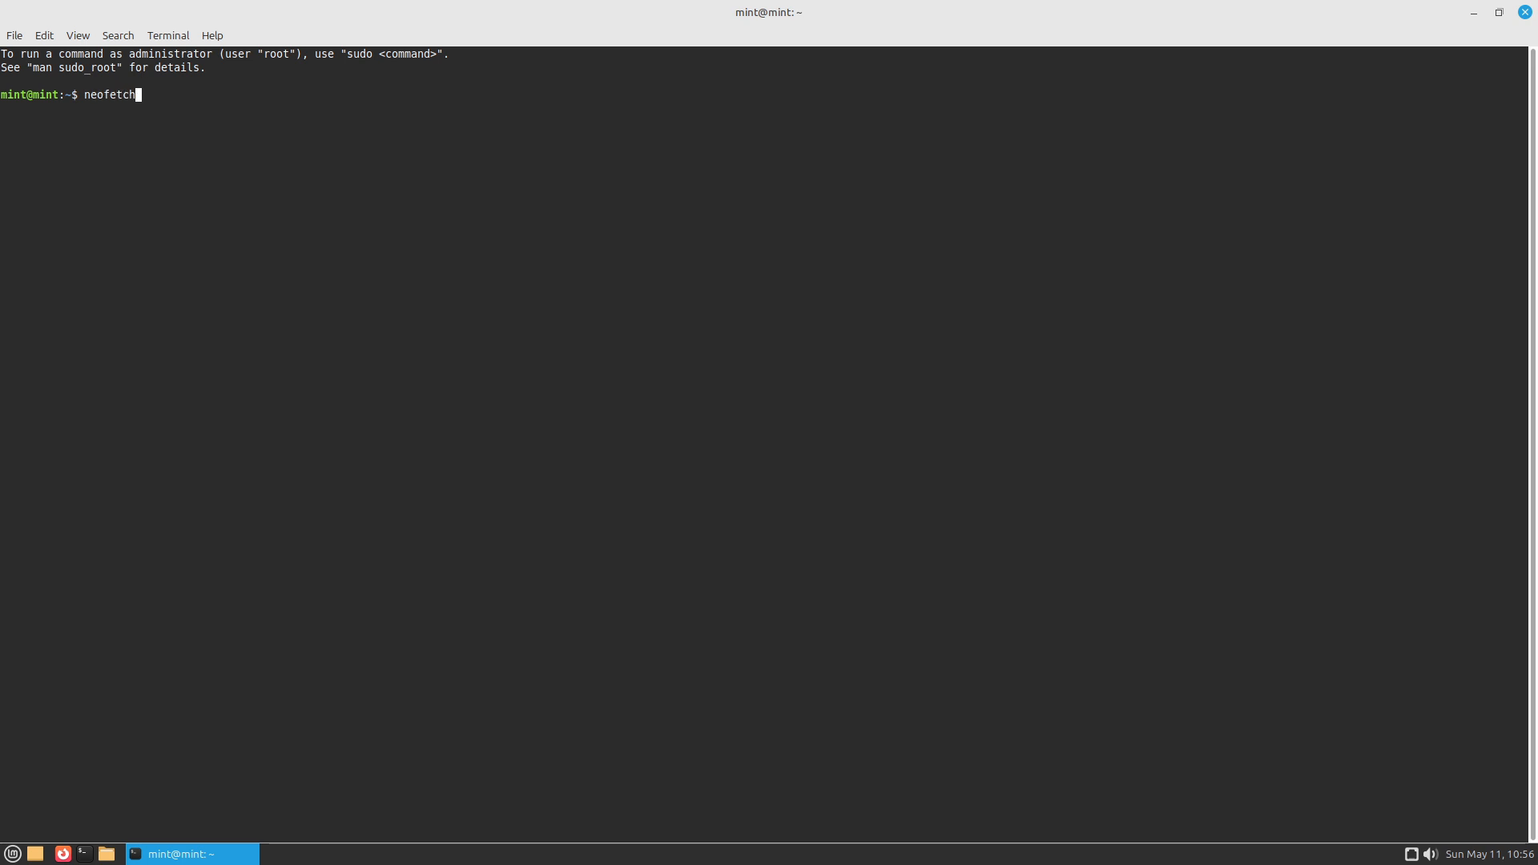
key("Return")
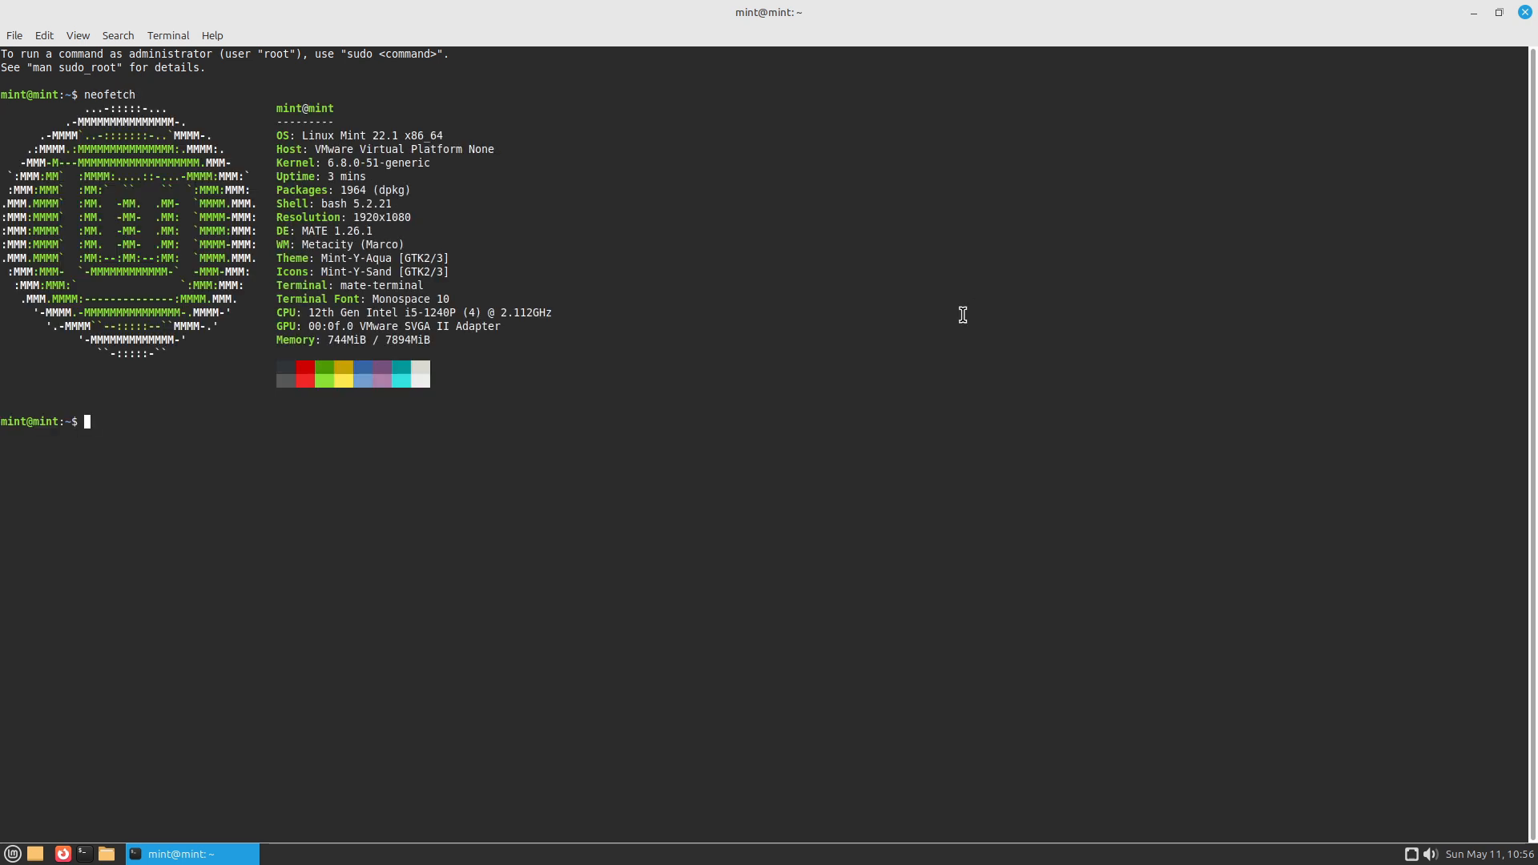
Run the detailed inxi system report and scroll through its output
type("inxi -")
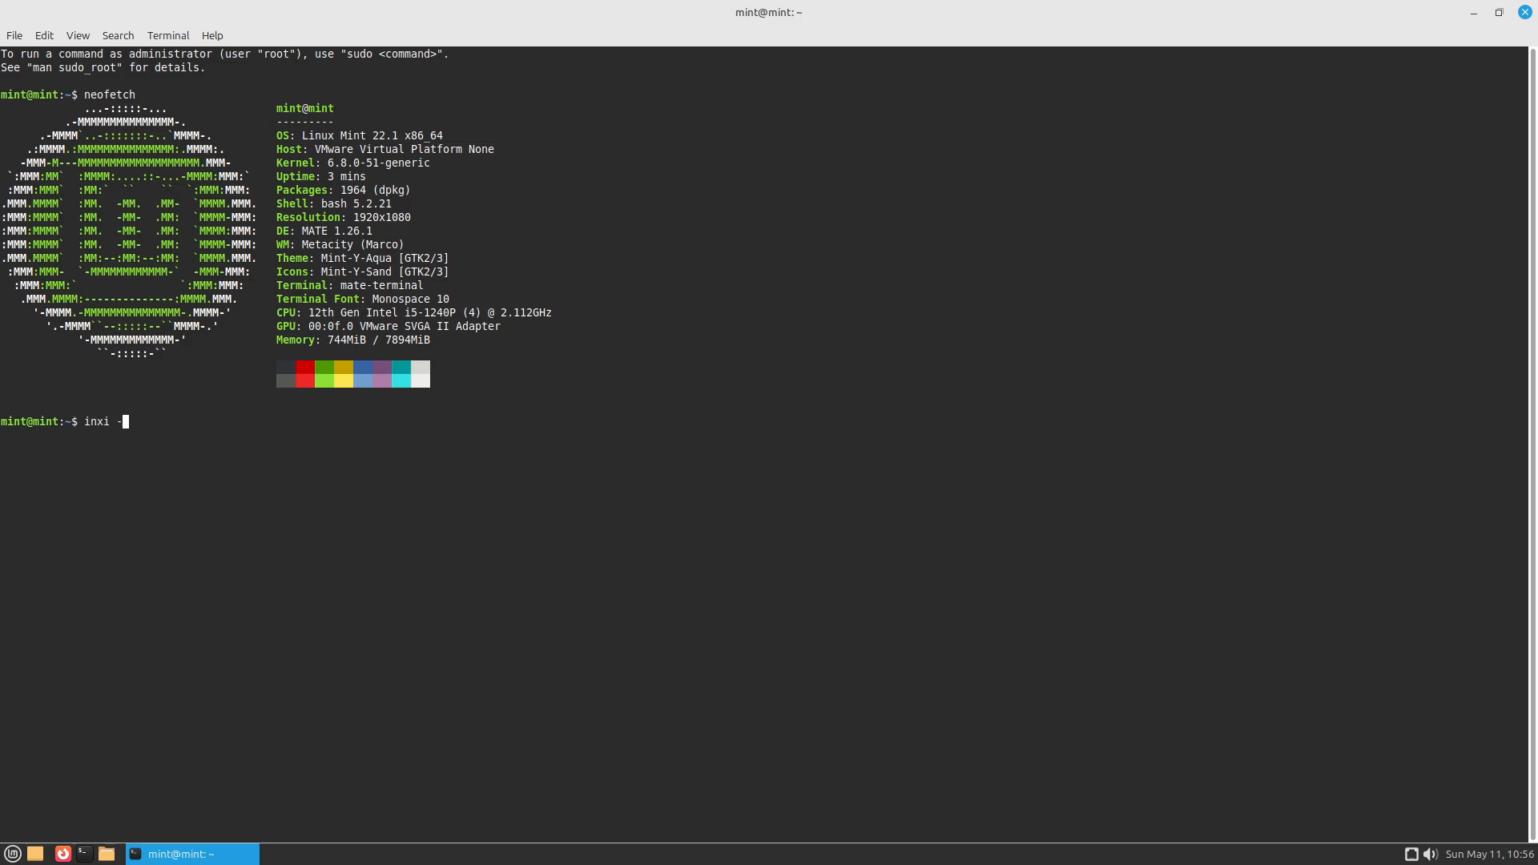
key("Return")
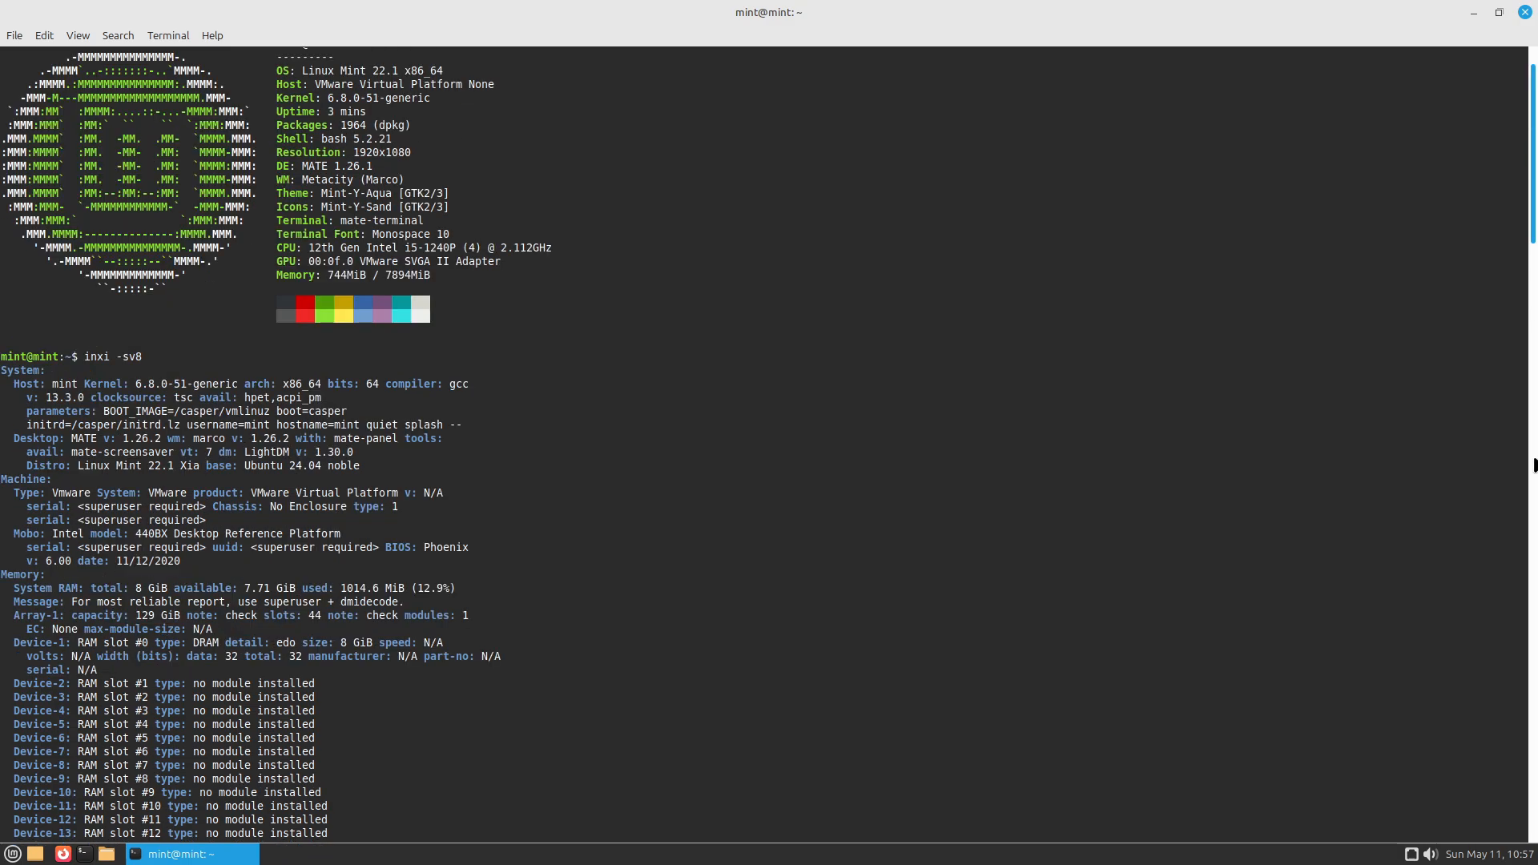
scroll("down", 3)
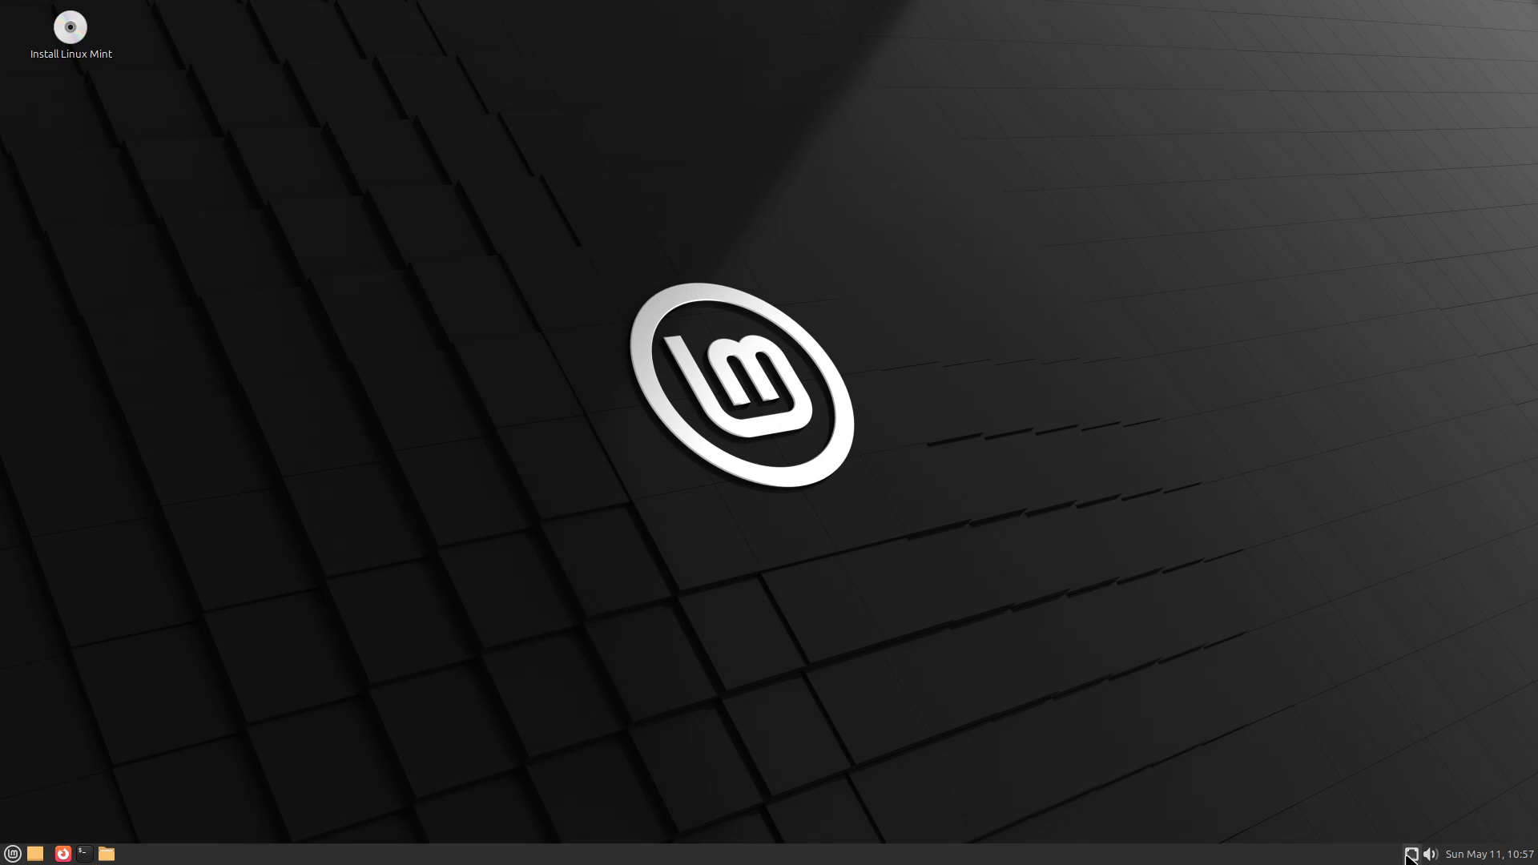
Show this month's calendar, then scroll through the menu's full applications list
left_click(1461, 854)
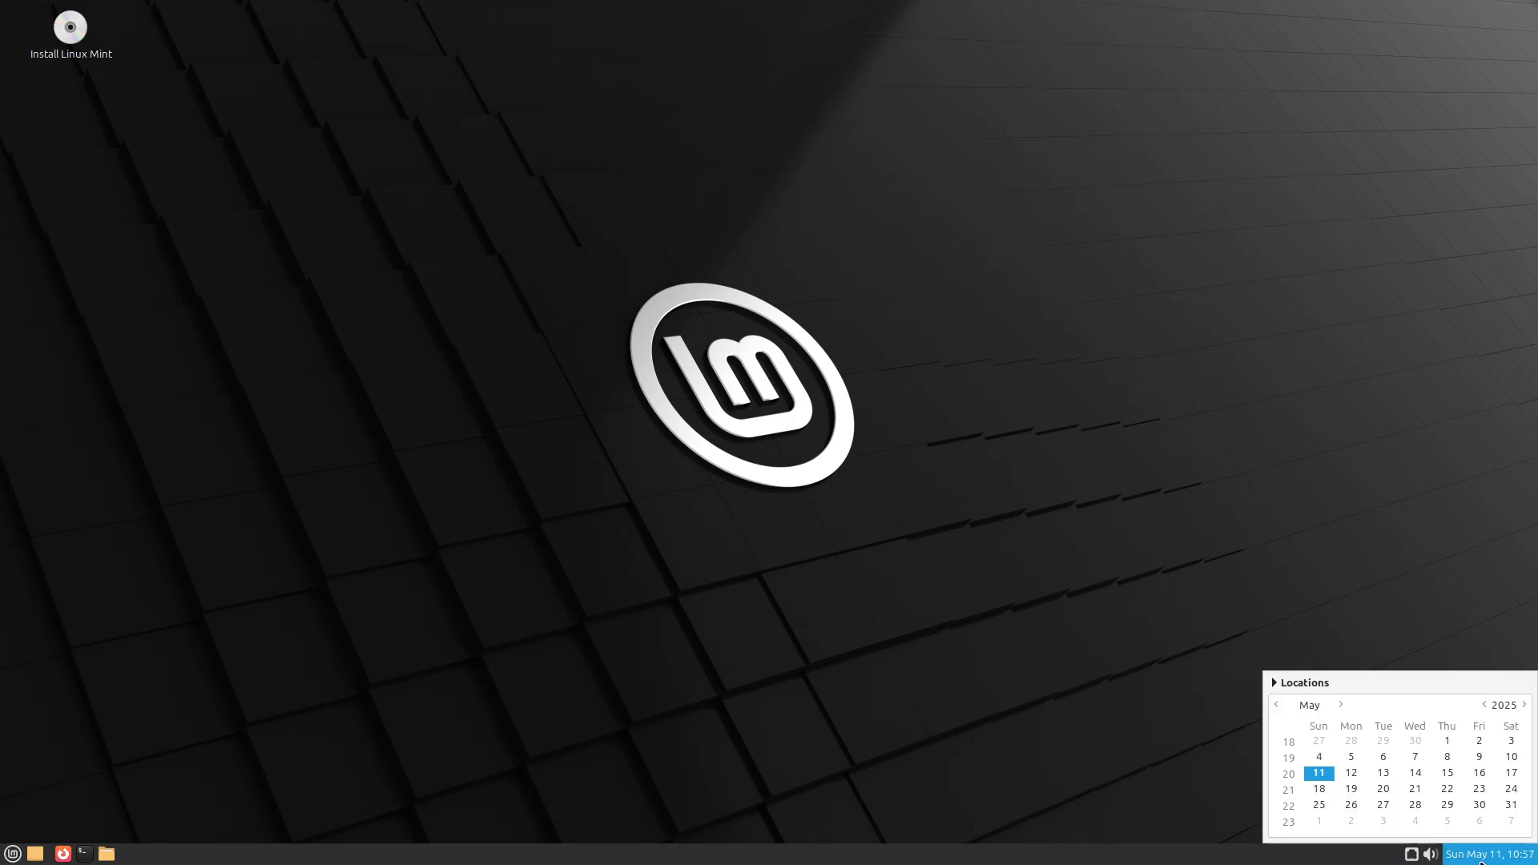
left_click(13, 852)
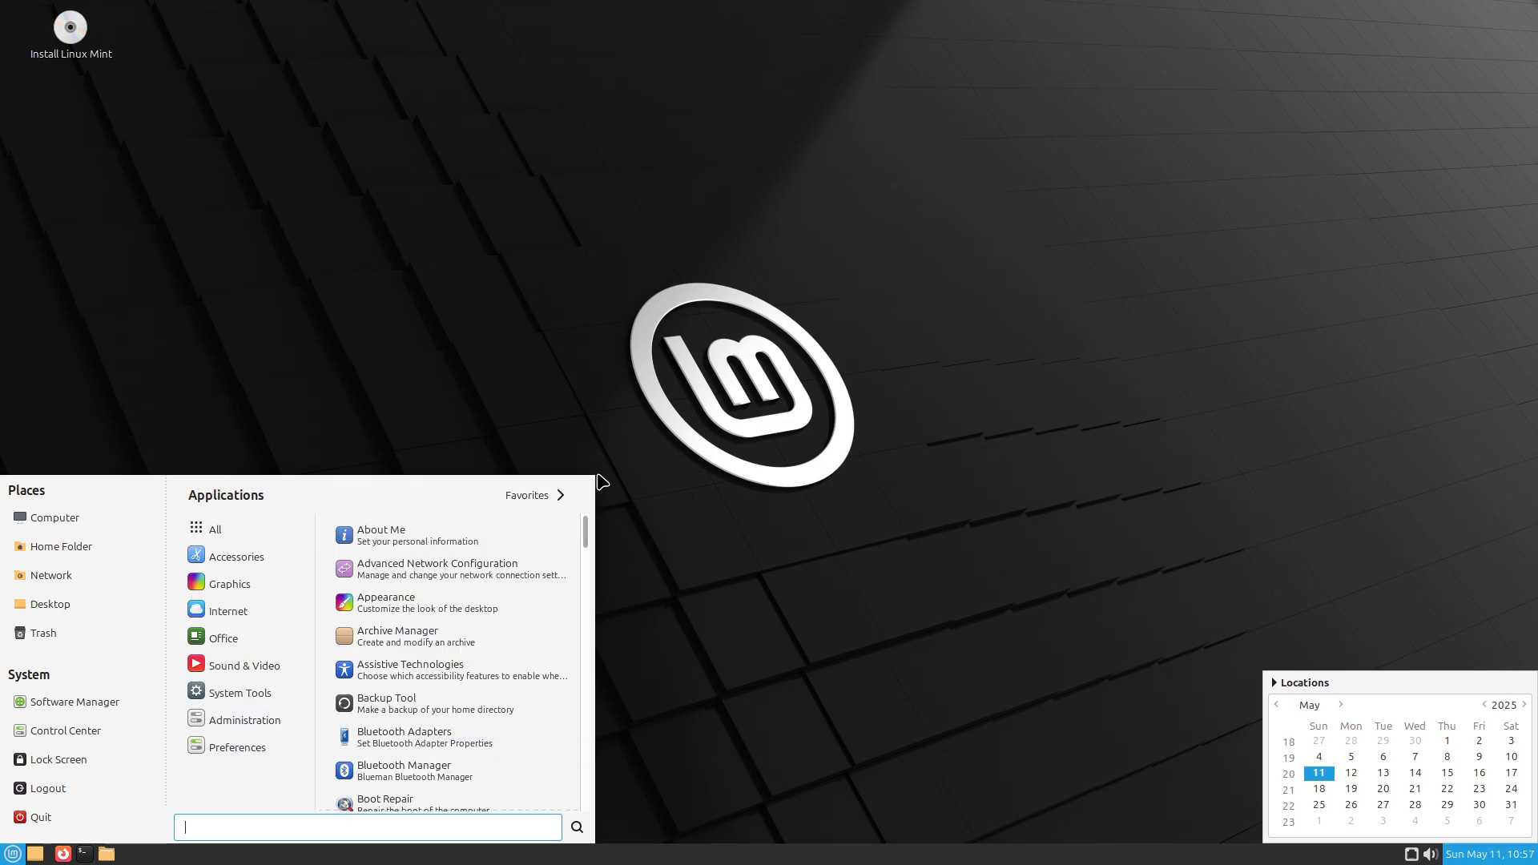
scroll("down", 3)
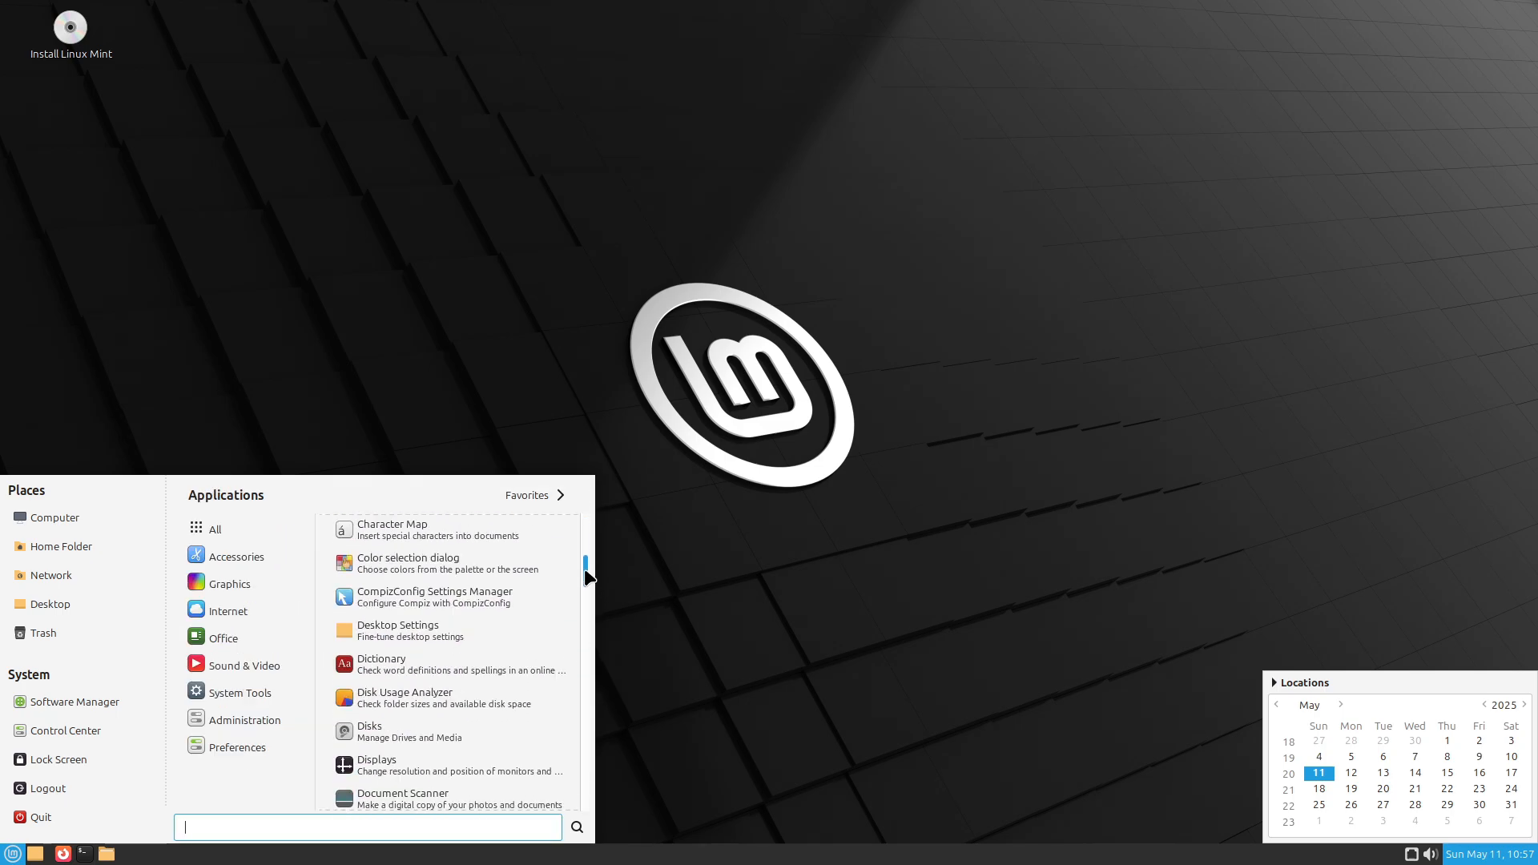
scroll("down", 3)
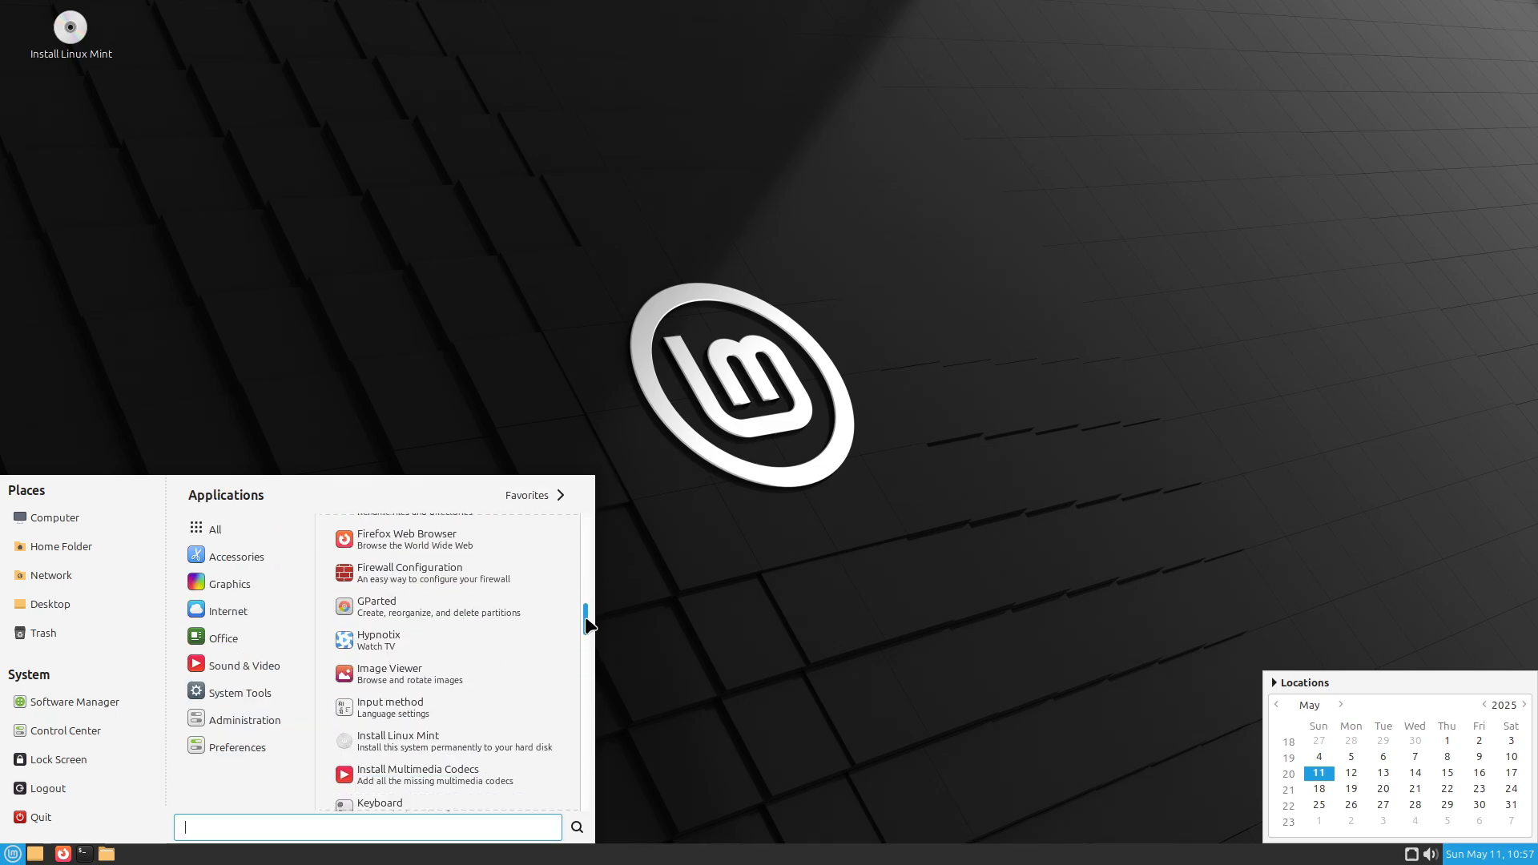
scroll("down", 3)
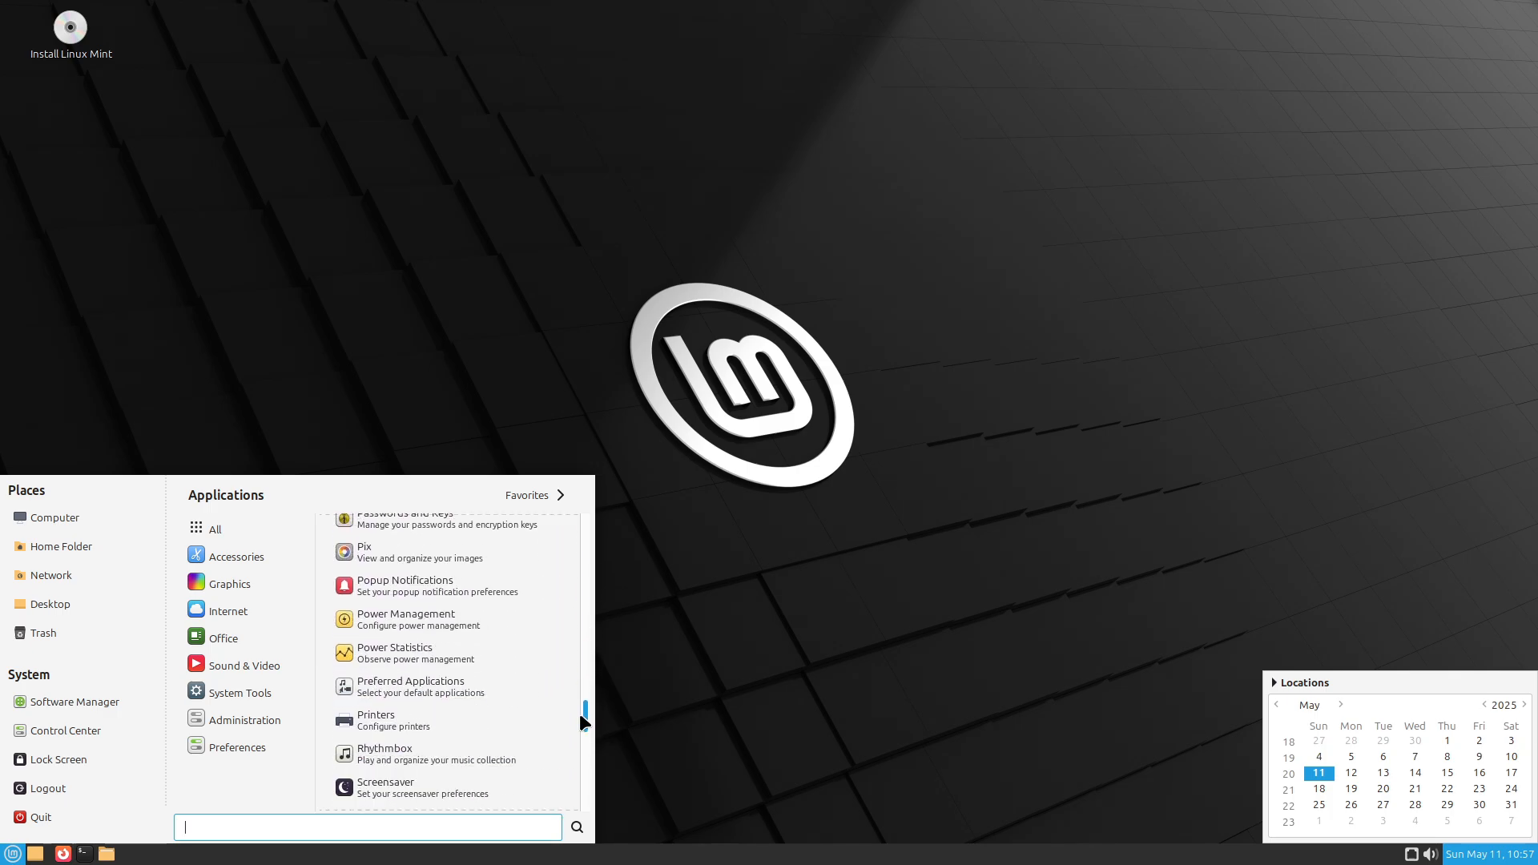
scroll("down", 3)
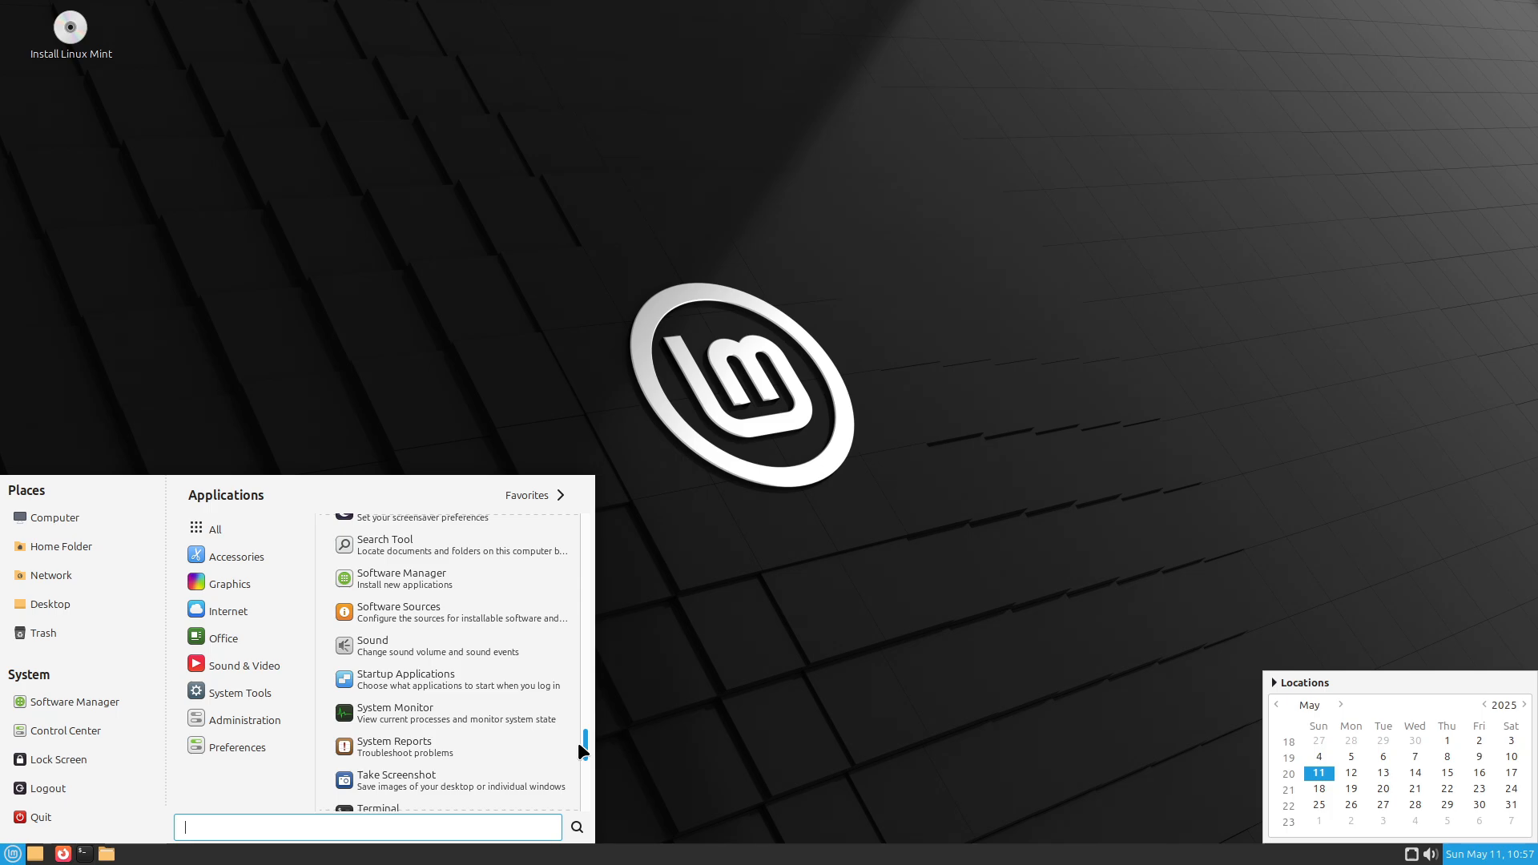
scroll("down", 3)
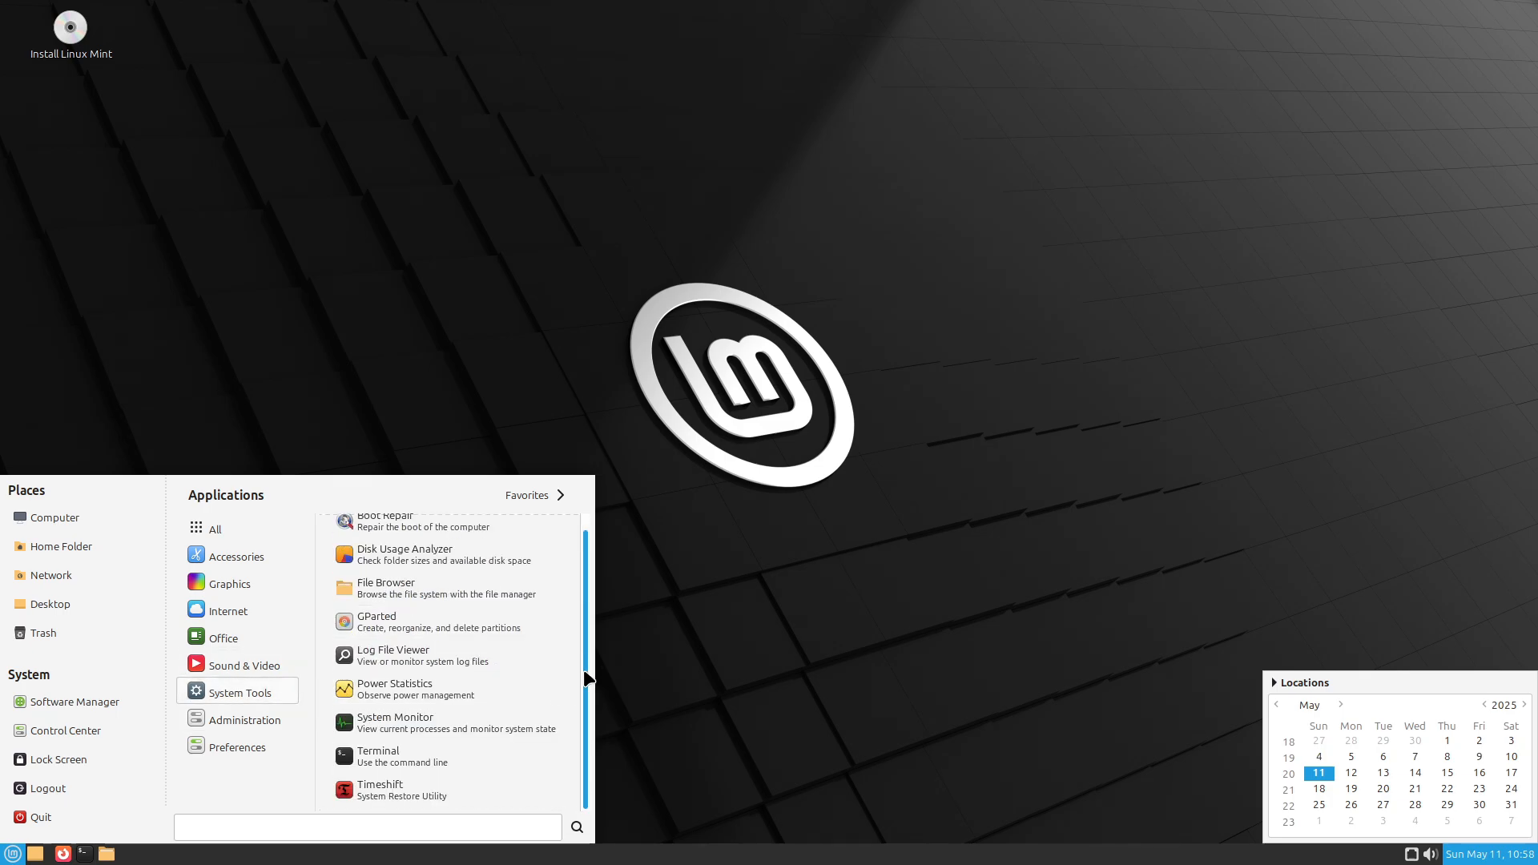
List the Accessories and then the Preferences application categories
left_click(223, 636)
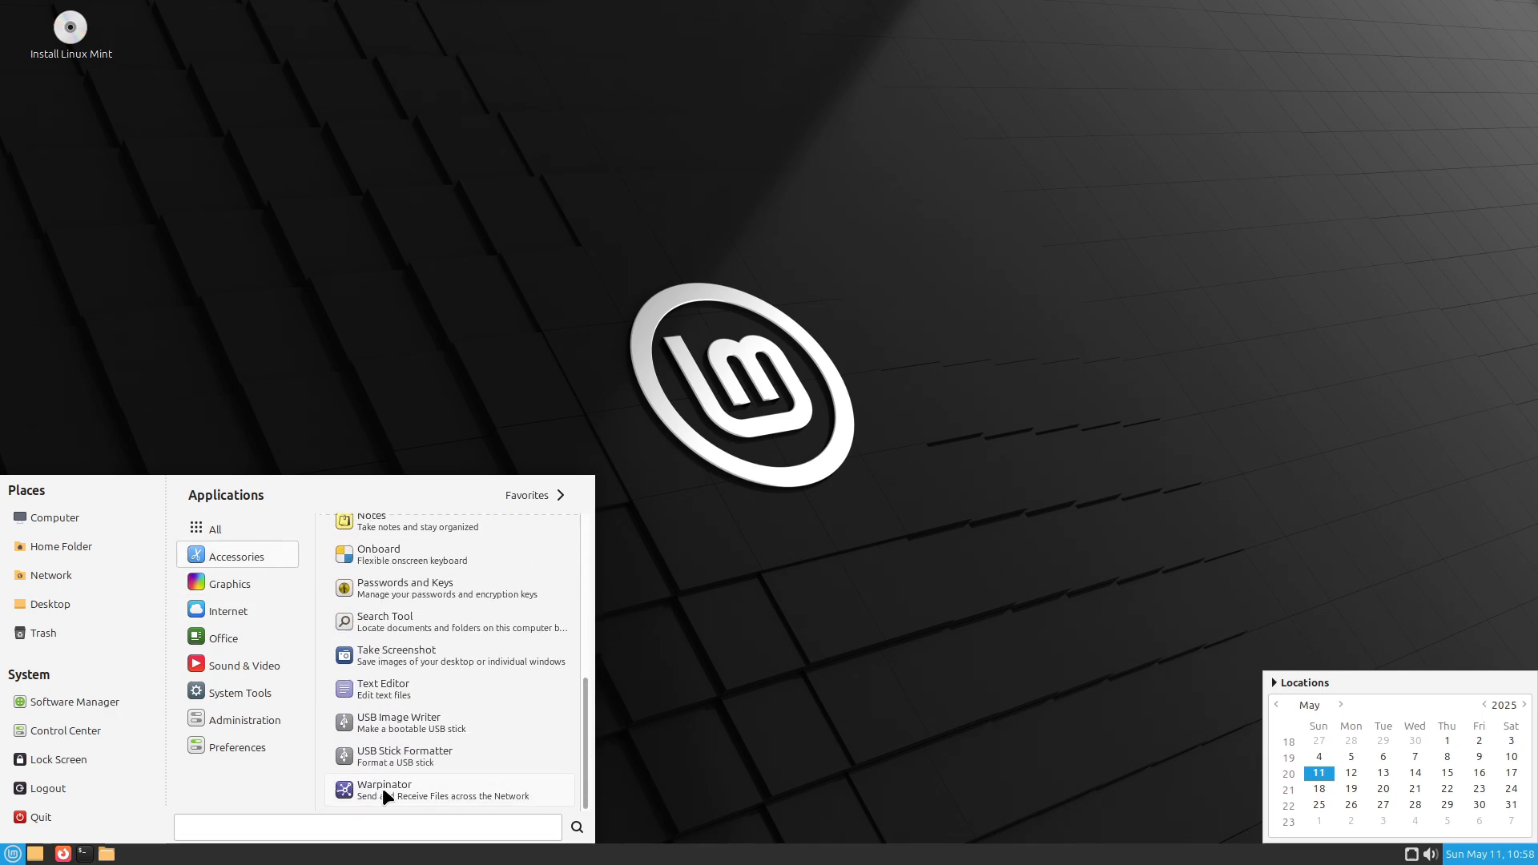
left_click(236, 747)
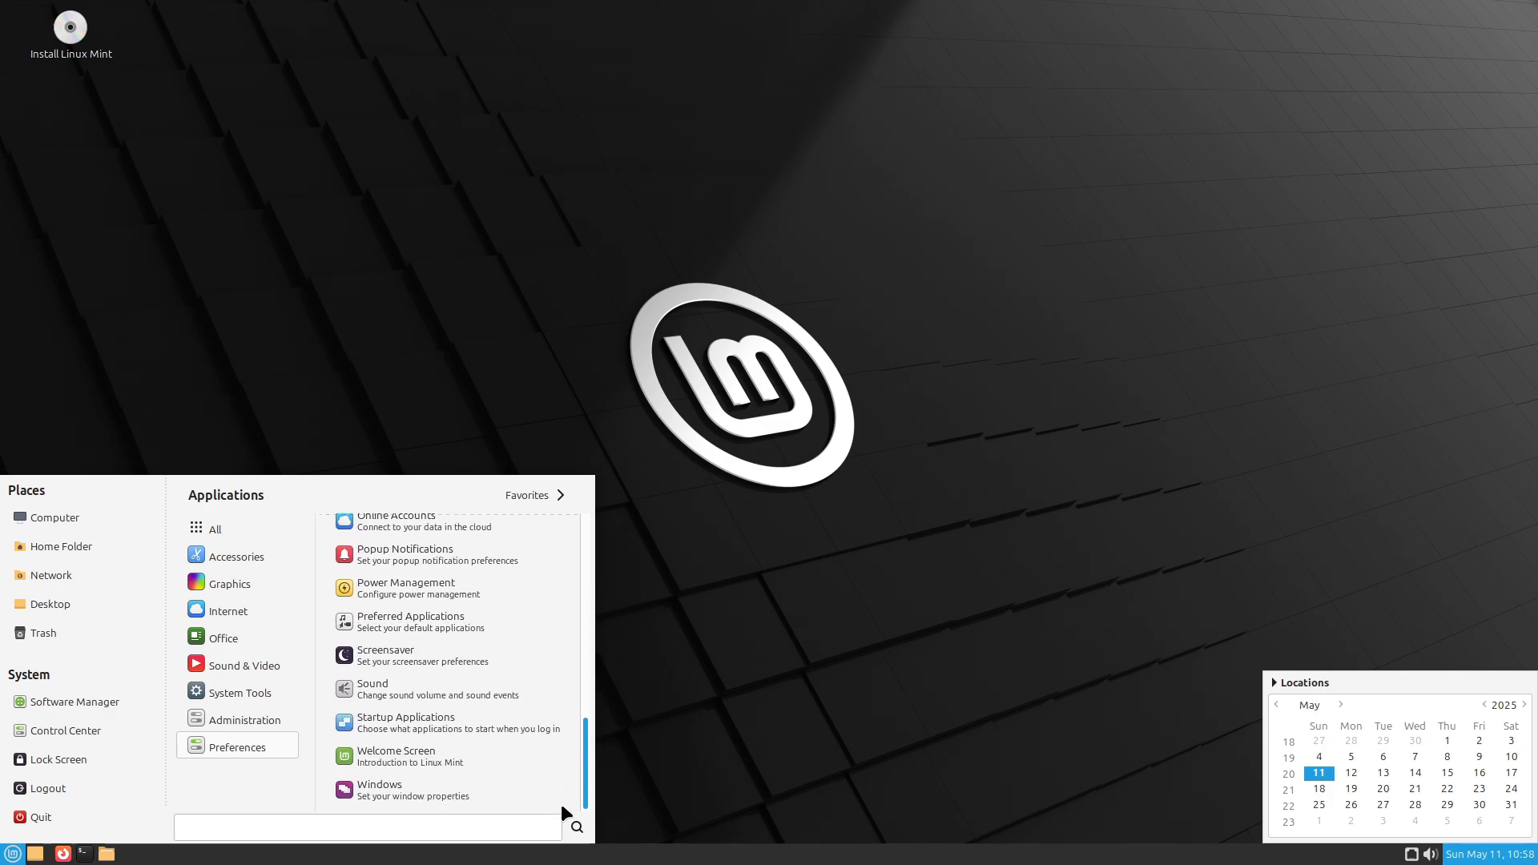
Open Startup Applications, view the session Options and program list, then close it
left_click(404, 723)
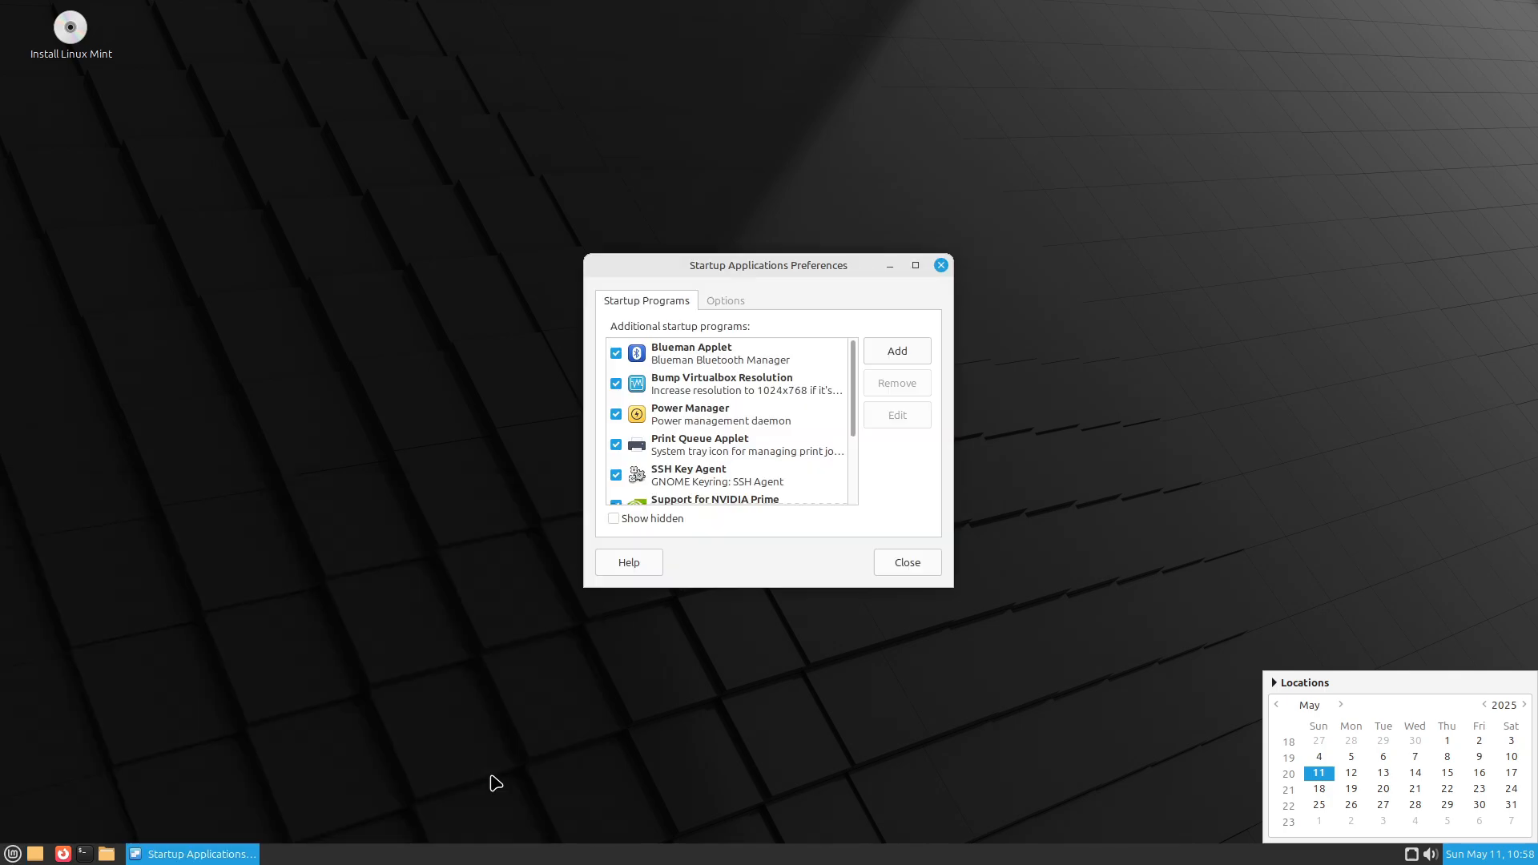
mouse_move(480, 780)
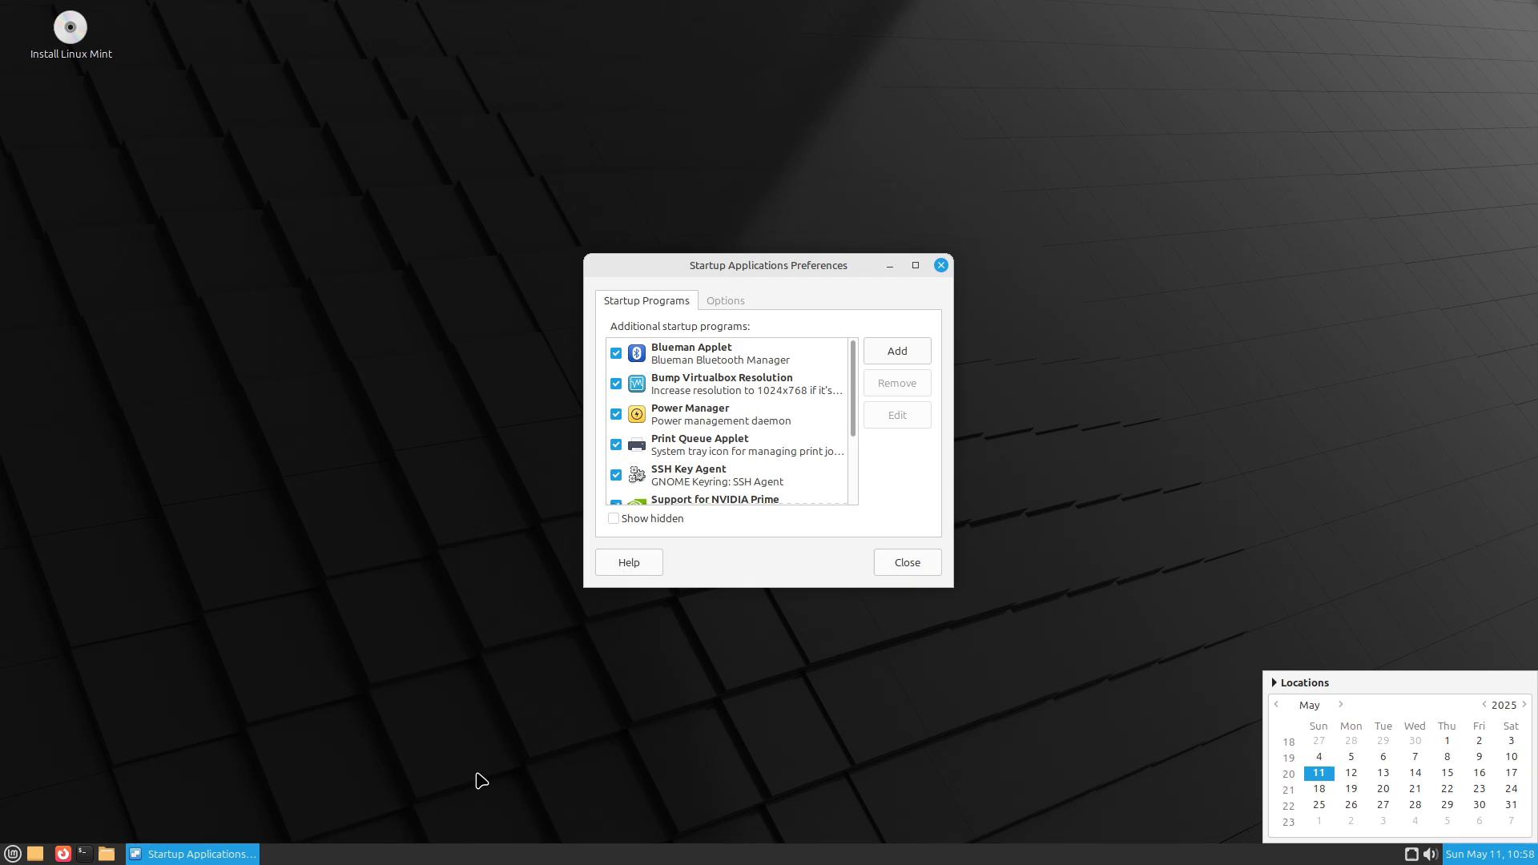
left_click(724, 299)
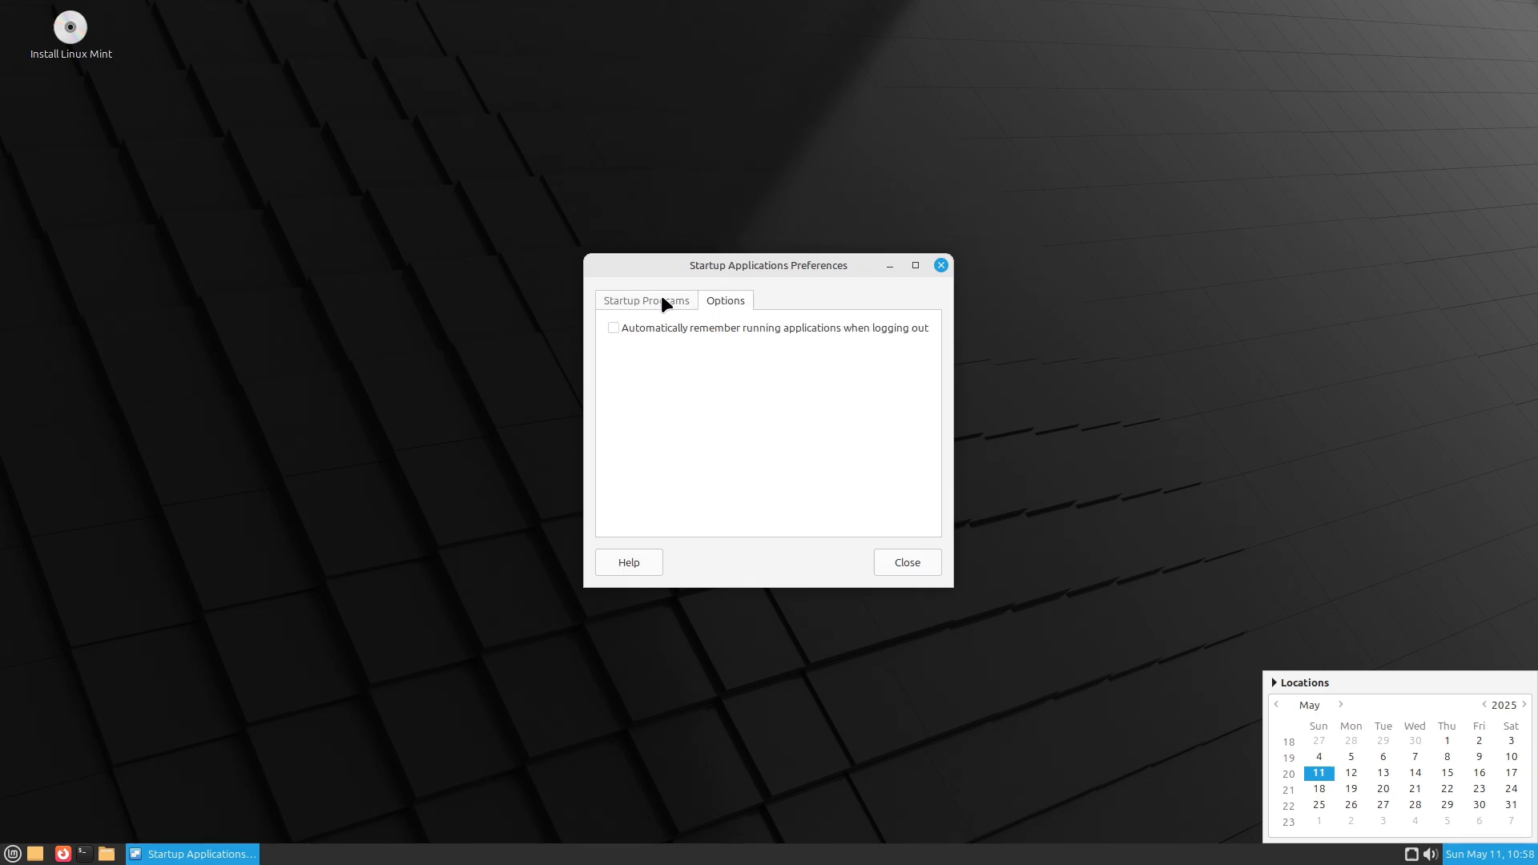
left_click(645, 299)
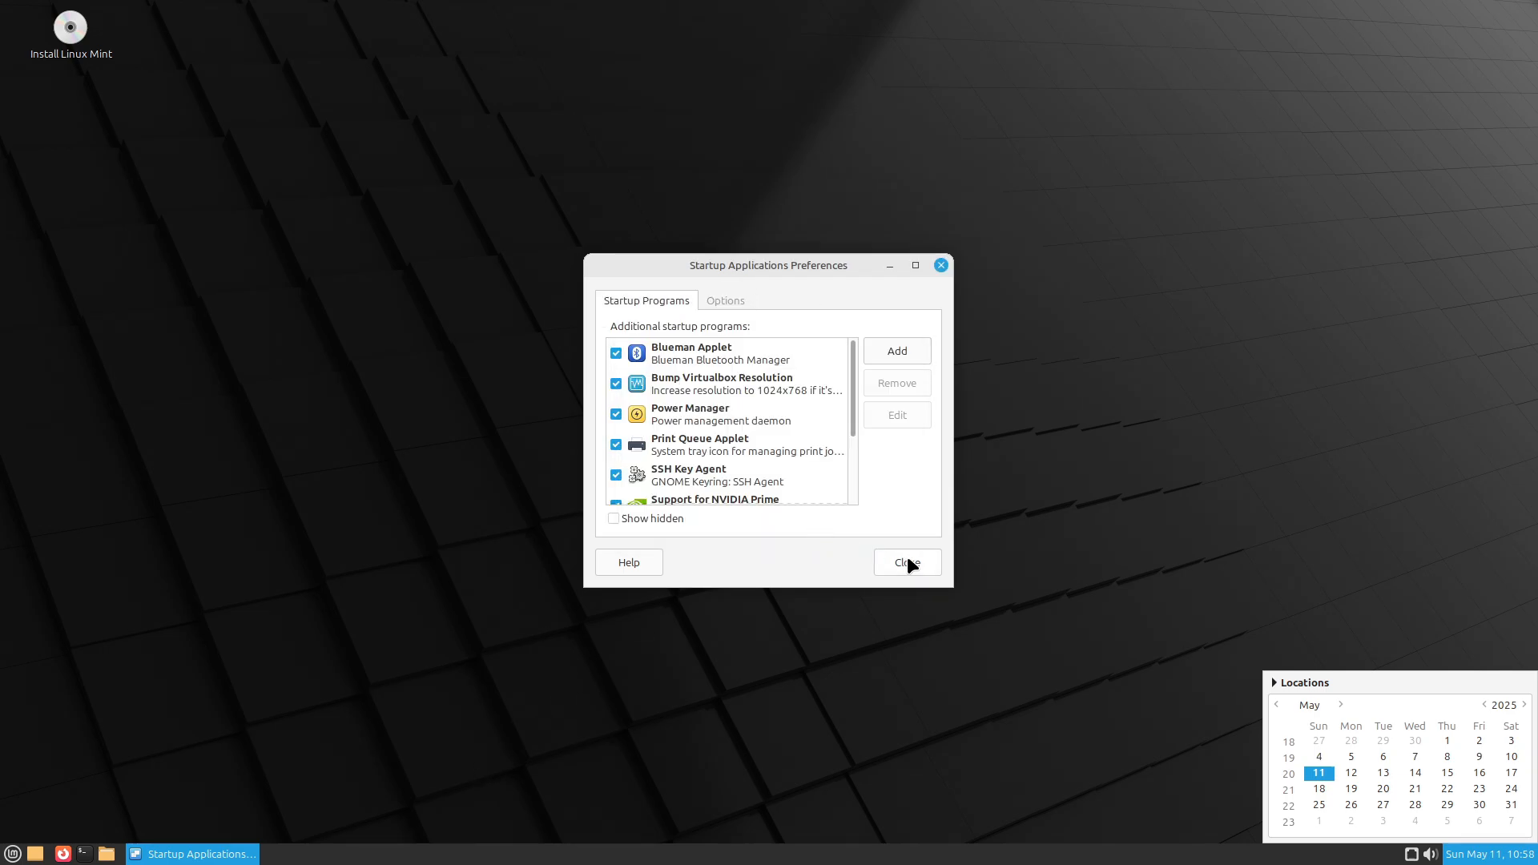
left_click(903, 562)
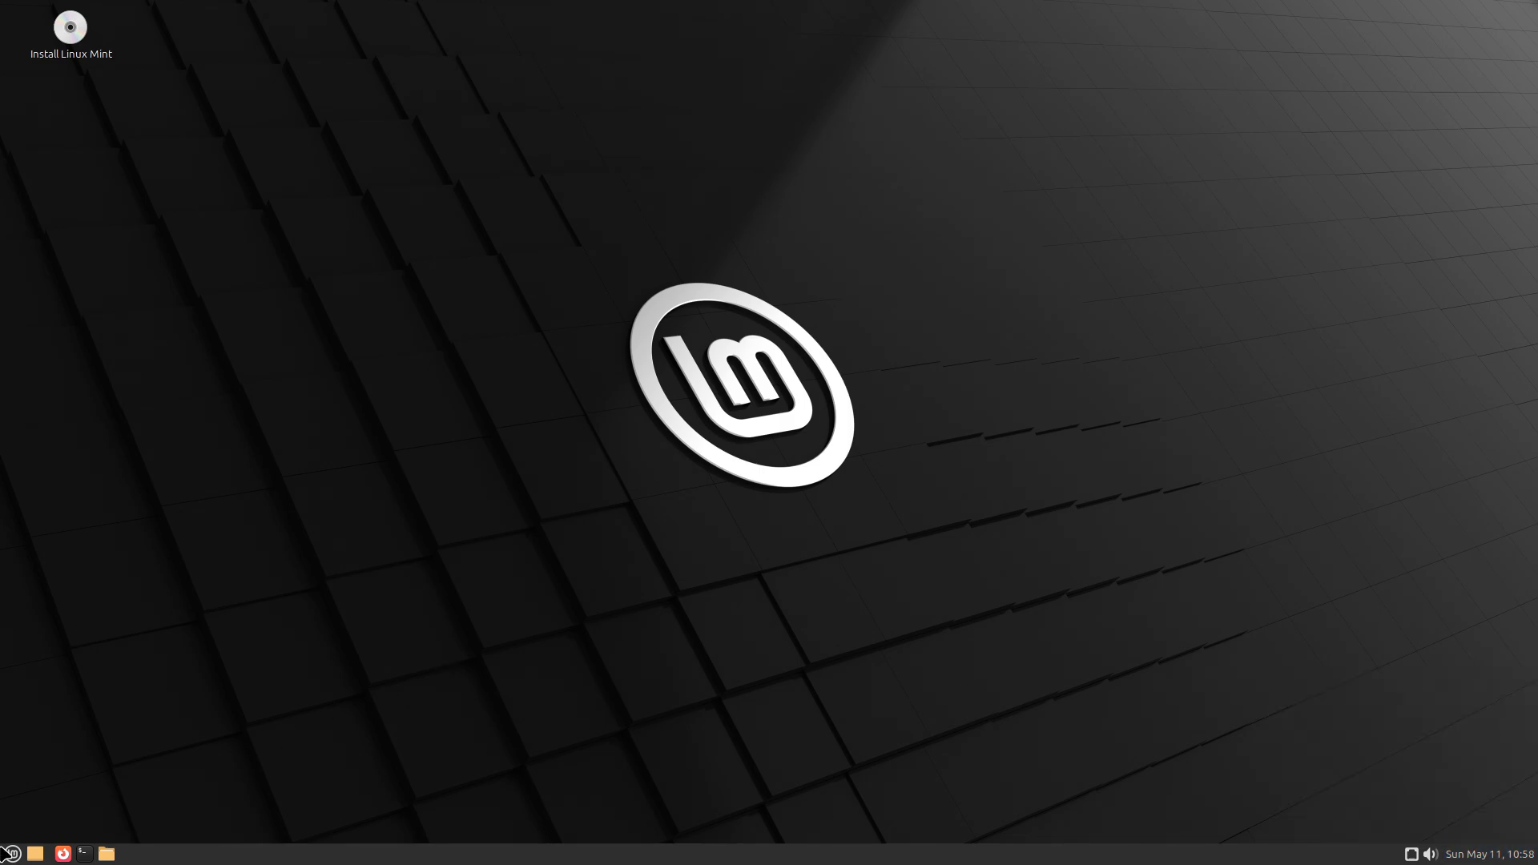
left_click(107, 854)
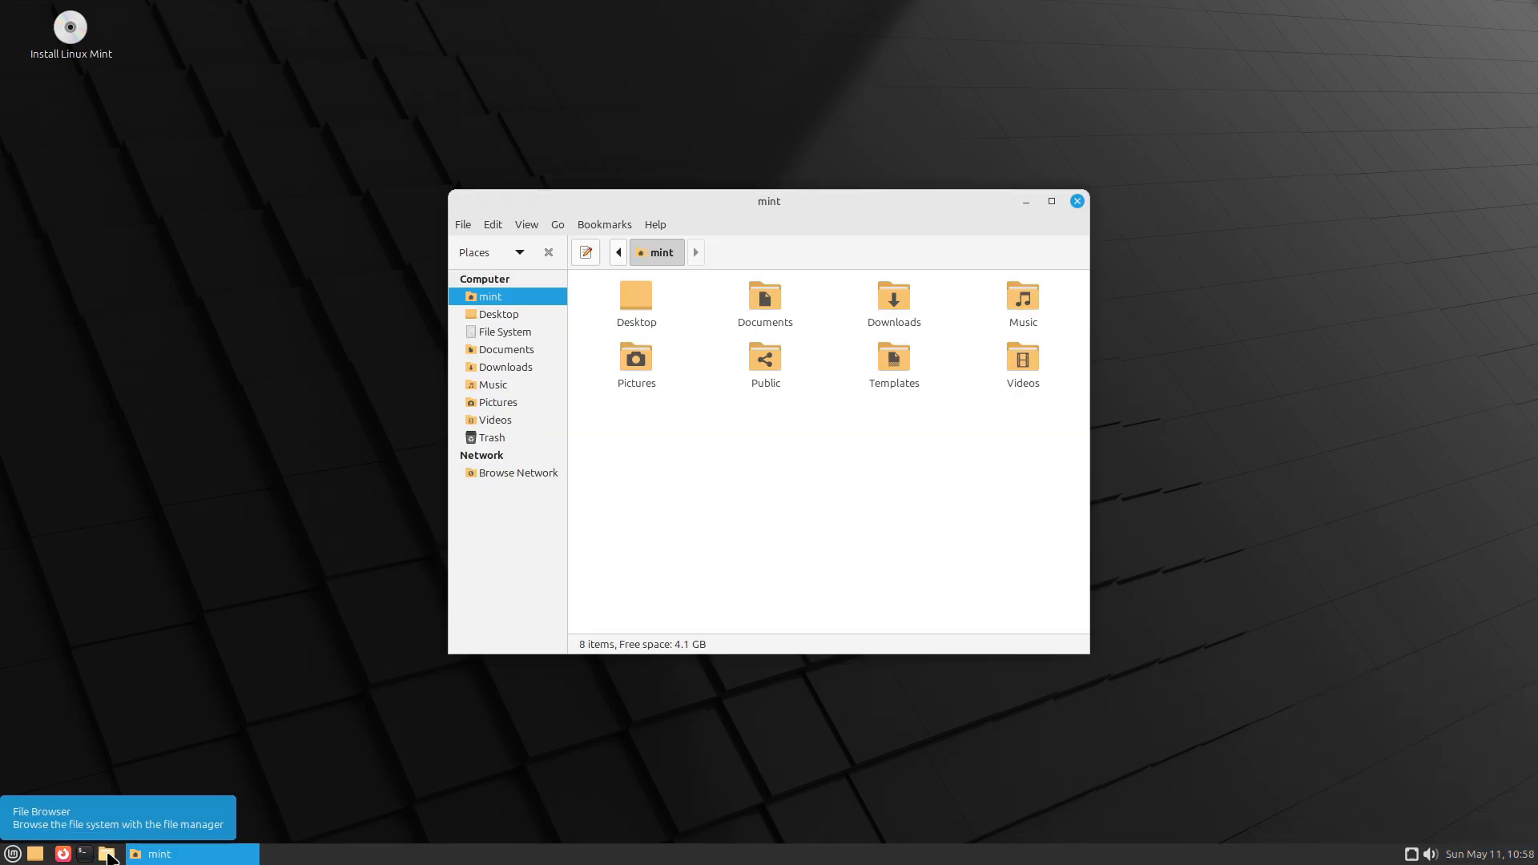
left_click(653, 224)
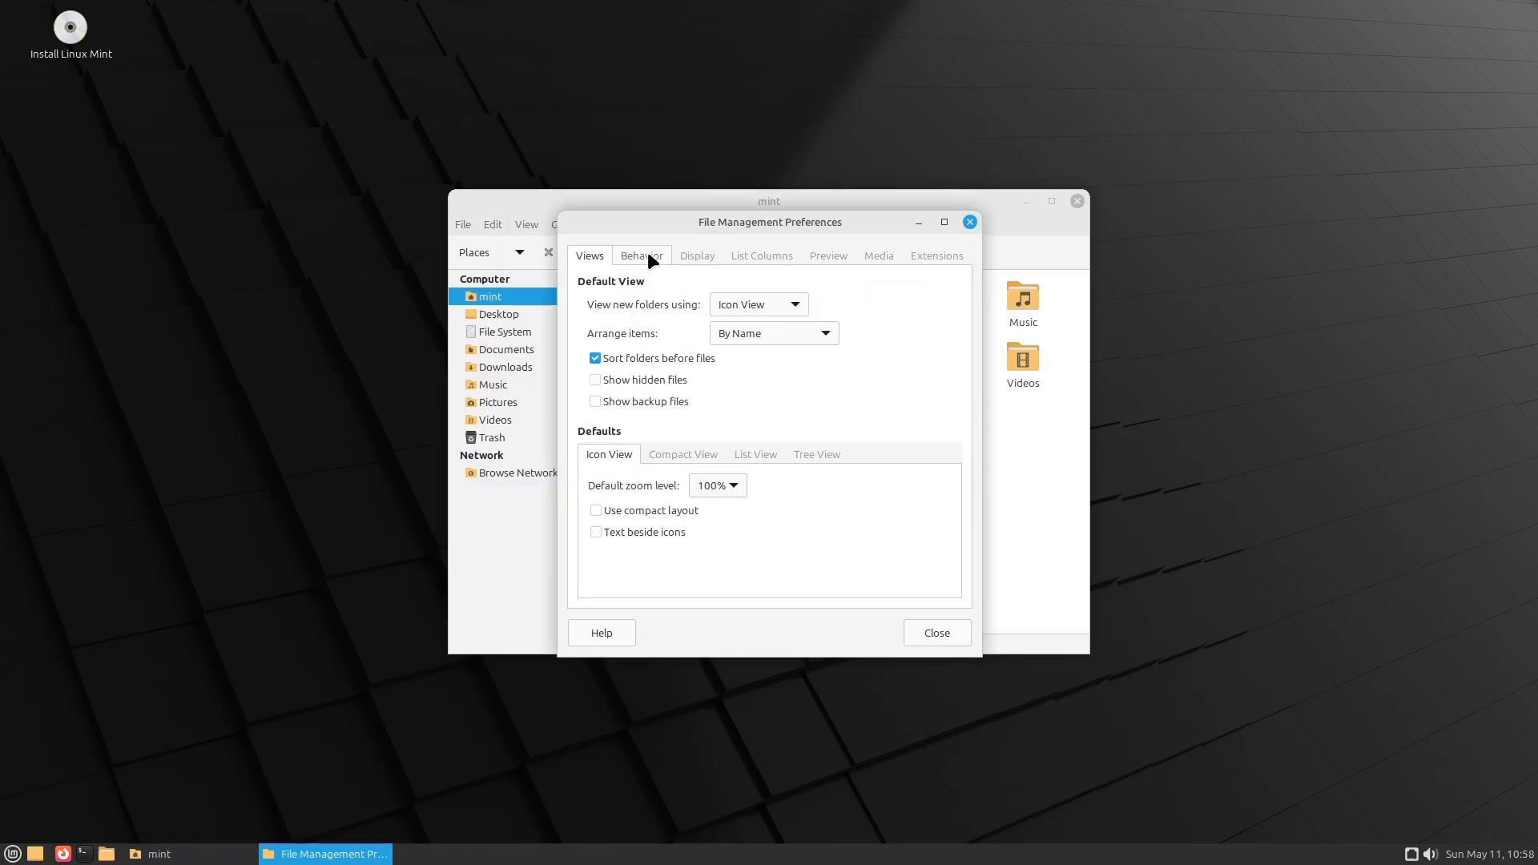
left_click(761, 255)
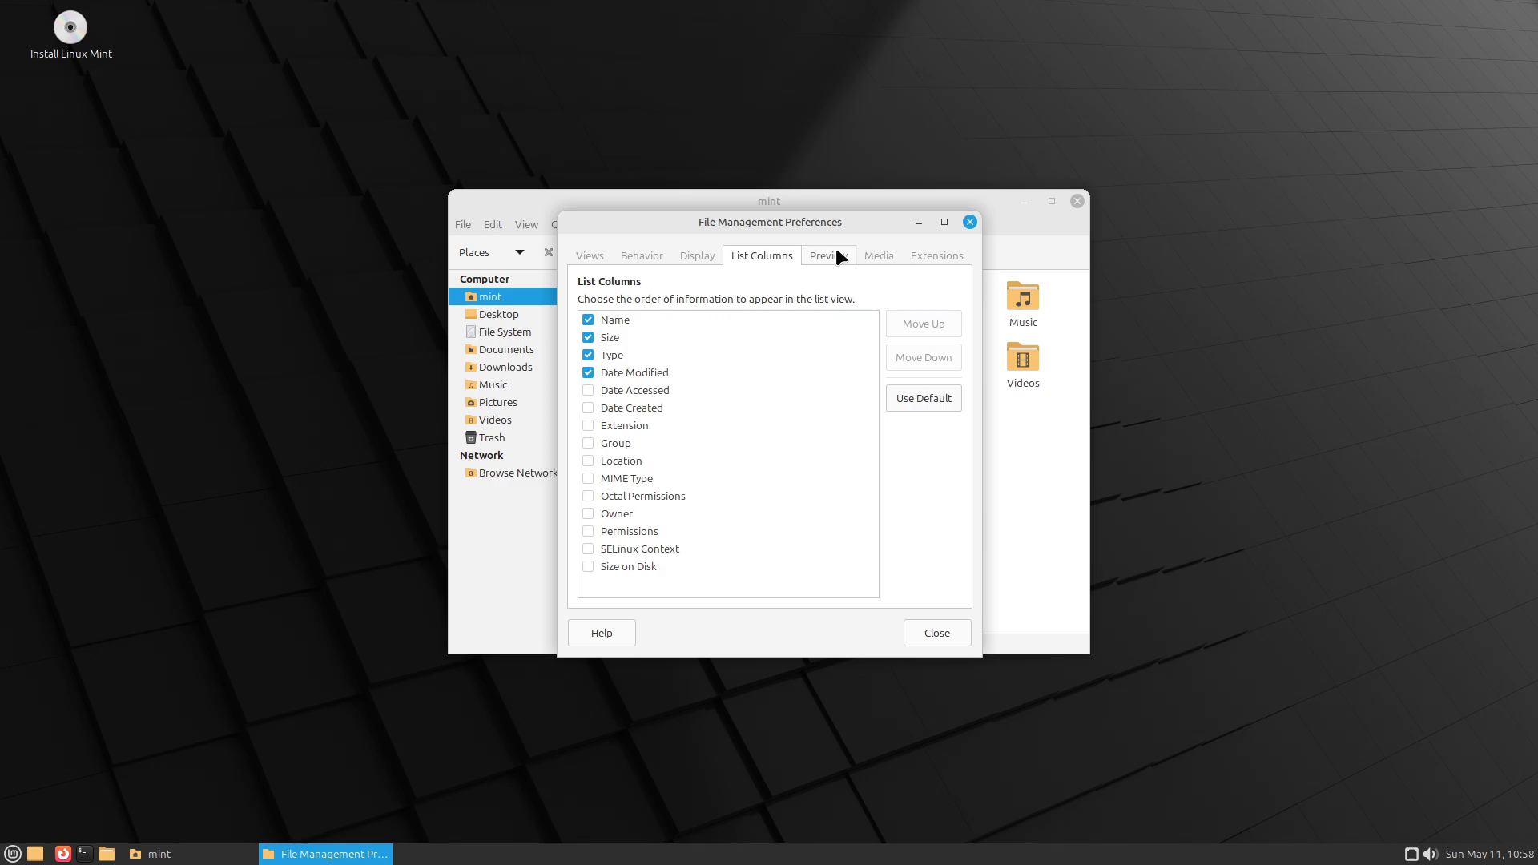
left_click(934, 255)
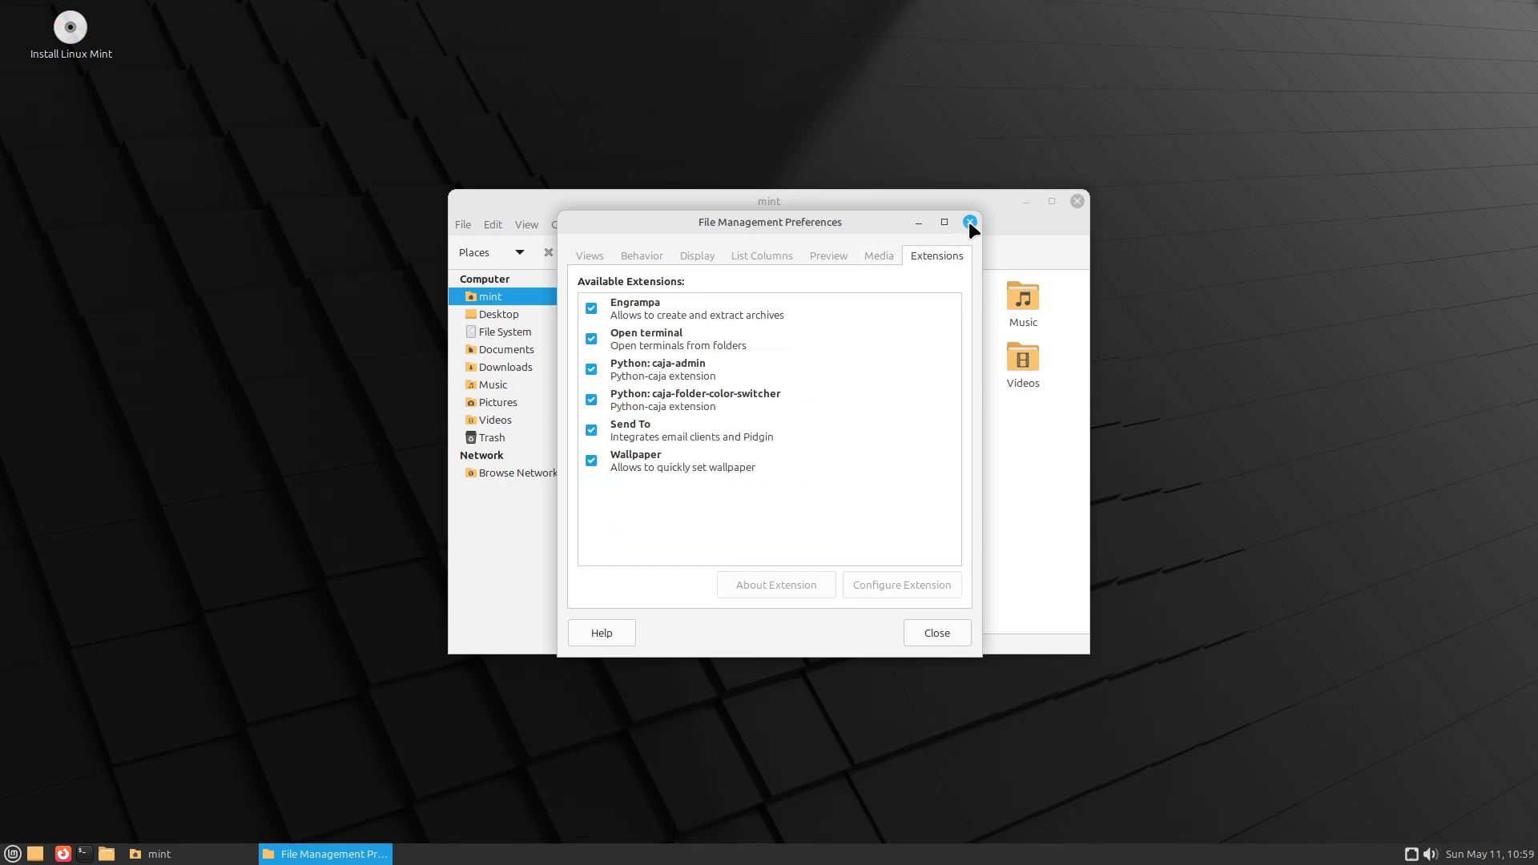
left_click(969, 221)
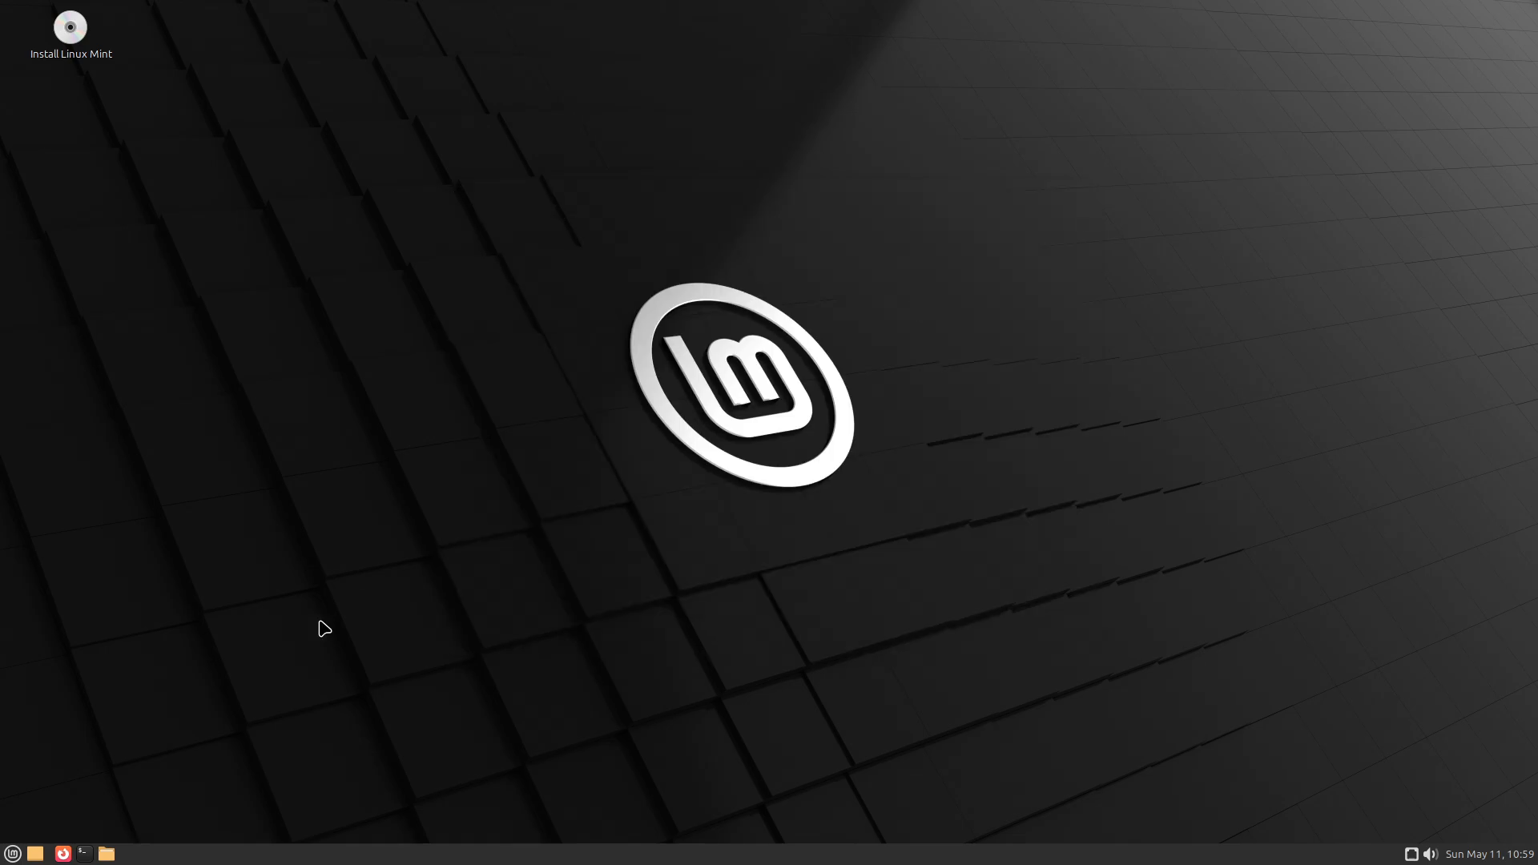
left_click(13, 853)
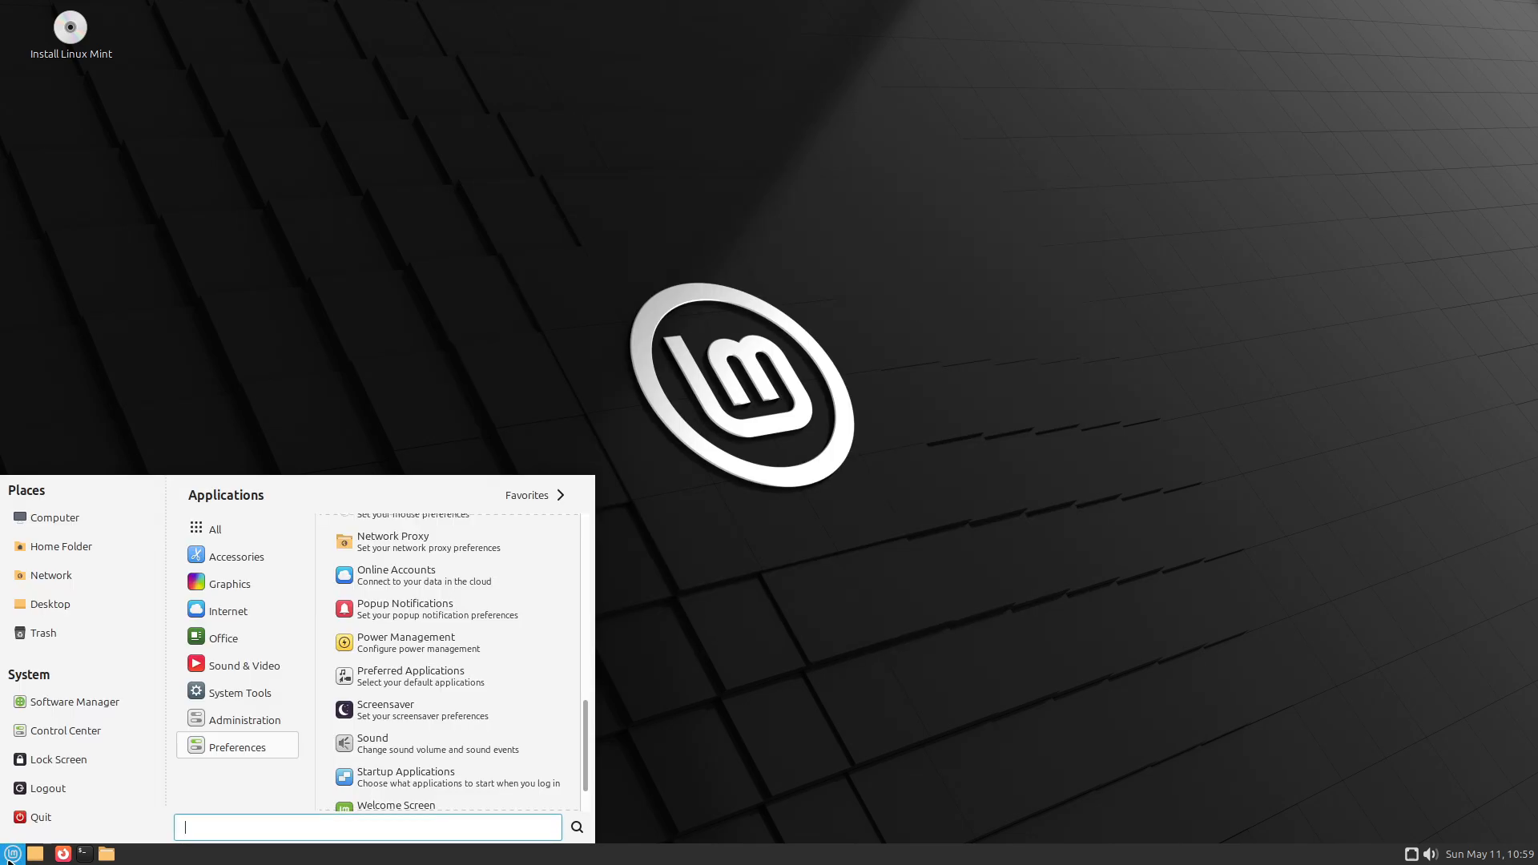
mouse_move(65, 731)
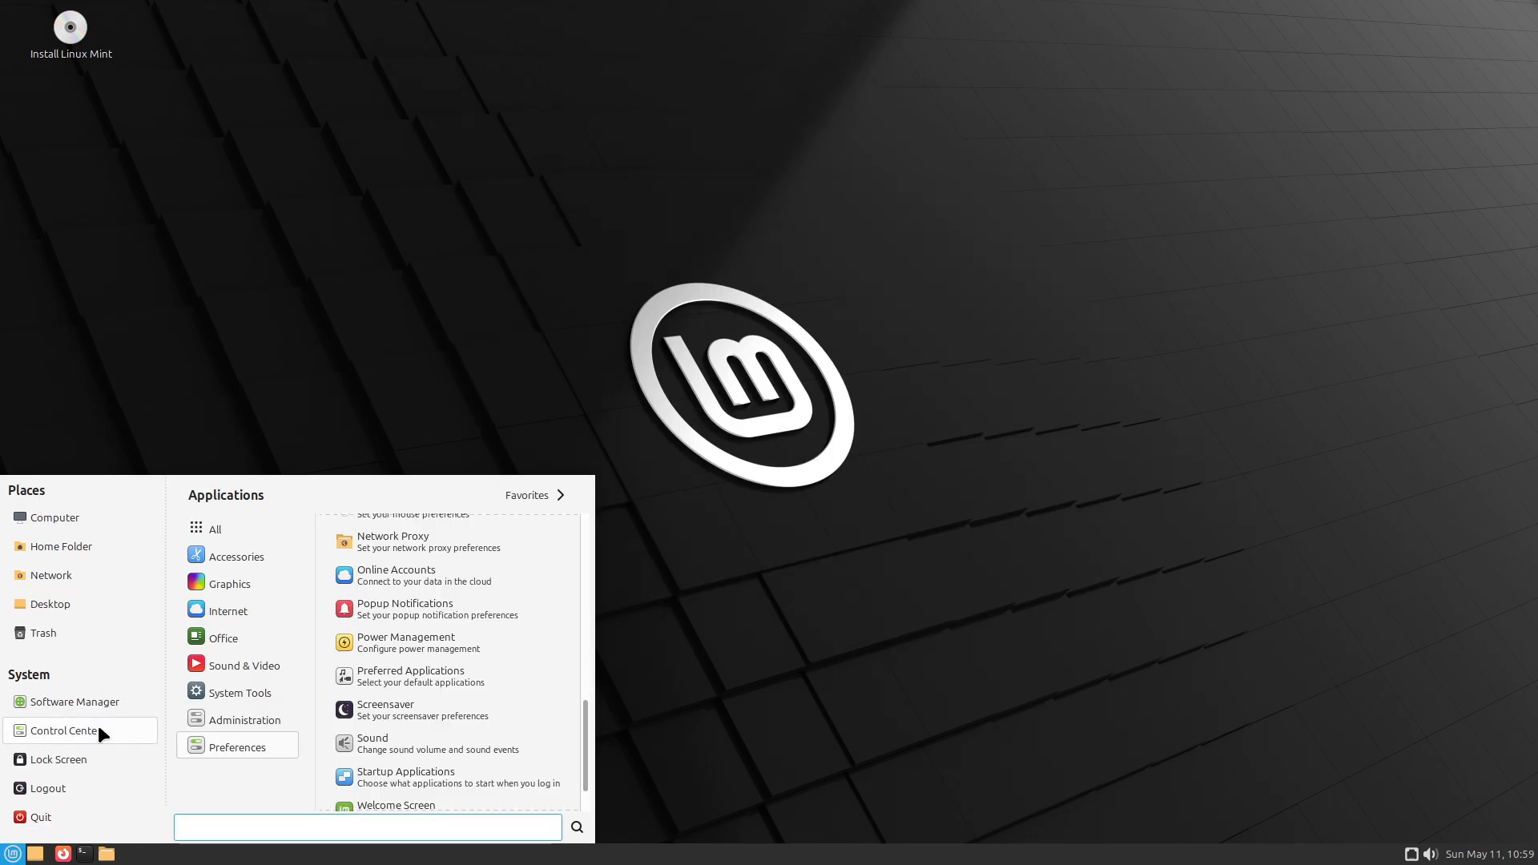
left_click(66, 730)
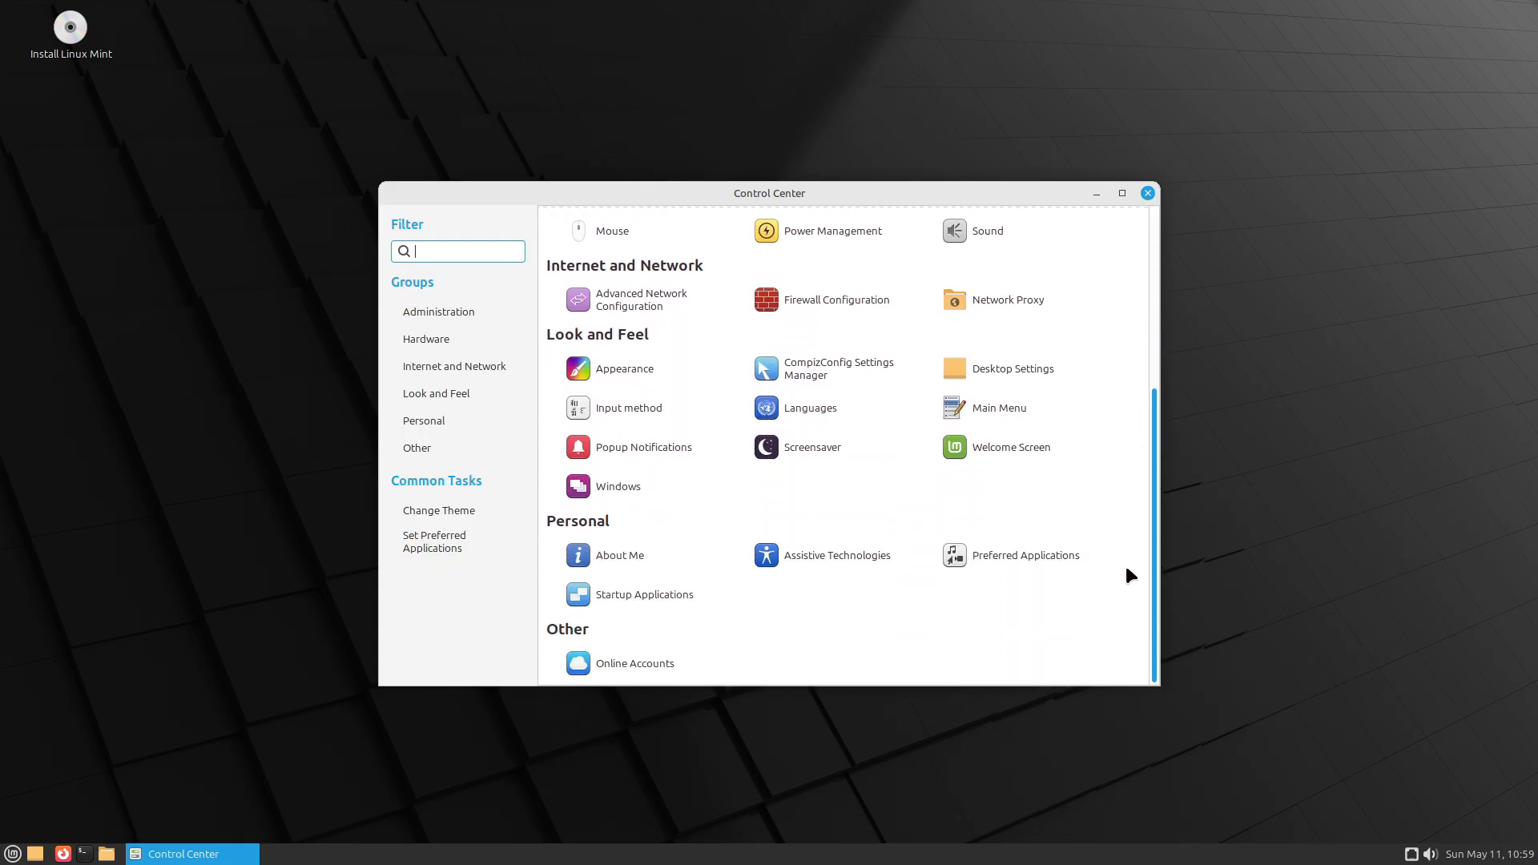
scroll("down", 3)
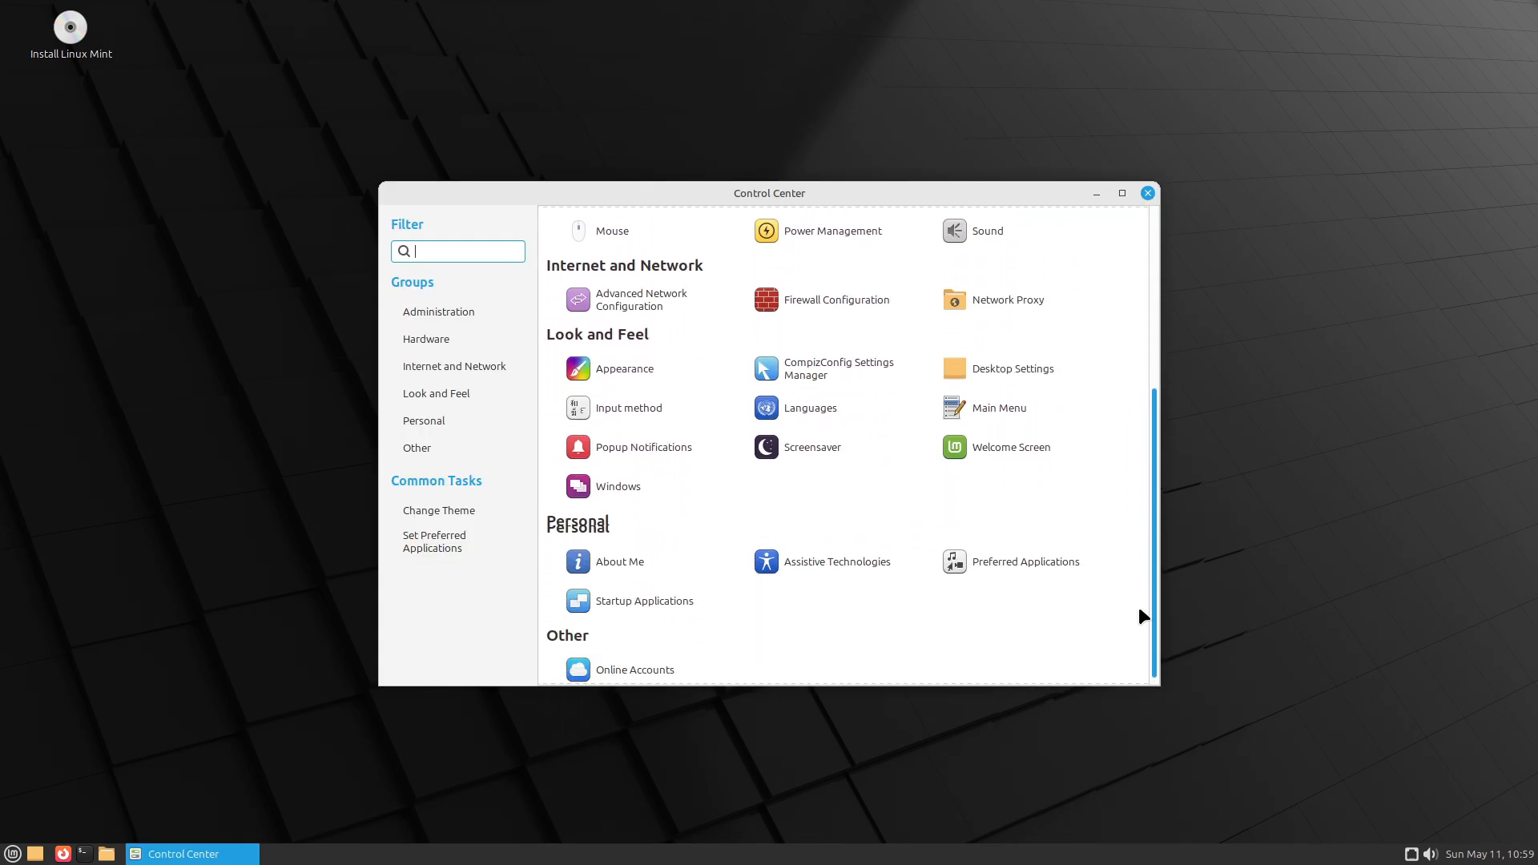
left_click(1146, 193)
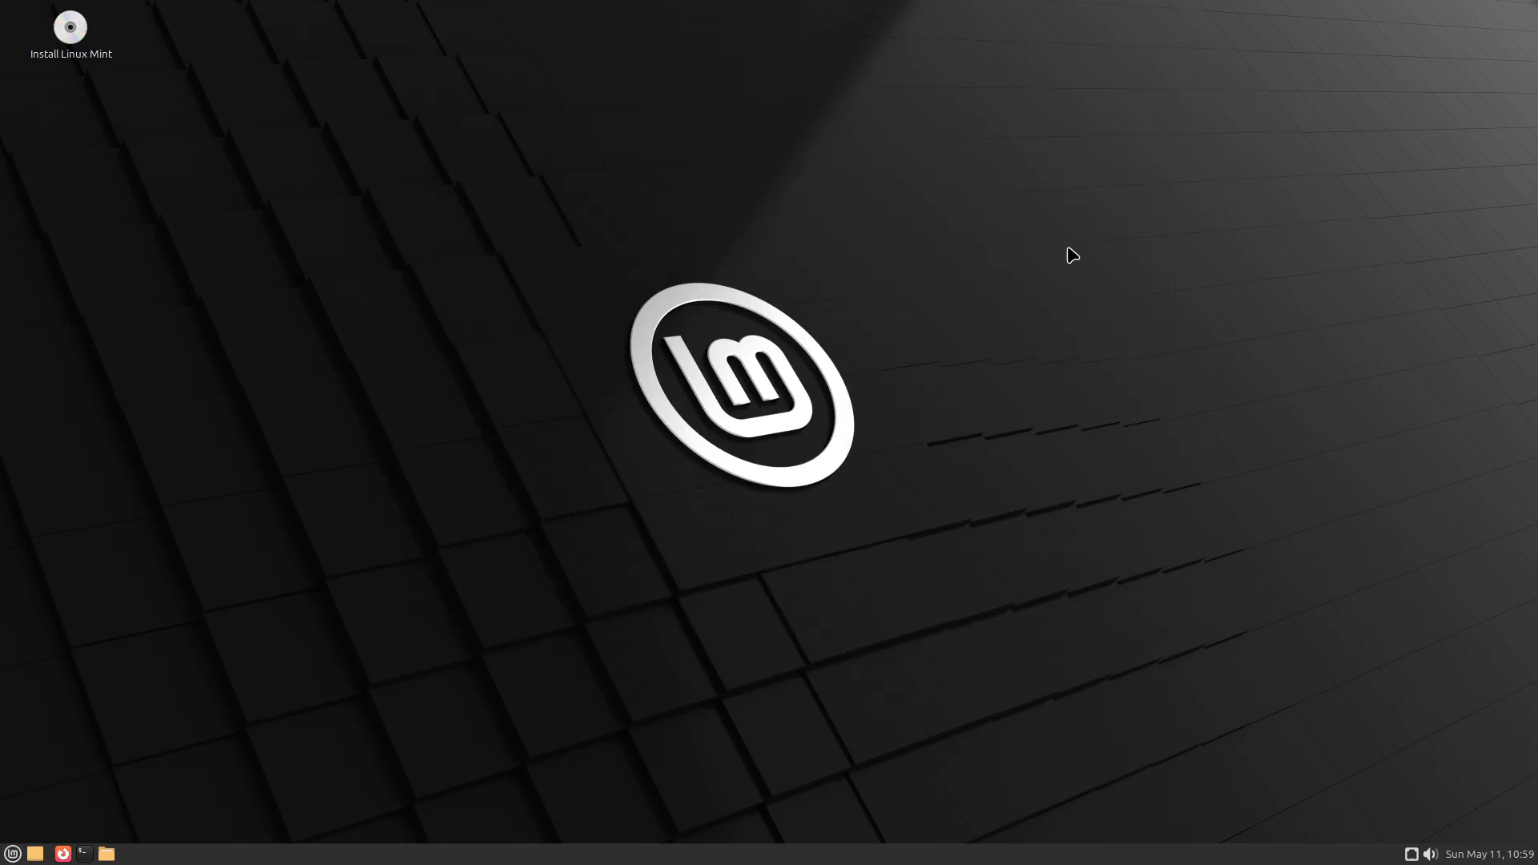
Dismiss the shutdown prompt, then browse the Whisker menu's Accessories category and search 'sy'
left_click(13, 853)
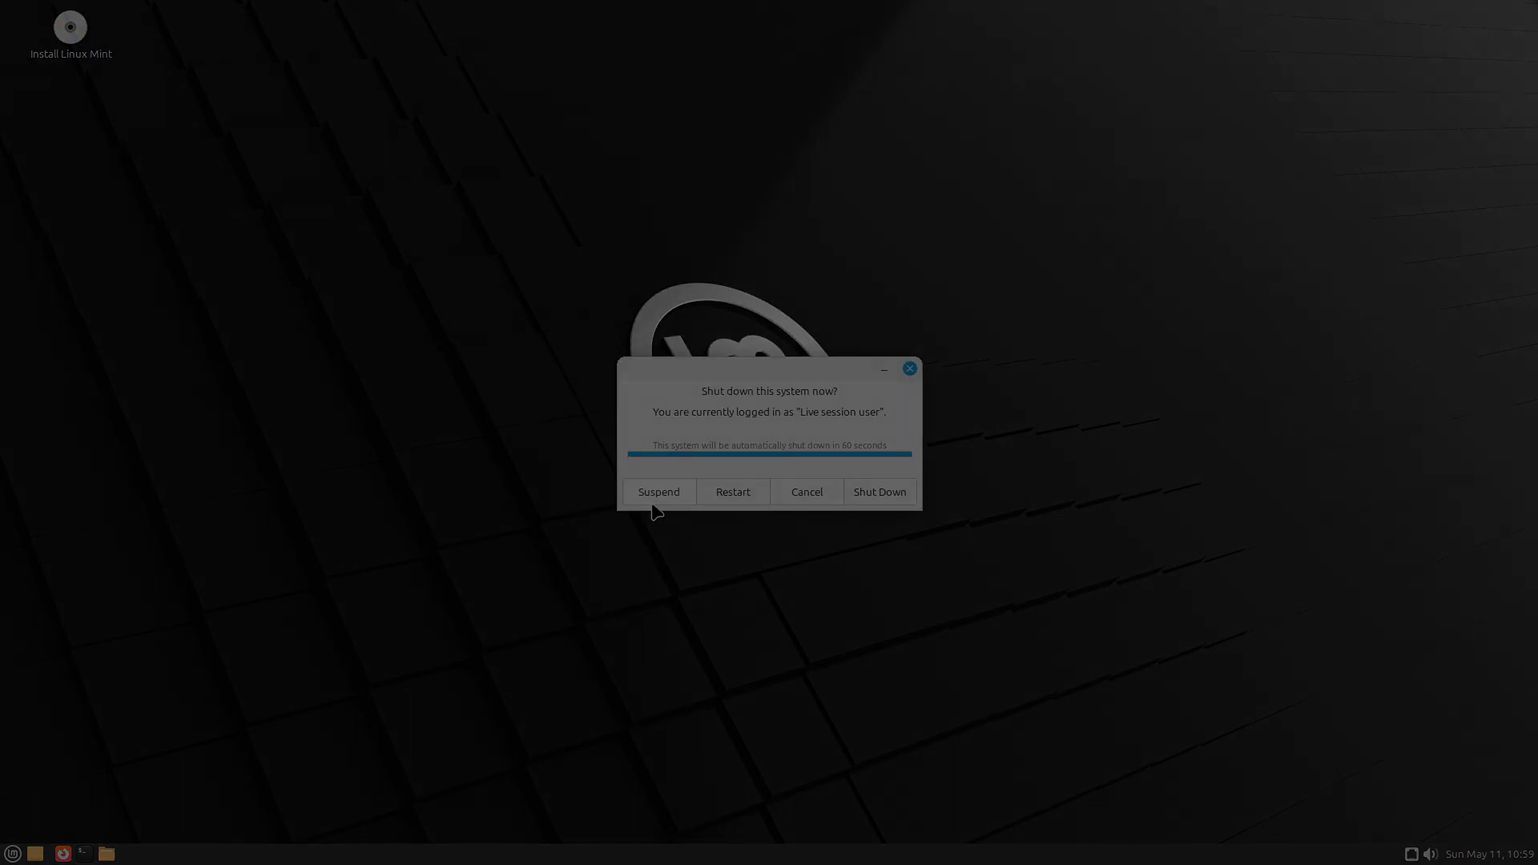
left_click(806, 492)
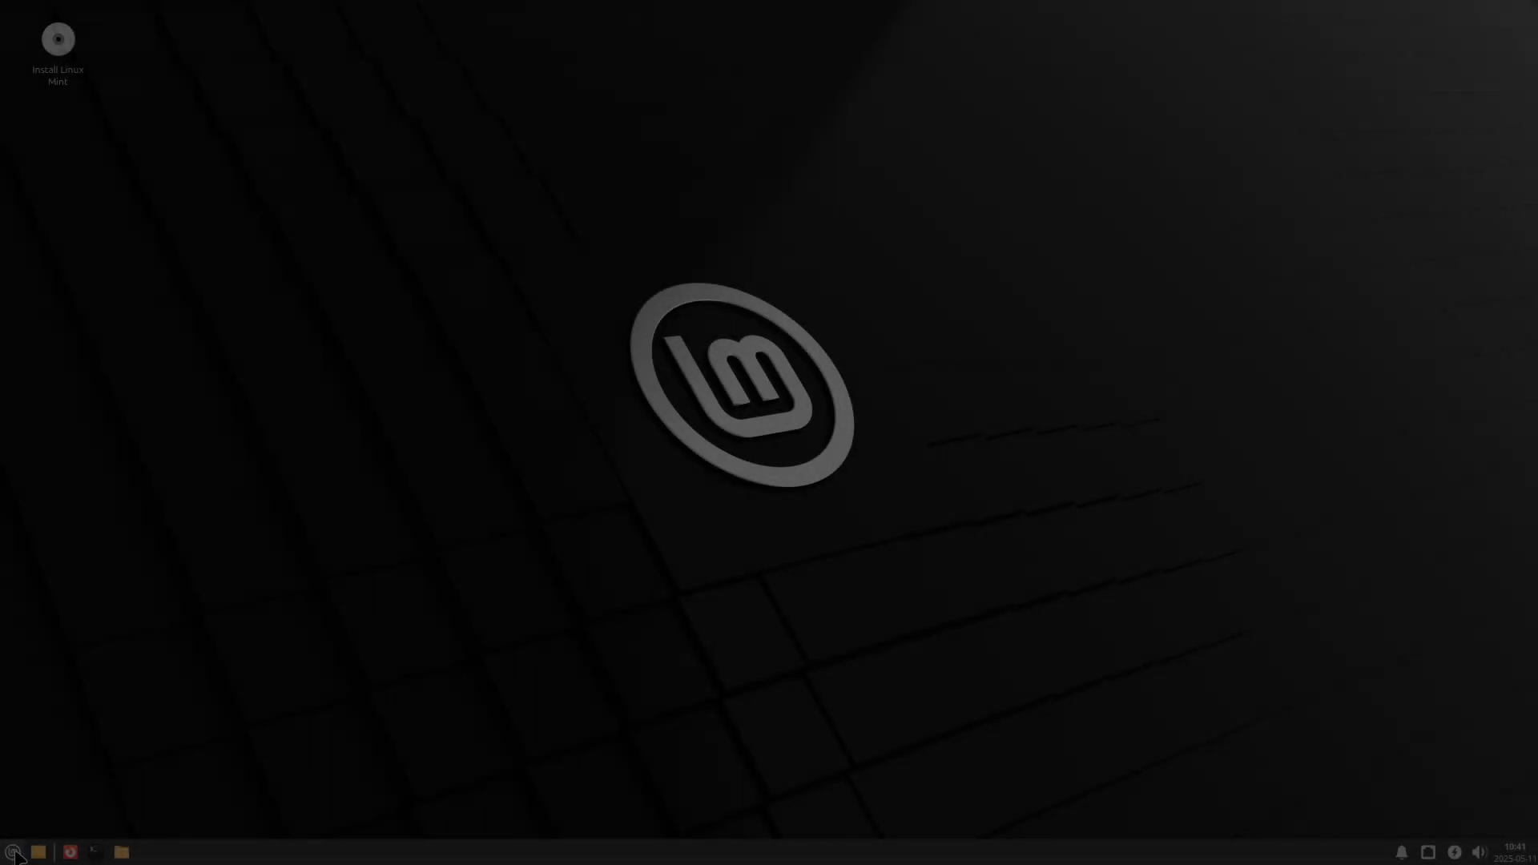
left_click(14, 851)
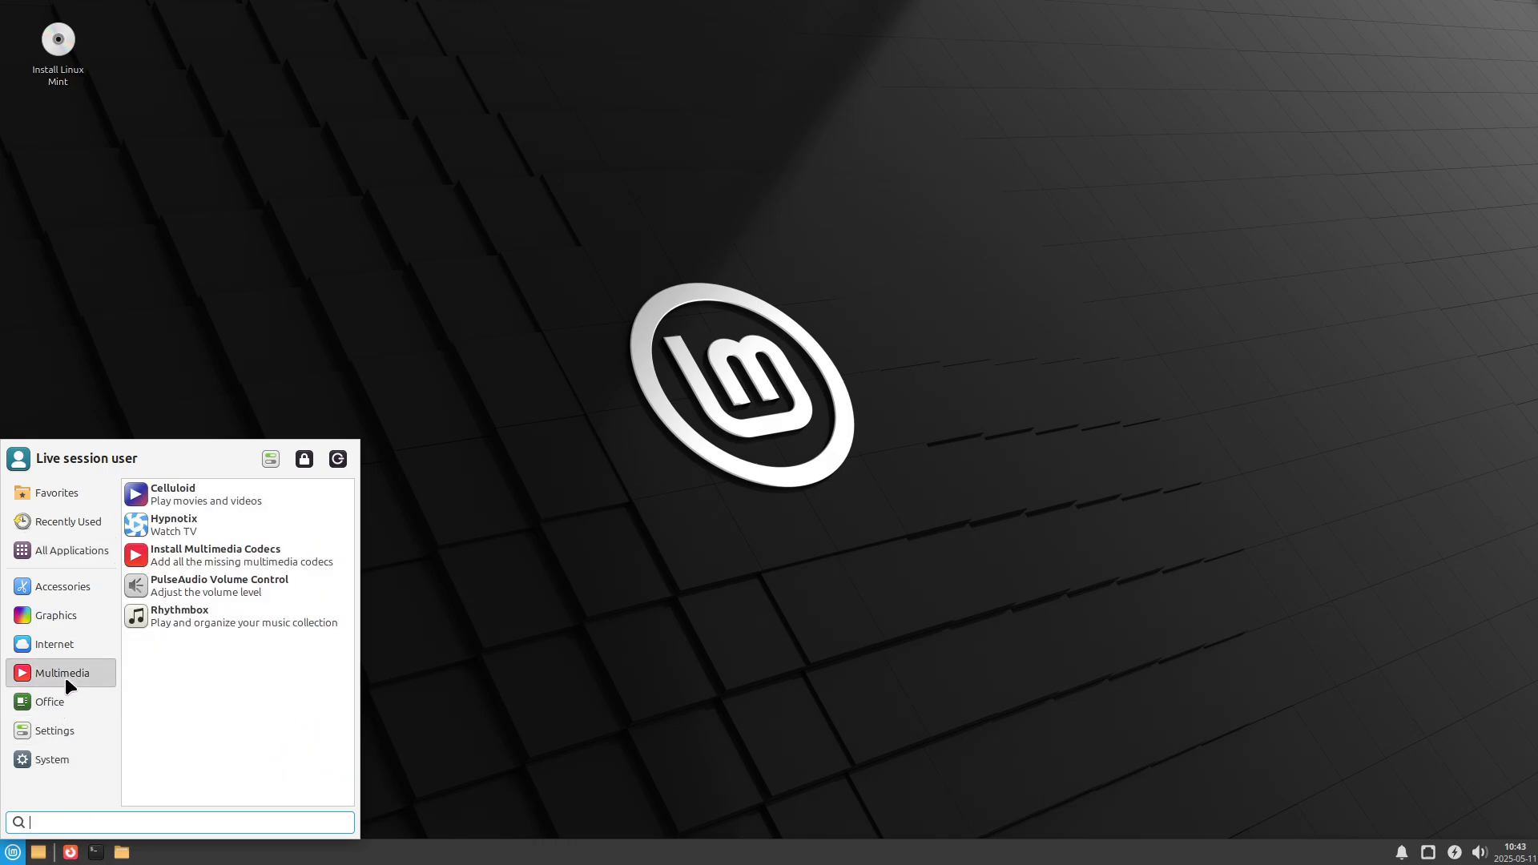
left_click(62, 586)
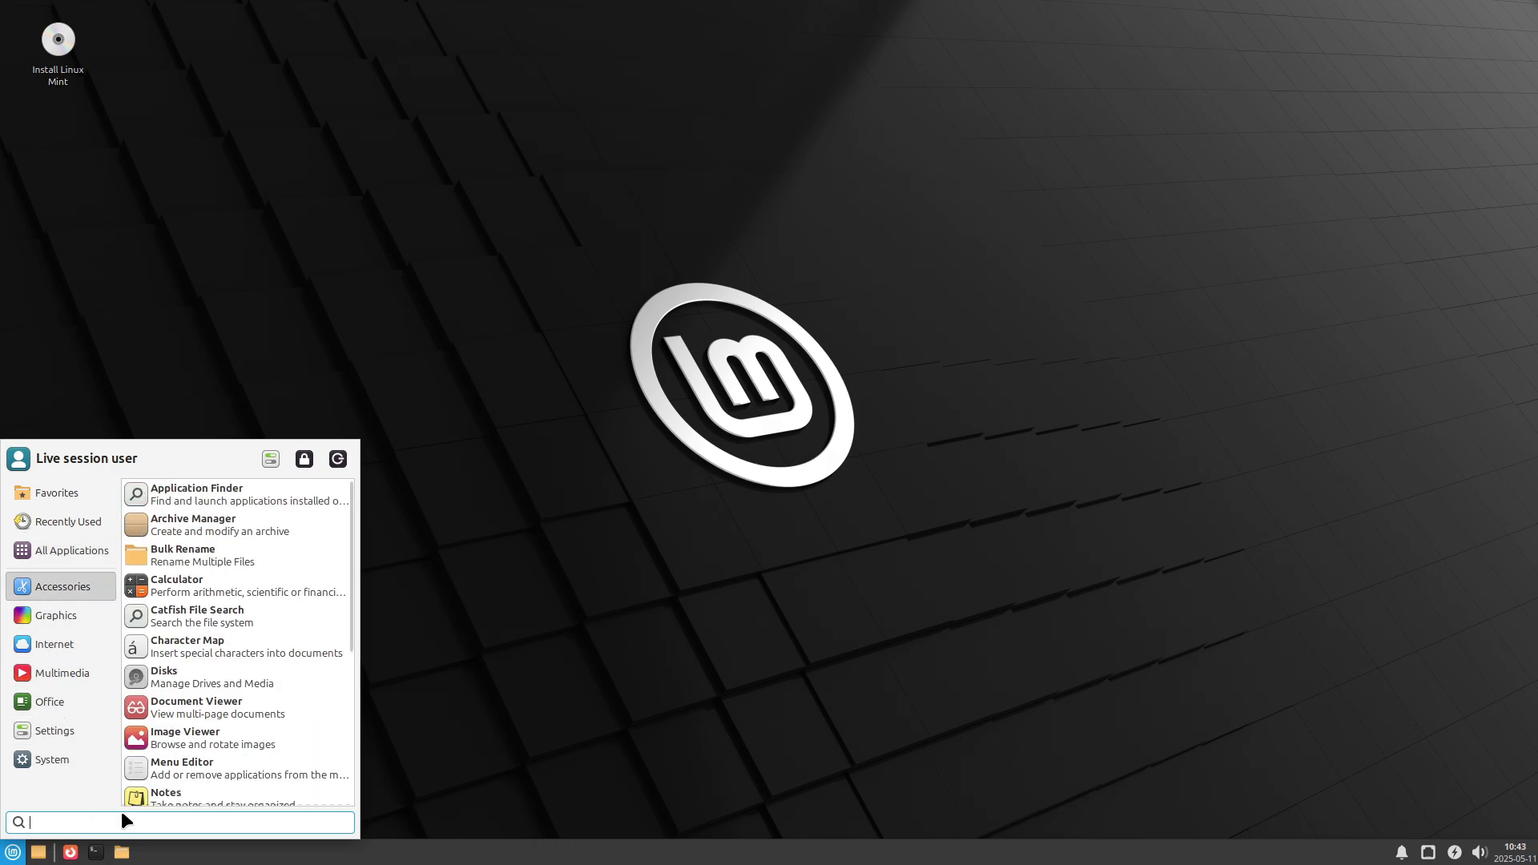
type("sy")
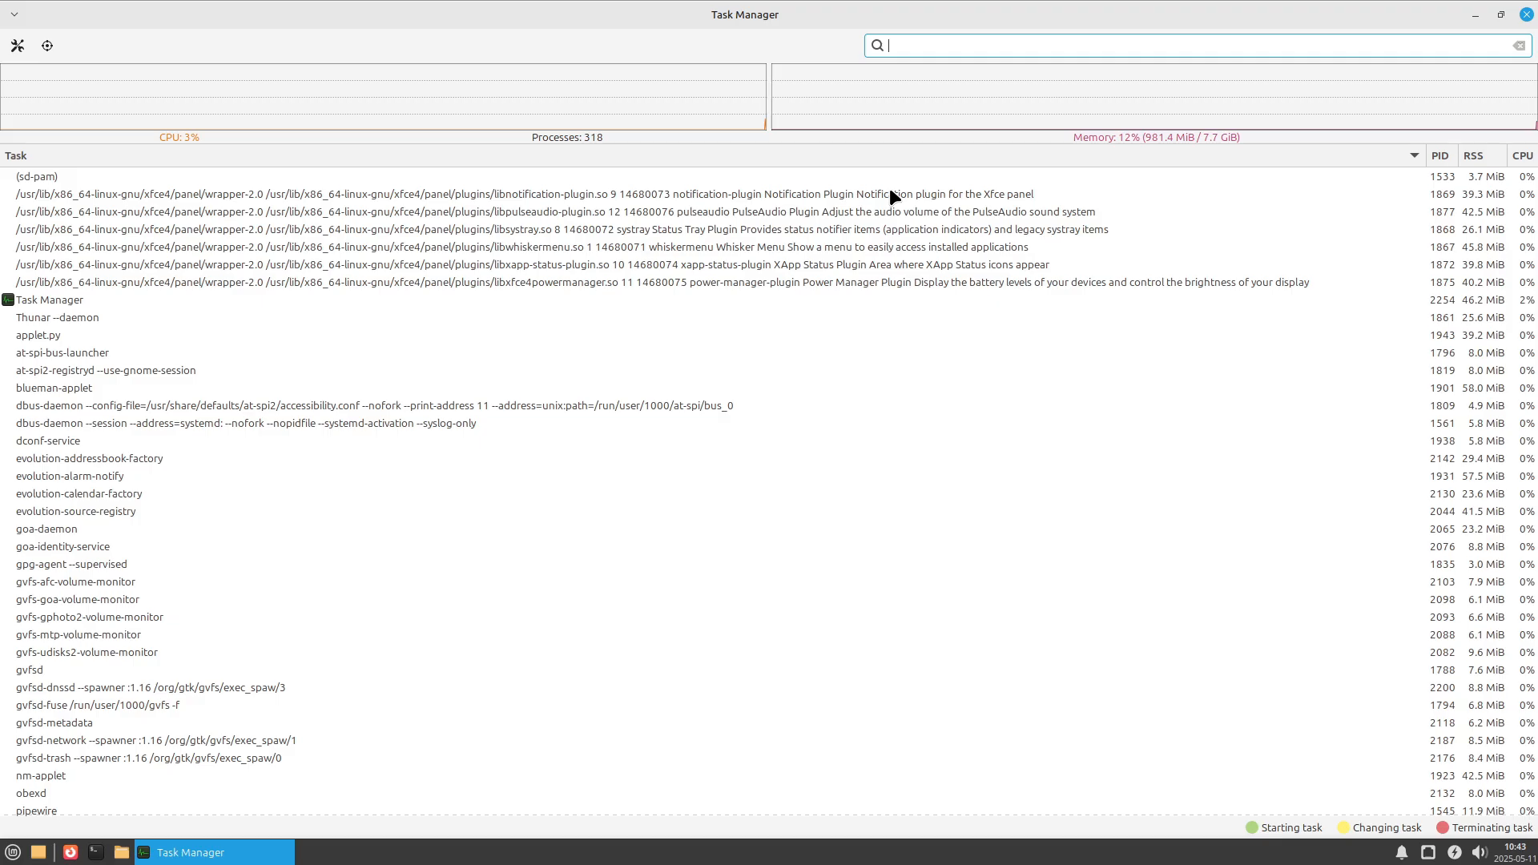
mouse_move(887, 194)
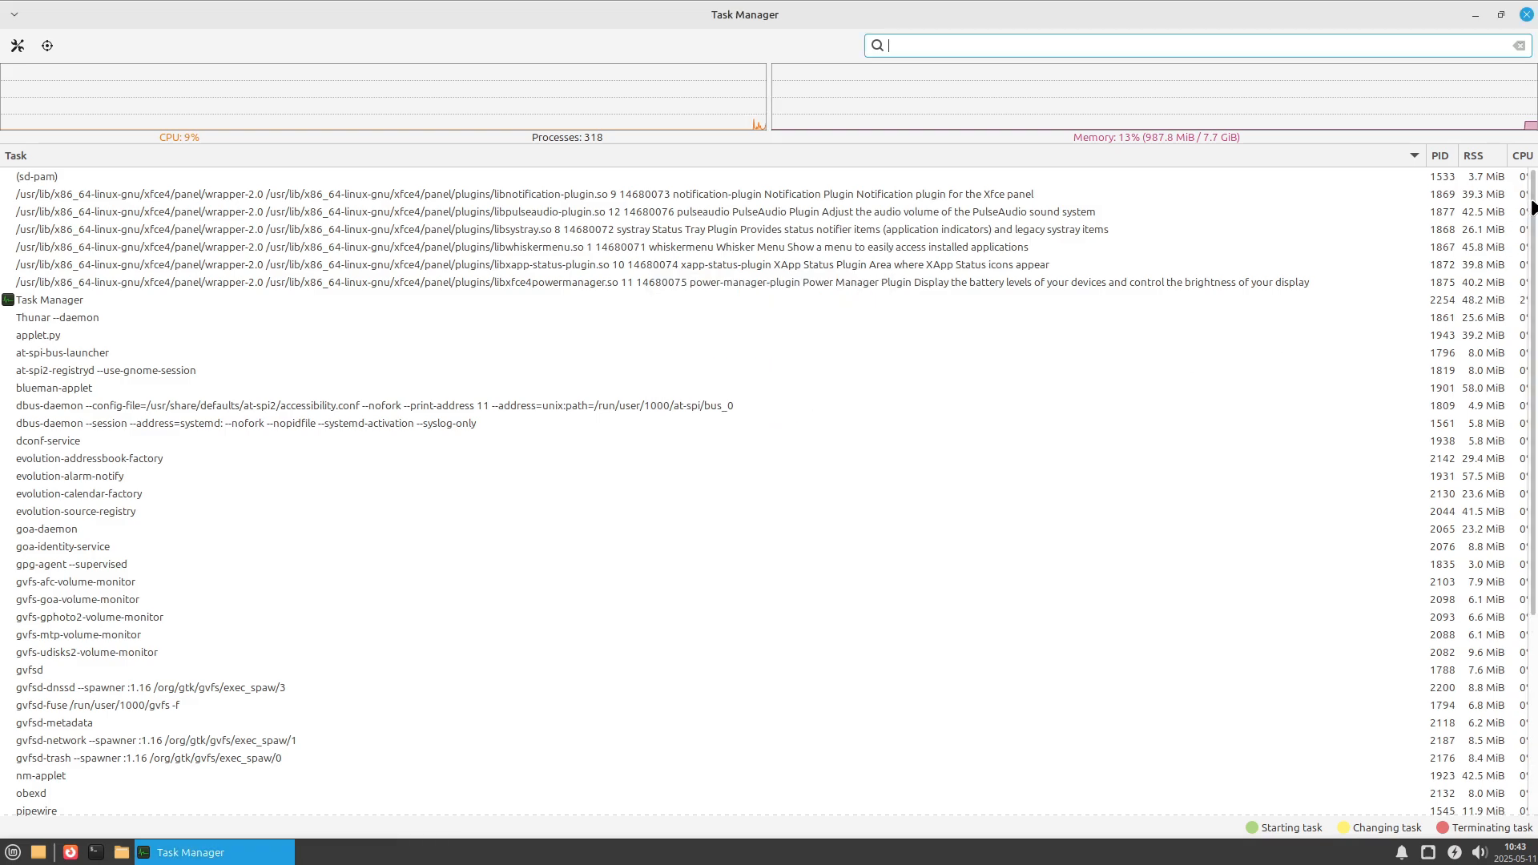
Scroll through the Task Manager process list to review CPU and memory usage
scroll("down", 3)
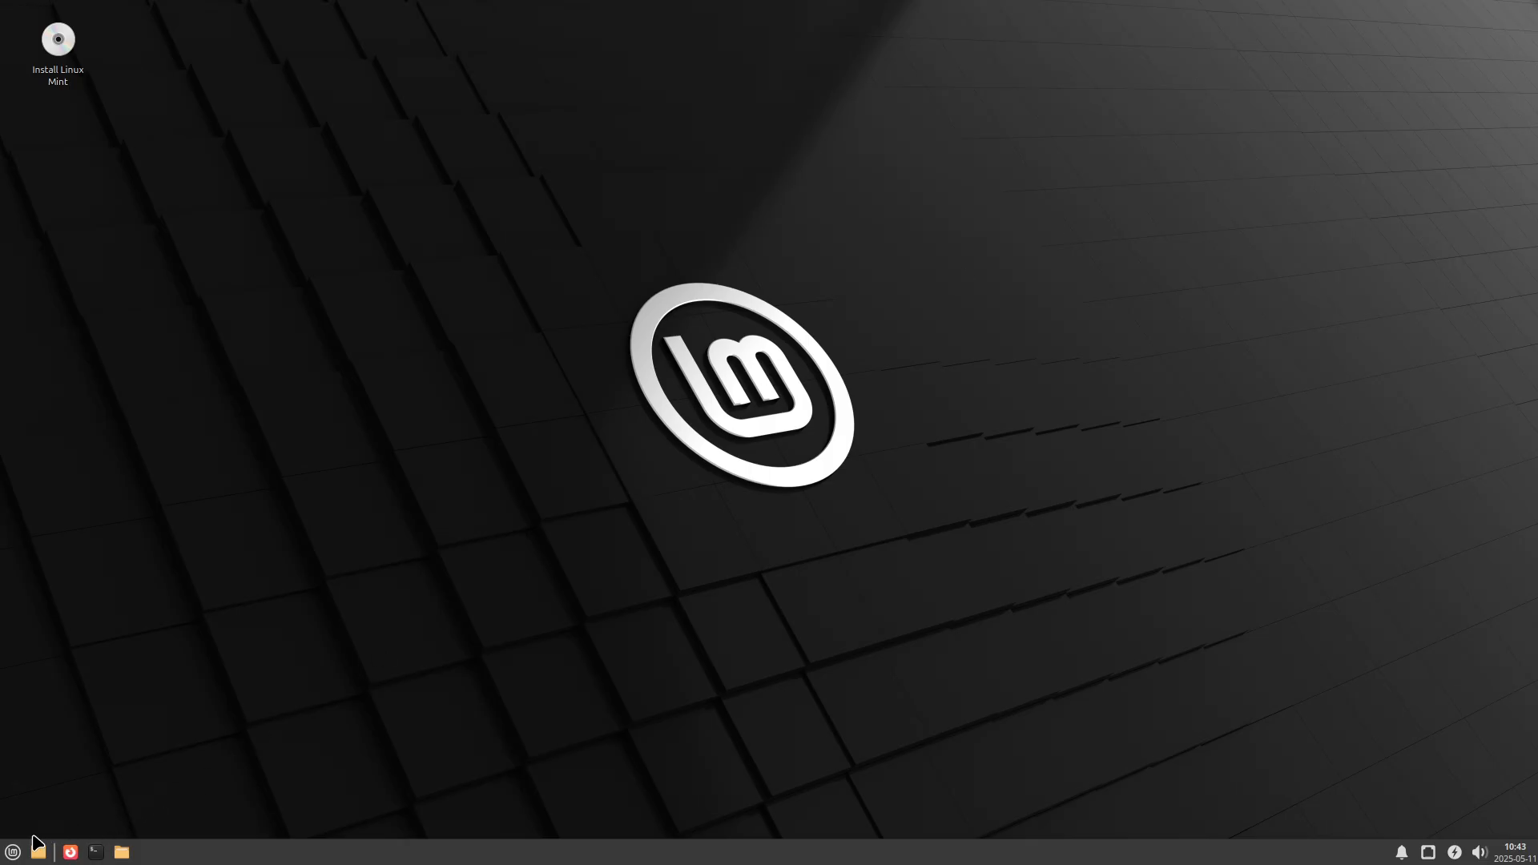
Launch a terminal from the Whisker menu on the Xfce panel
left_click(13, 851)
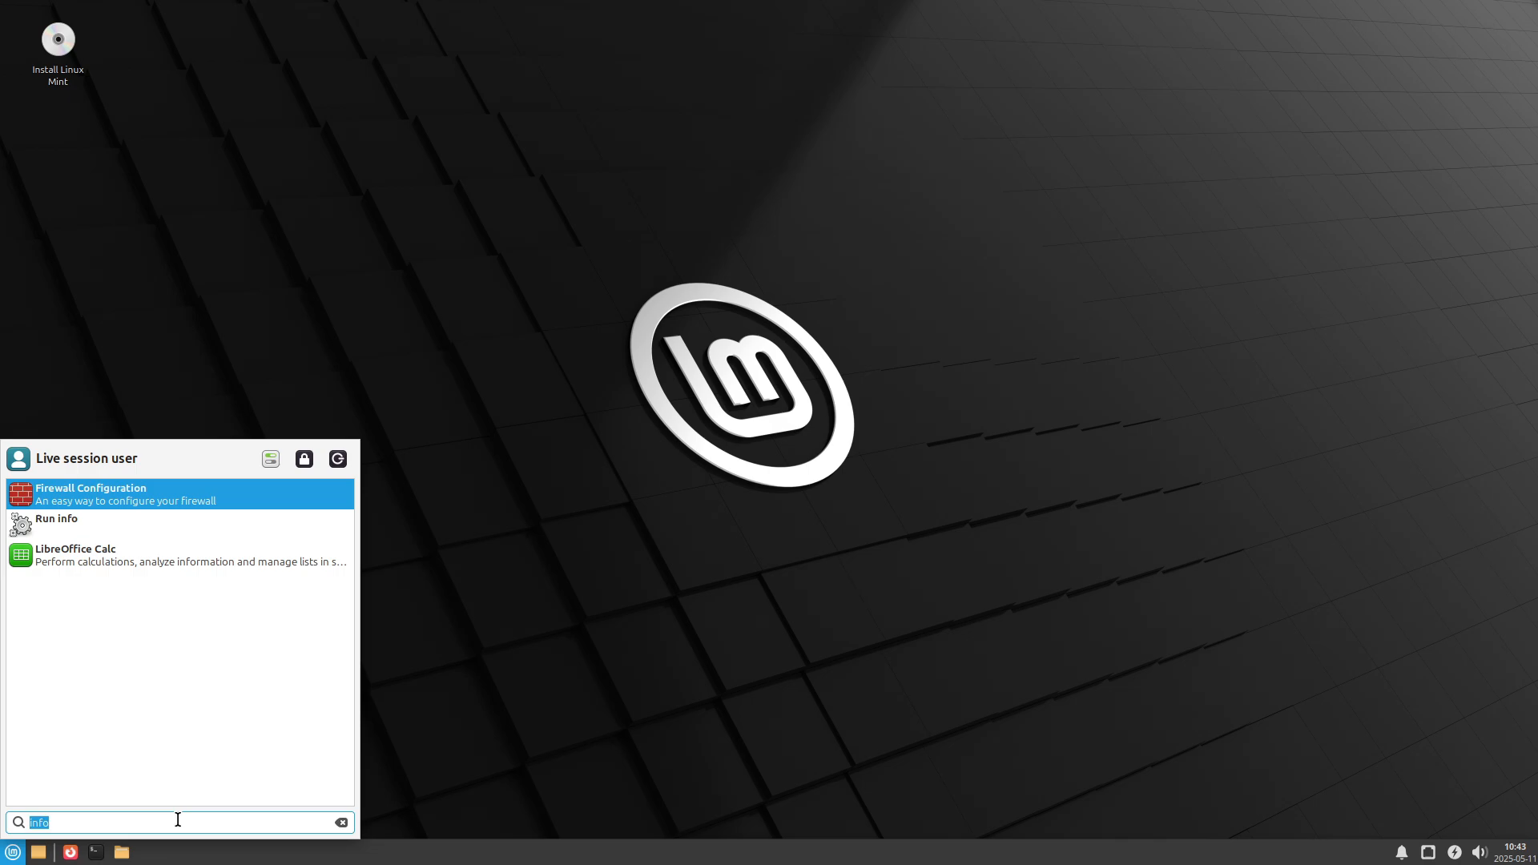
left_click(94, 851)
type("neo")
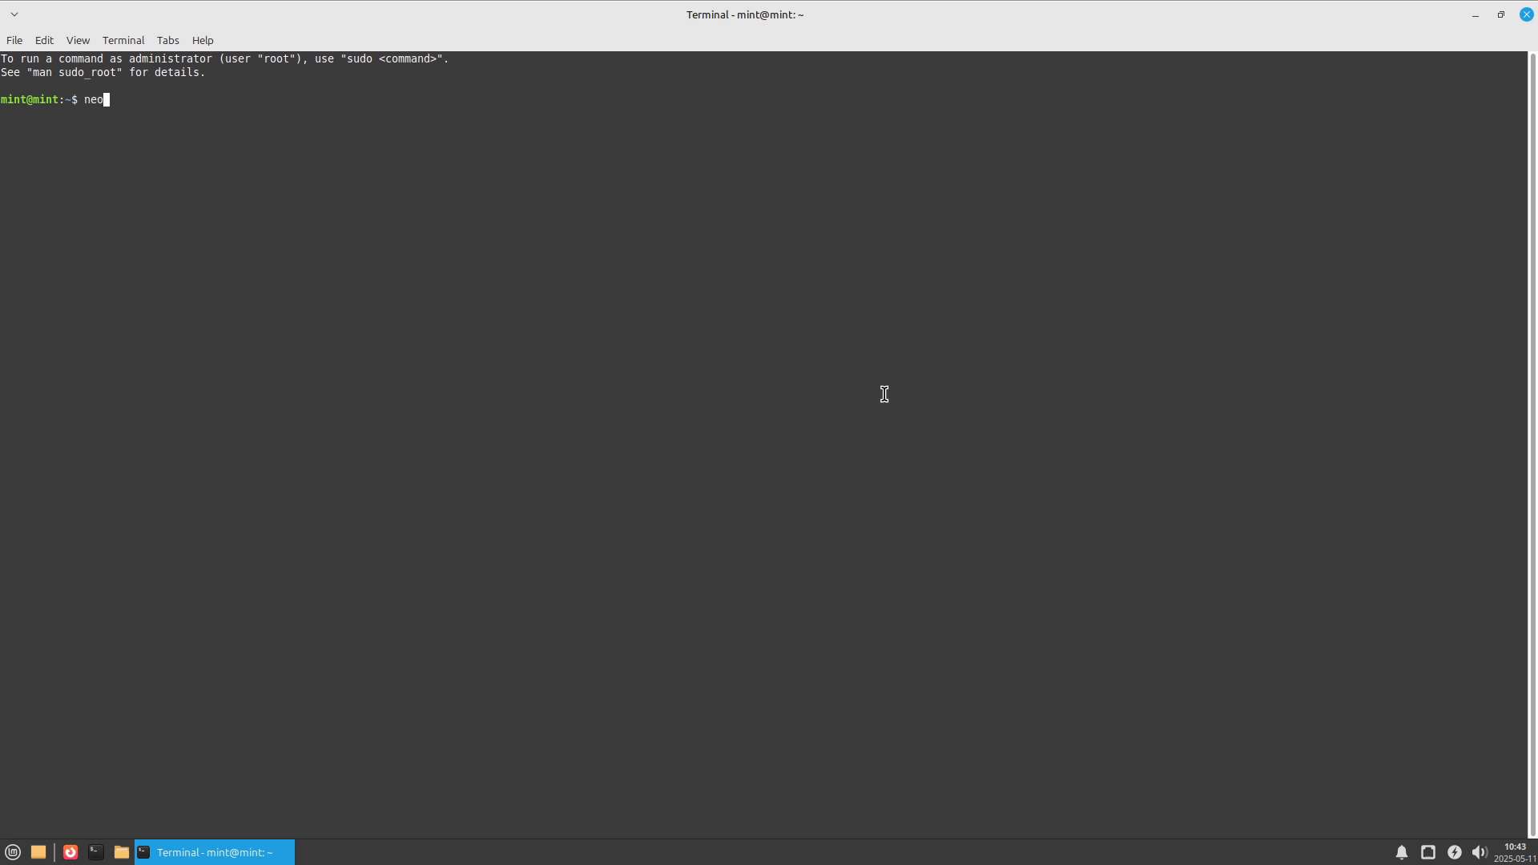
Run neofetch for a system summary, then enter inxi -sv for a detailed hardware report
type("fetcc")
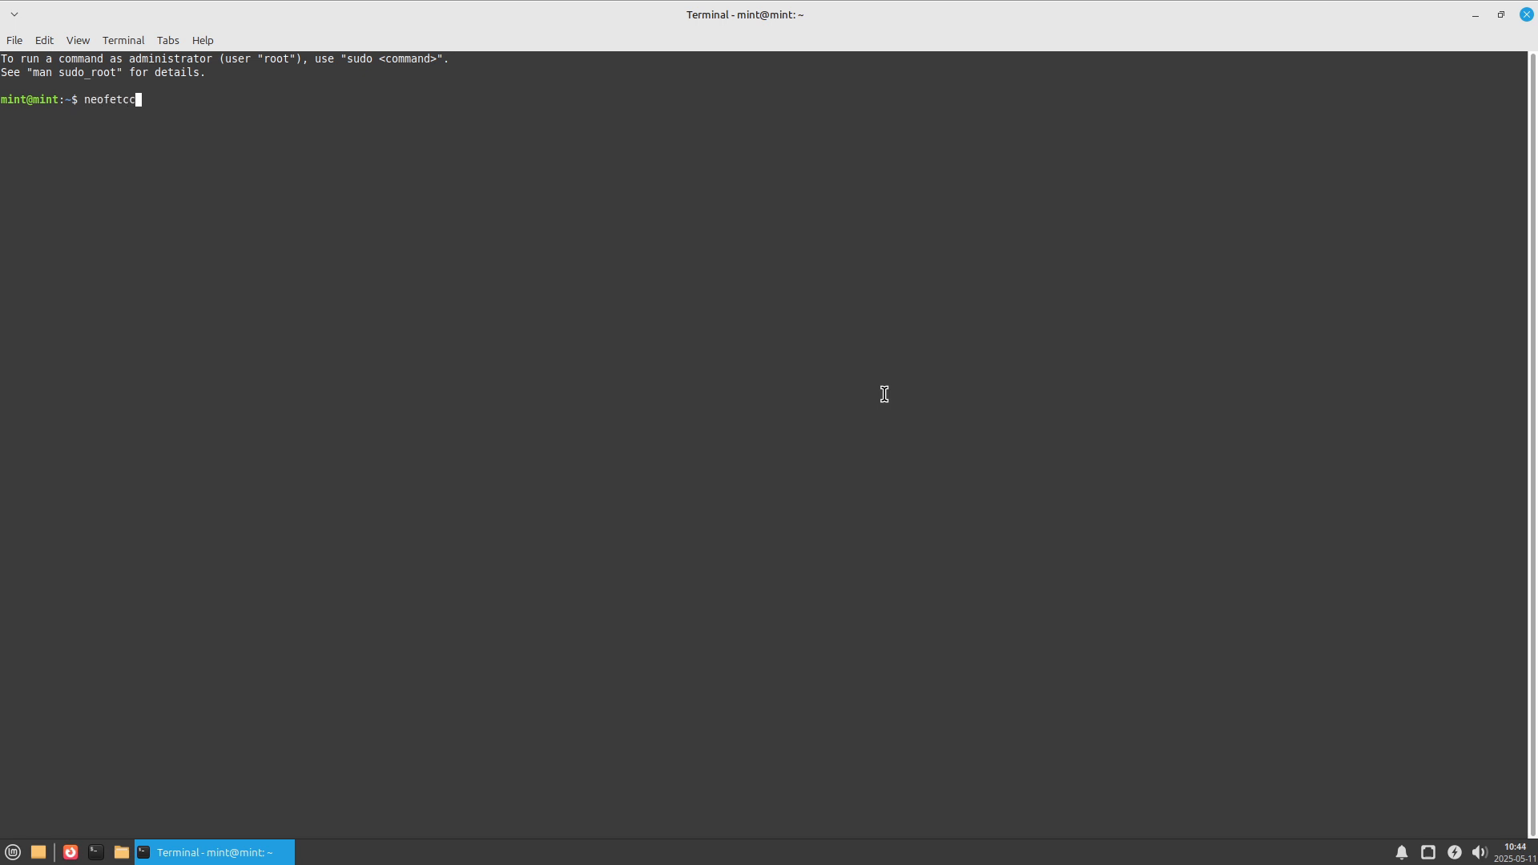
key("BackSpace")
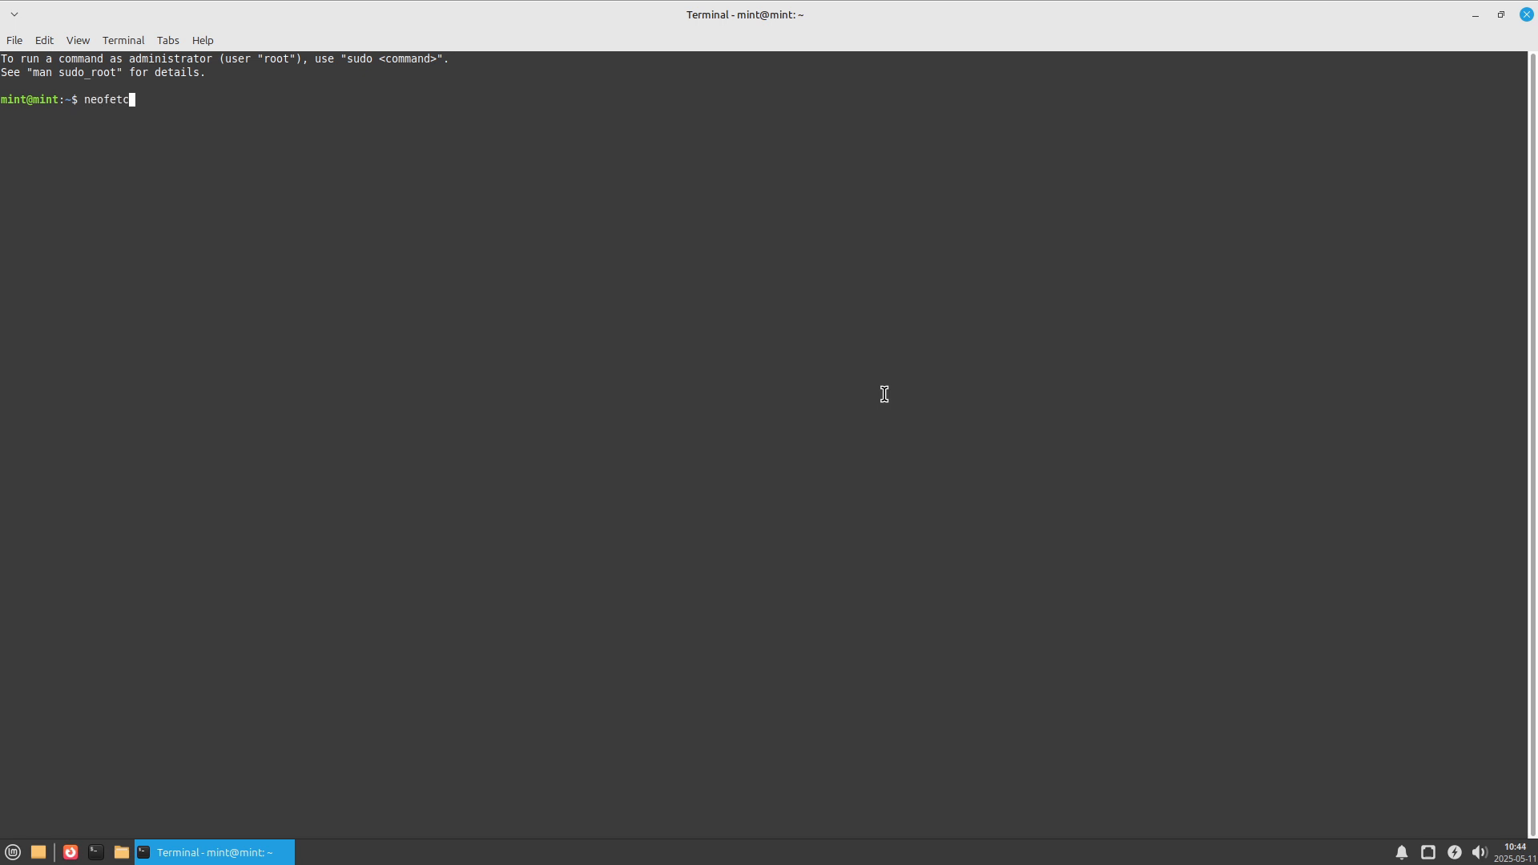
key("Return")
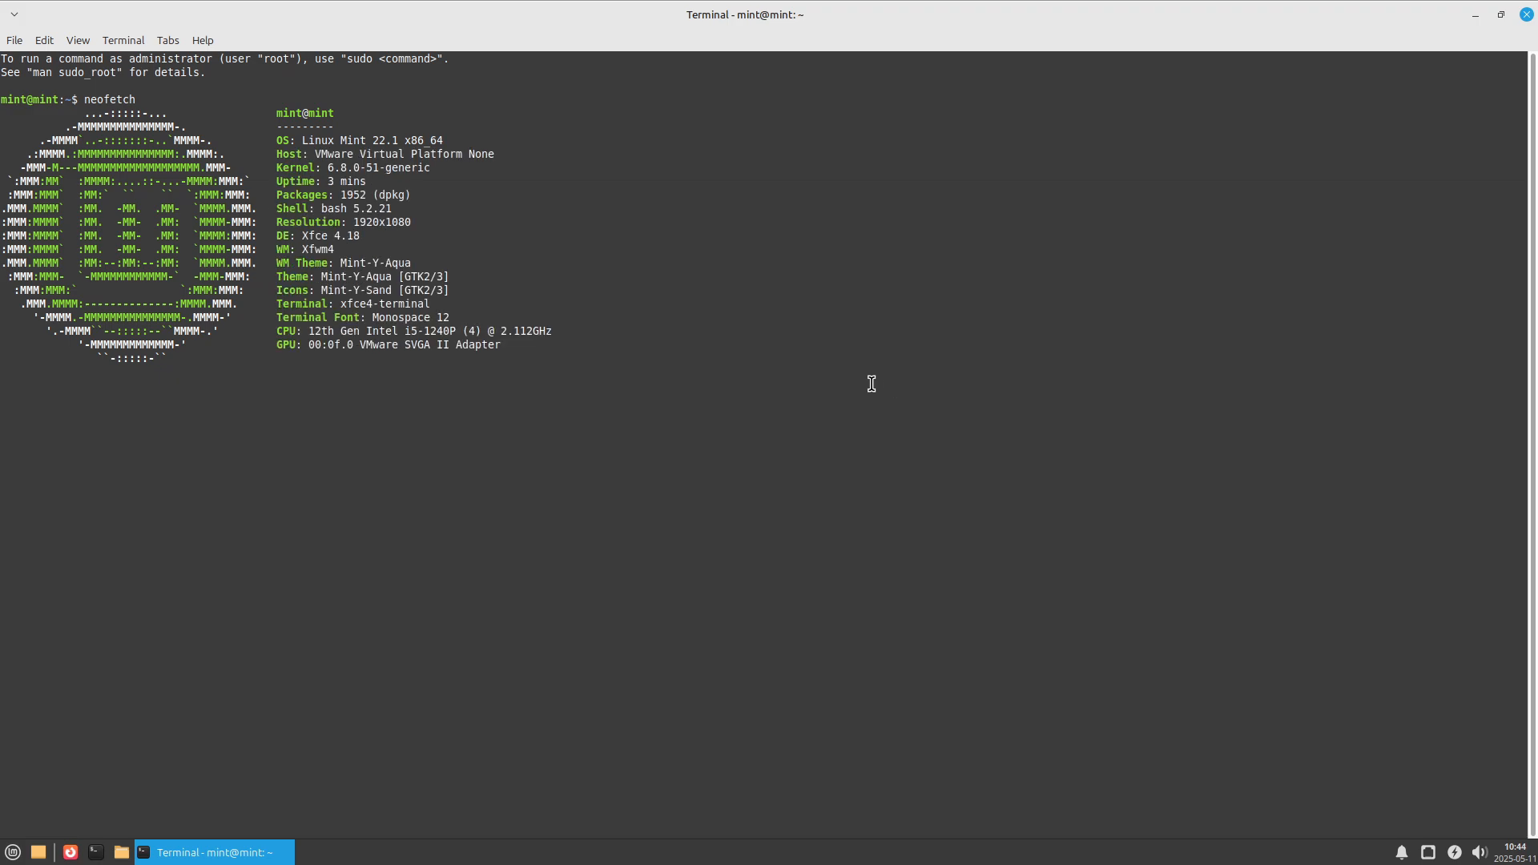
mouse_move(298, 492)
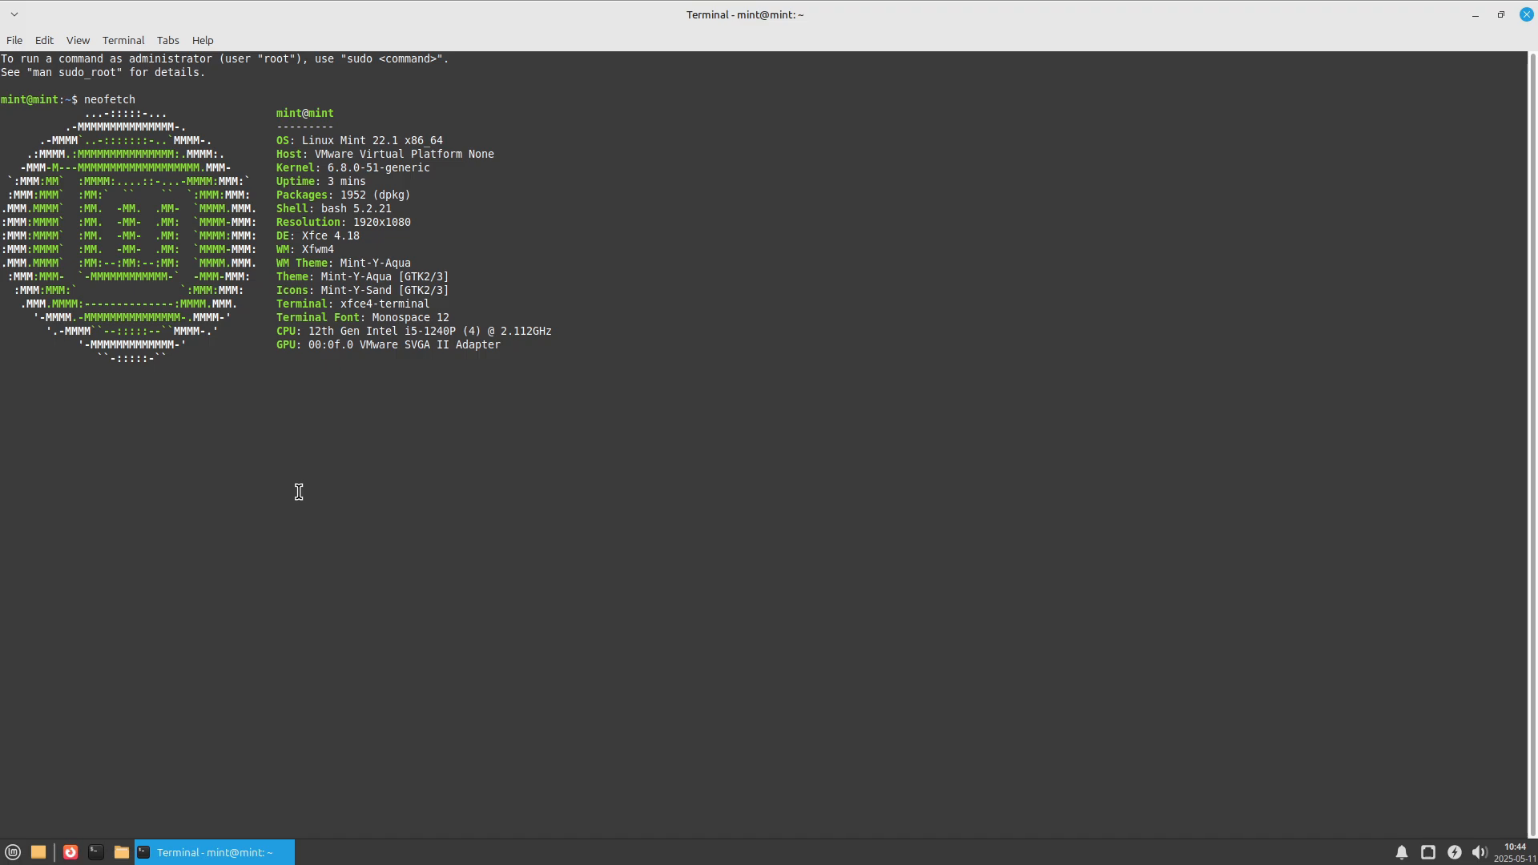
mouse_move(19, 50)
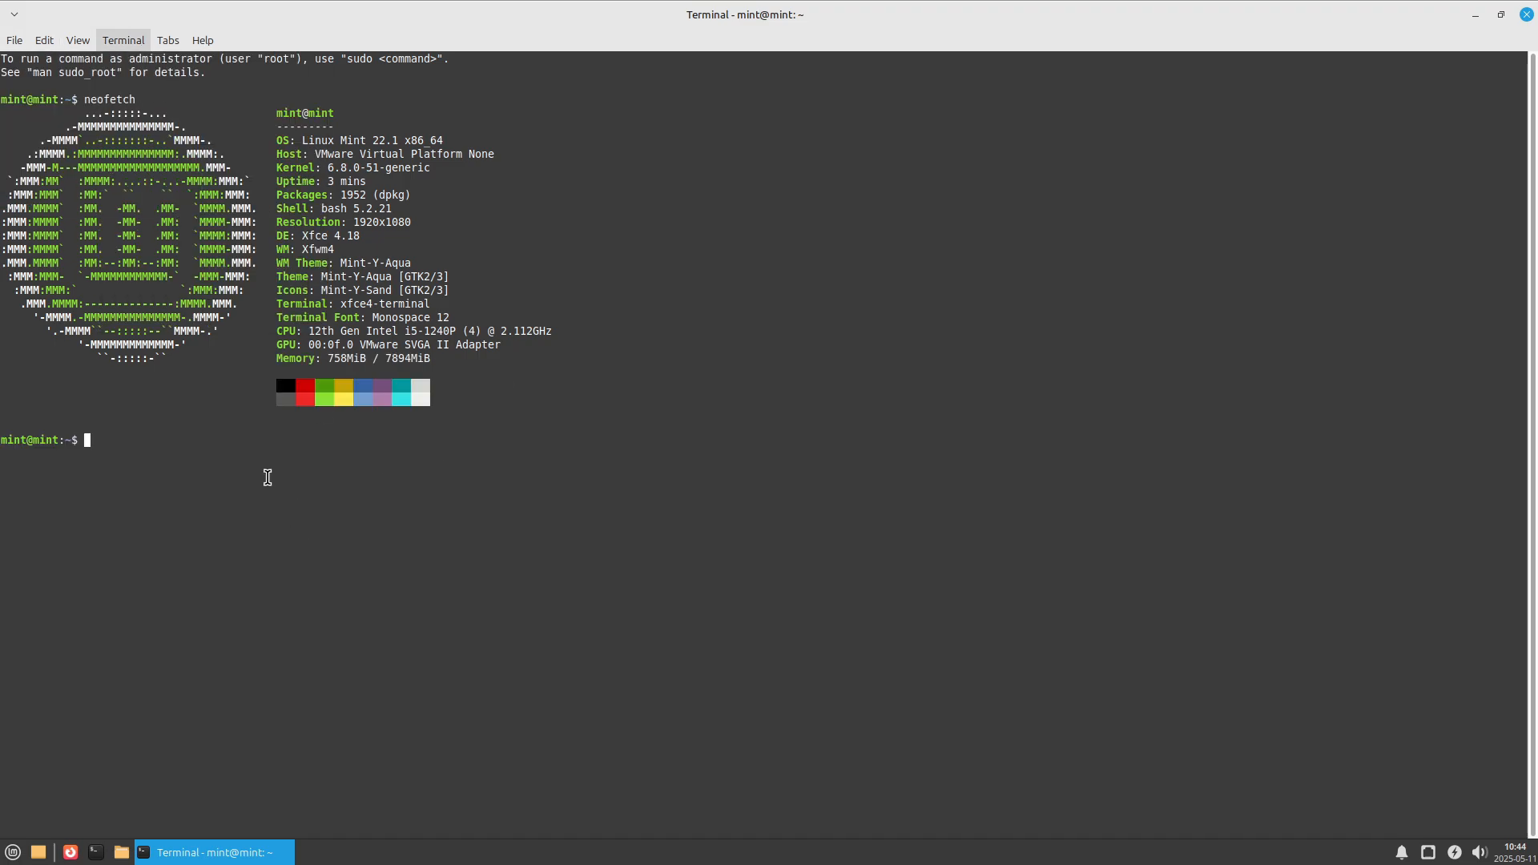
type("inxi -sv")
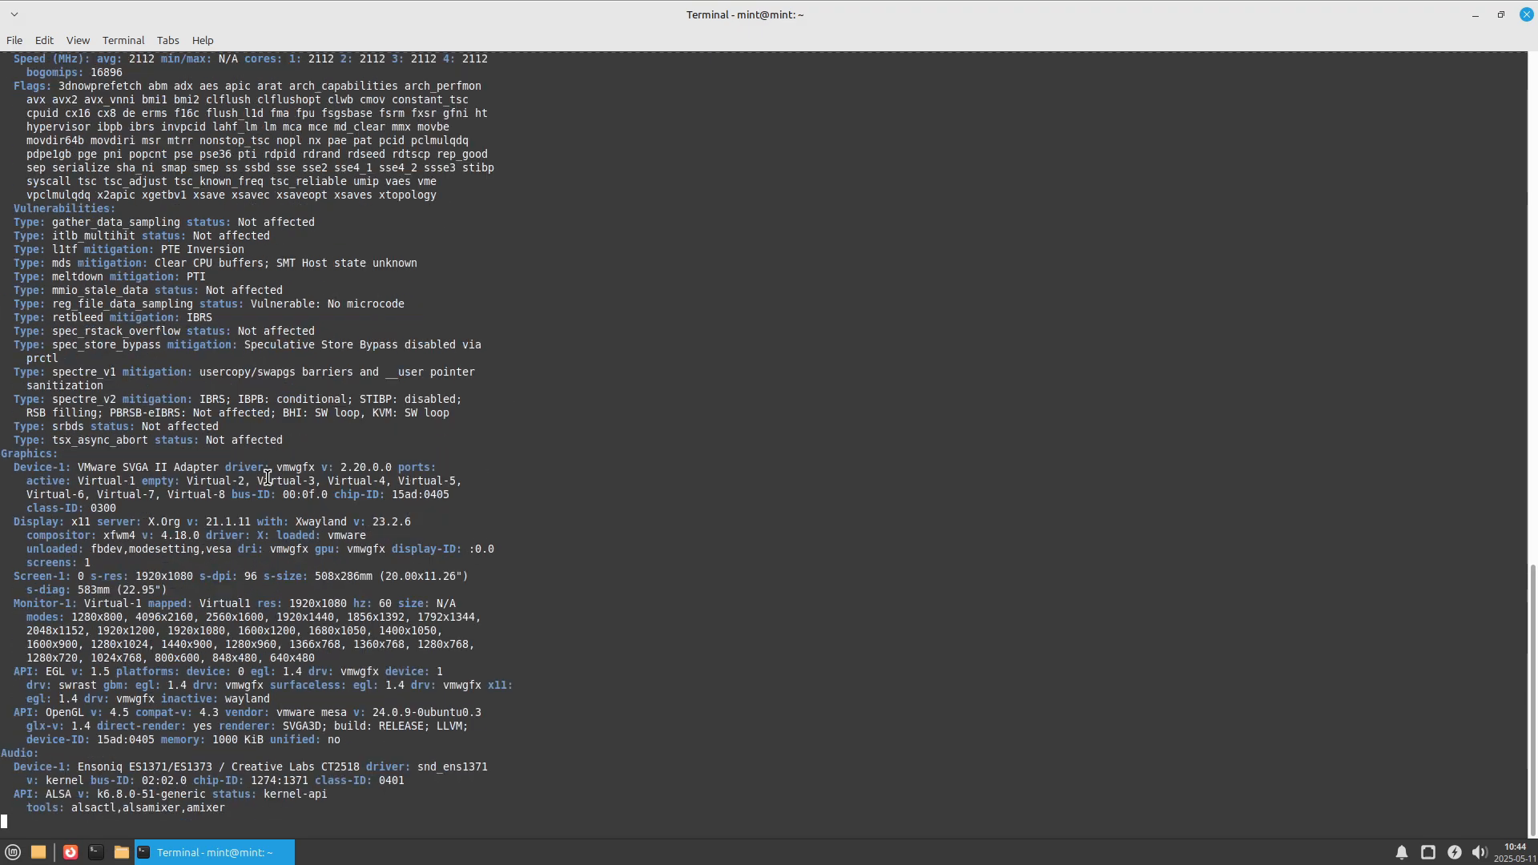
scroll("down", 3)
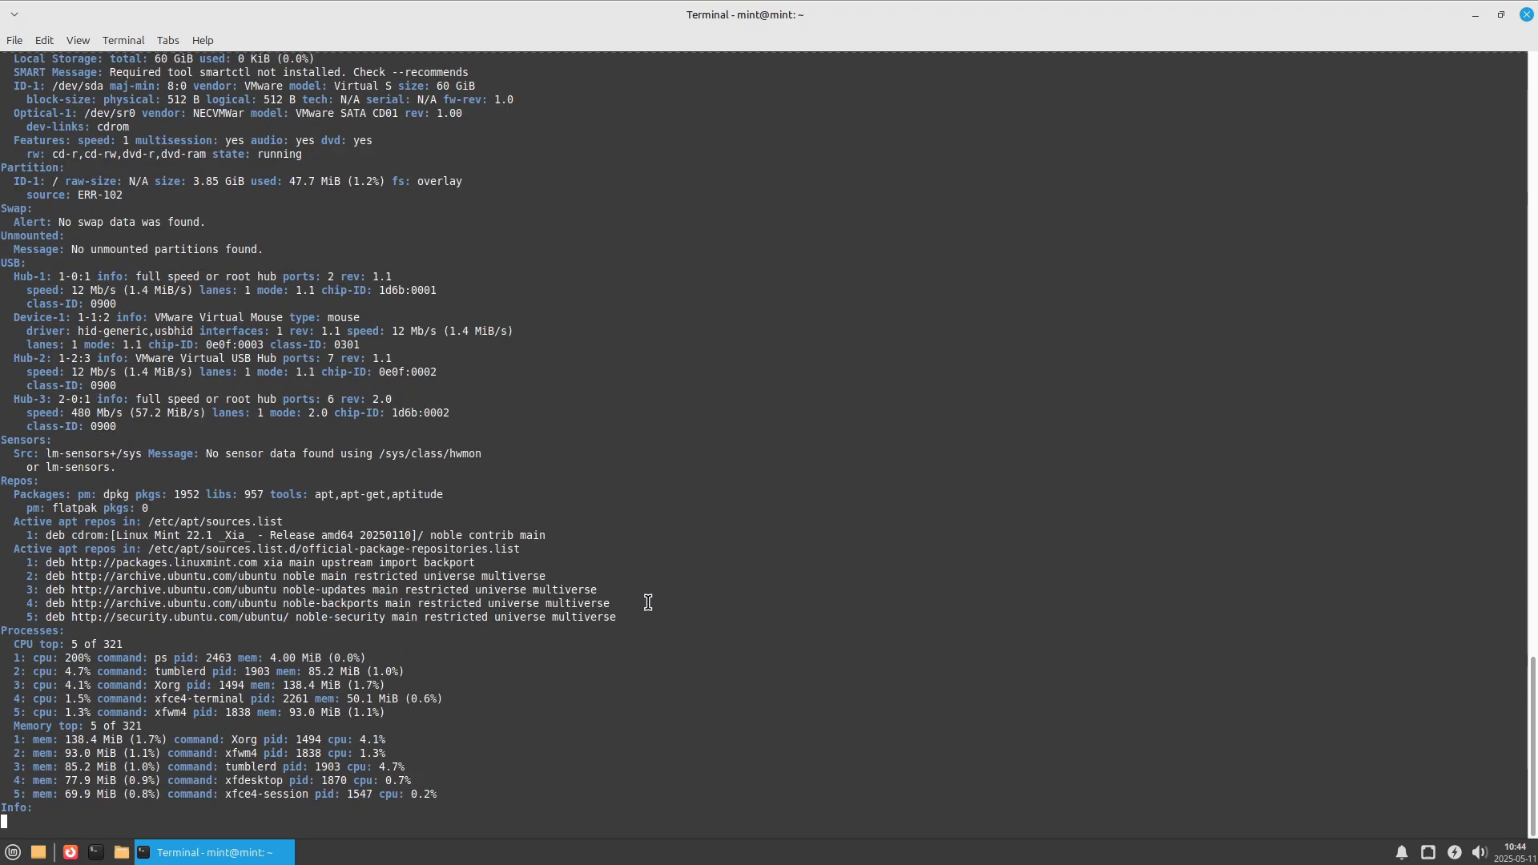
scroll("down", 3)
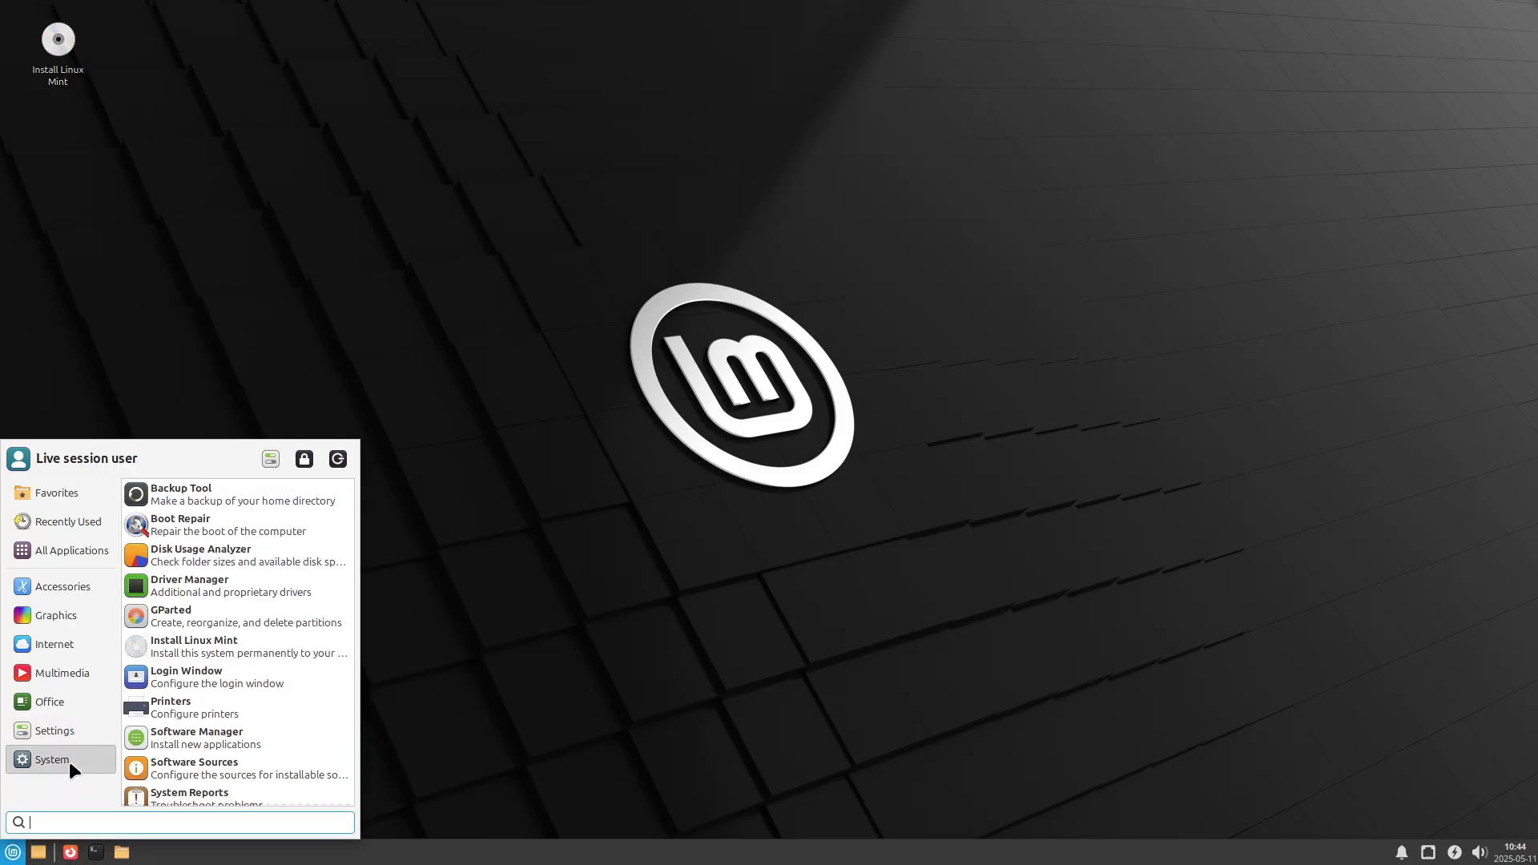
Browse the Accessories and System categories in the Whisker menu
left_click(63, 587)
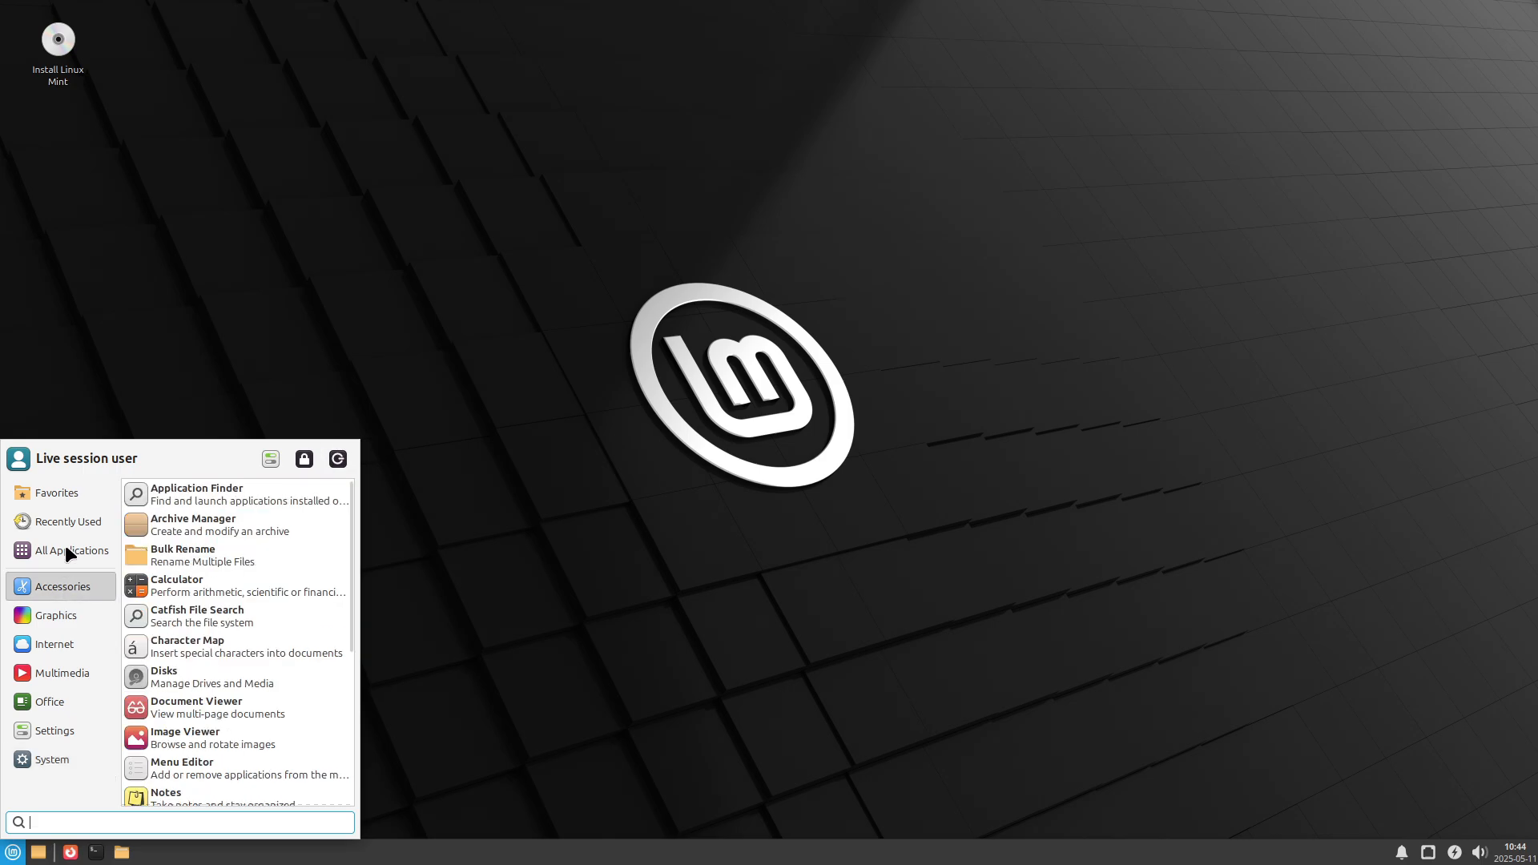
left_click(55, 616)
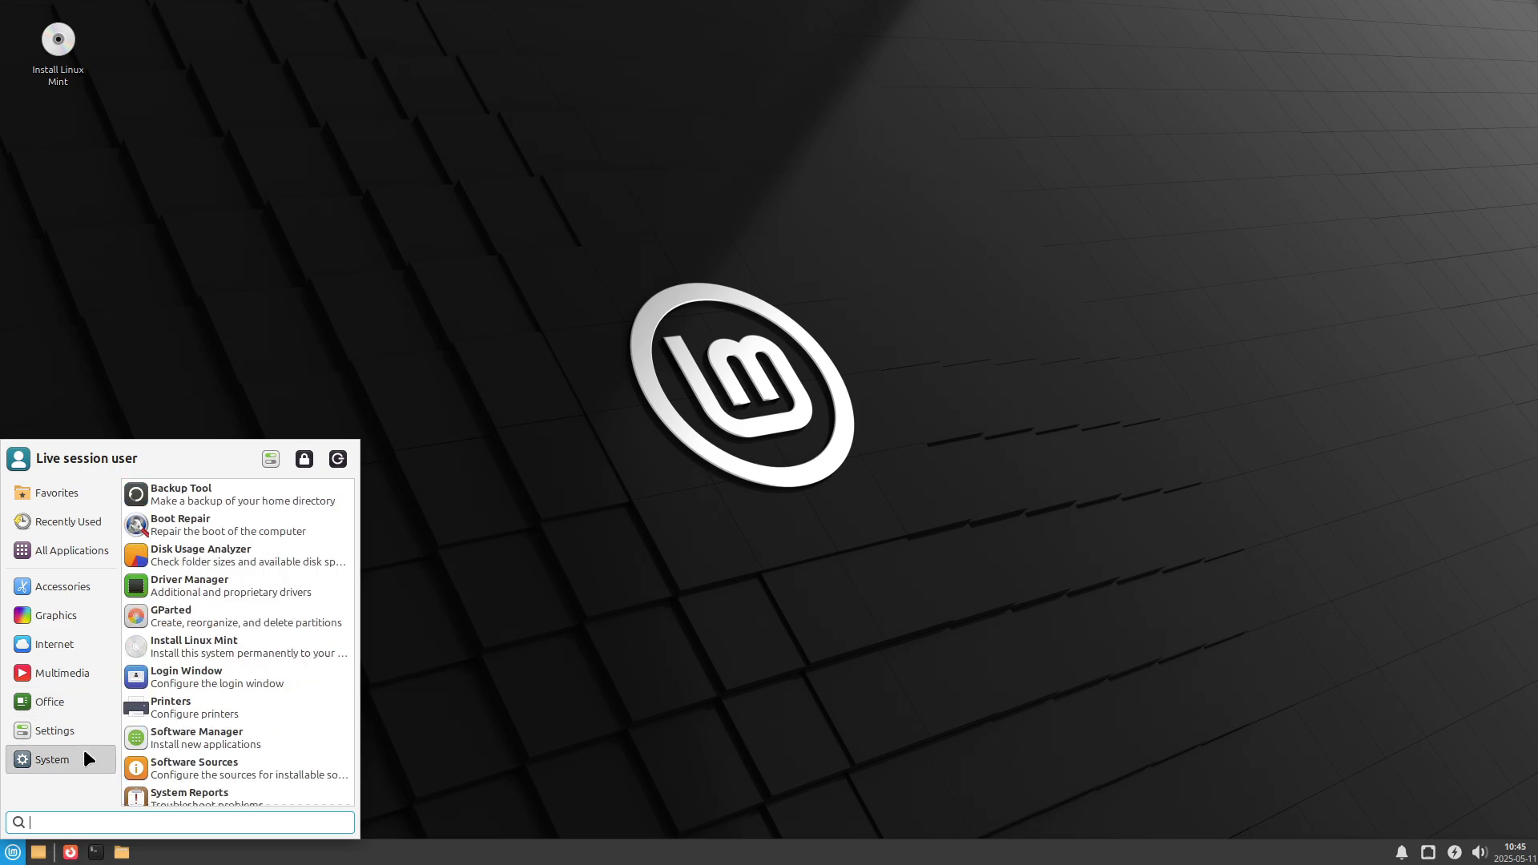
scroll("down", 3)
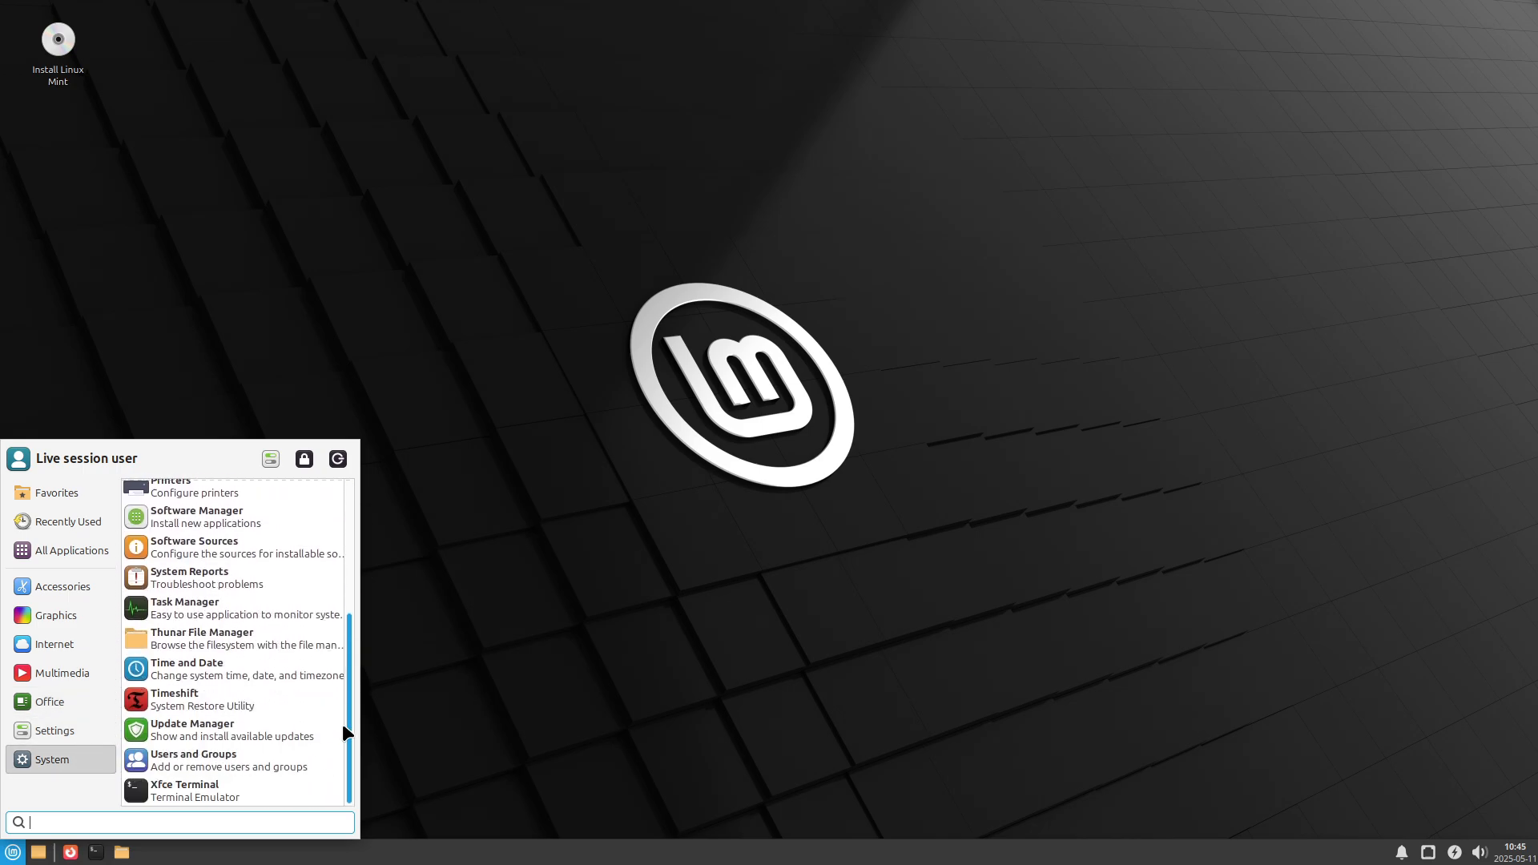
Browse the Settings category and launch Session and Startup
left_click(55, 731)
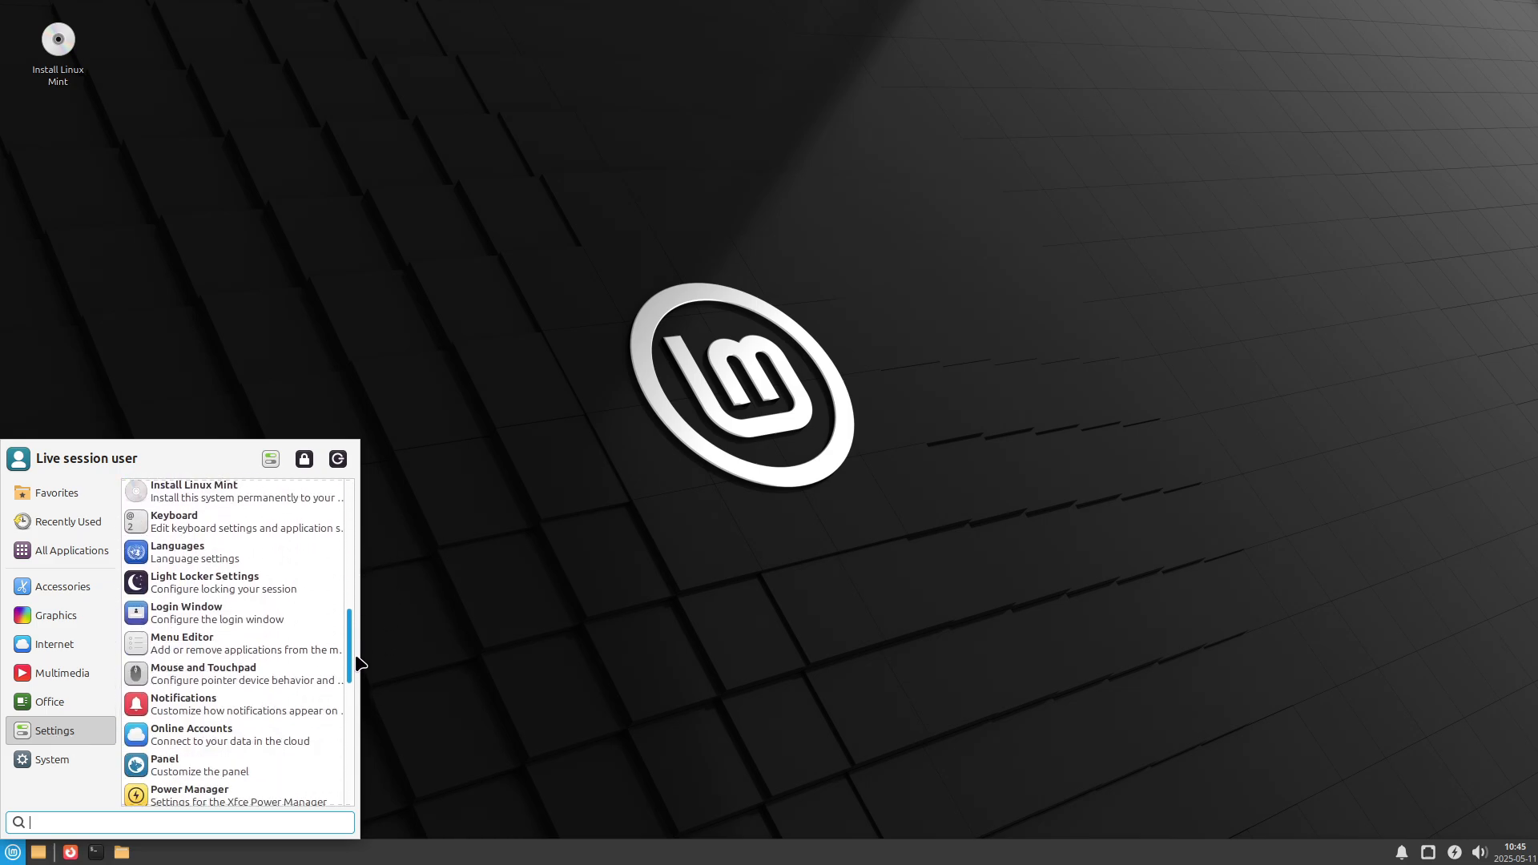
scroll("down", 3)
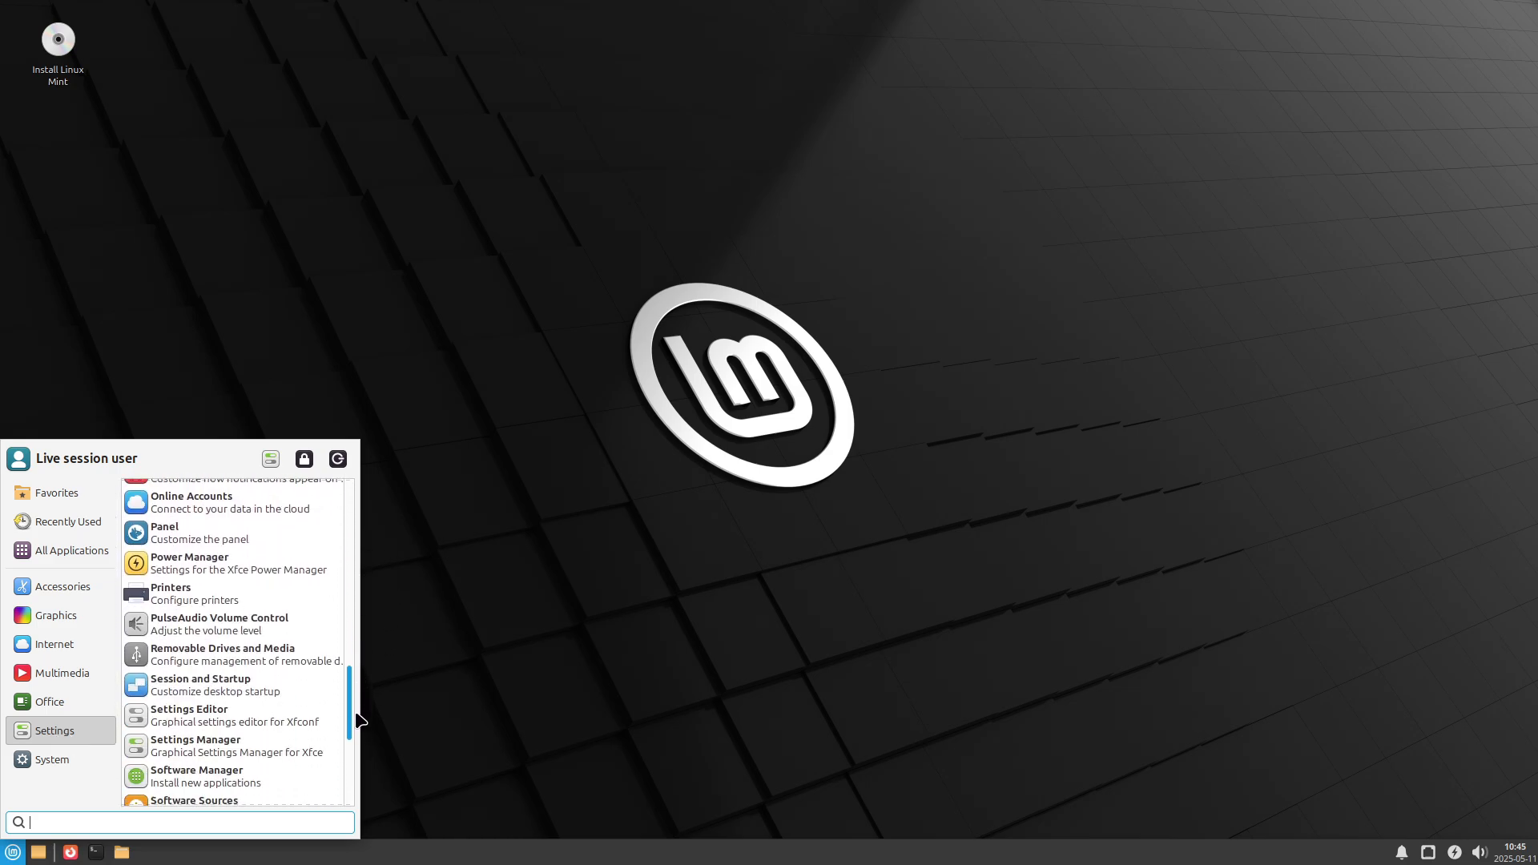
left_click(199, 684)
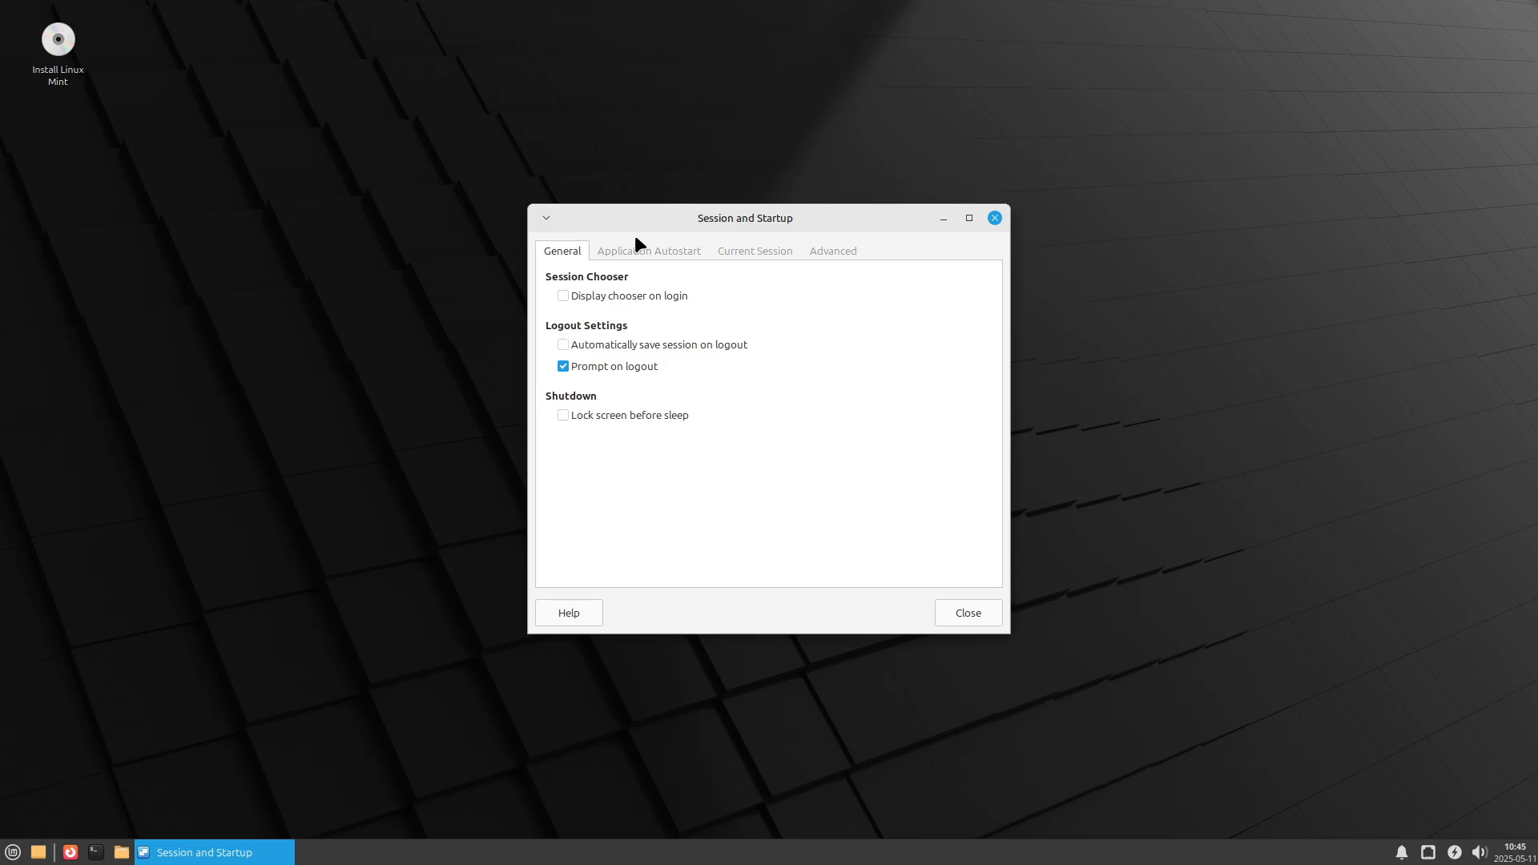
View the Current Session list of running programs, then close Session and Startup
left_click(754, 250)
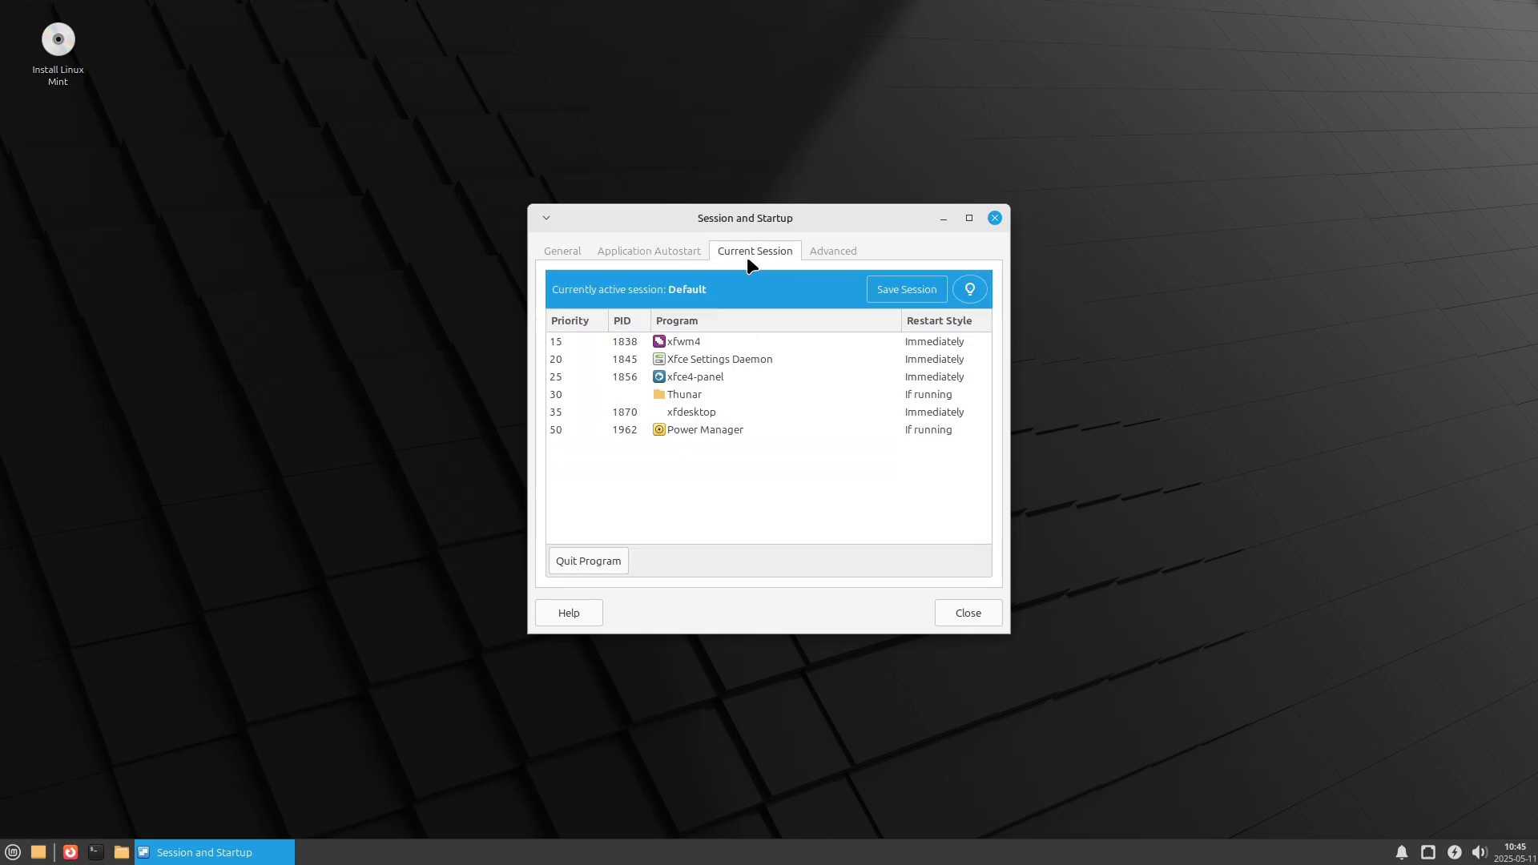
left_click(831, 250)
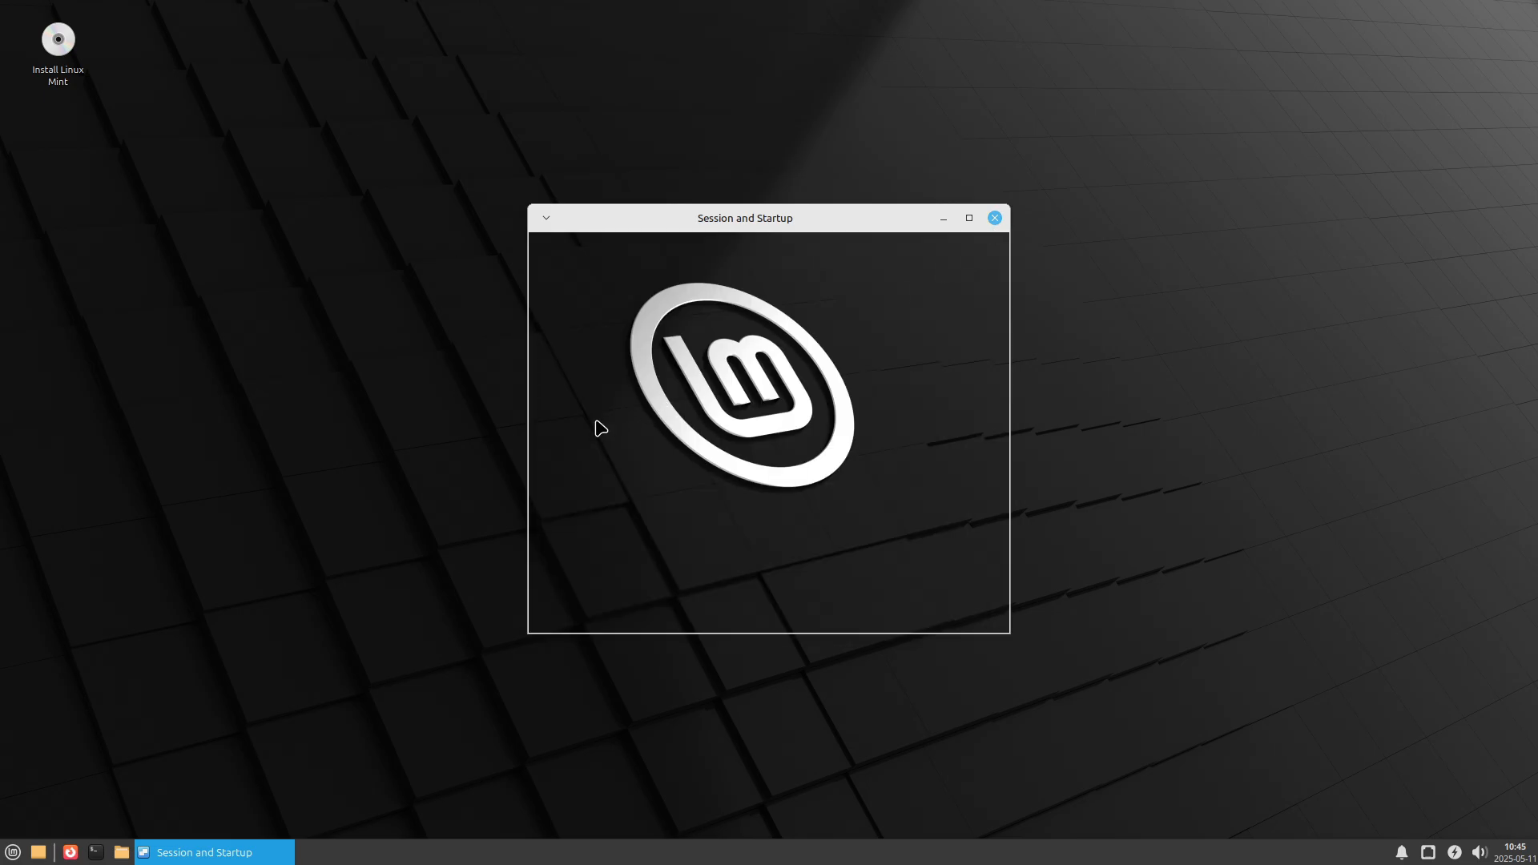
left_click(993, 217)
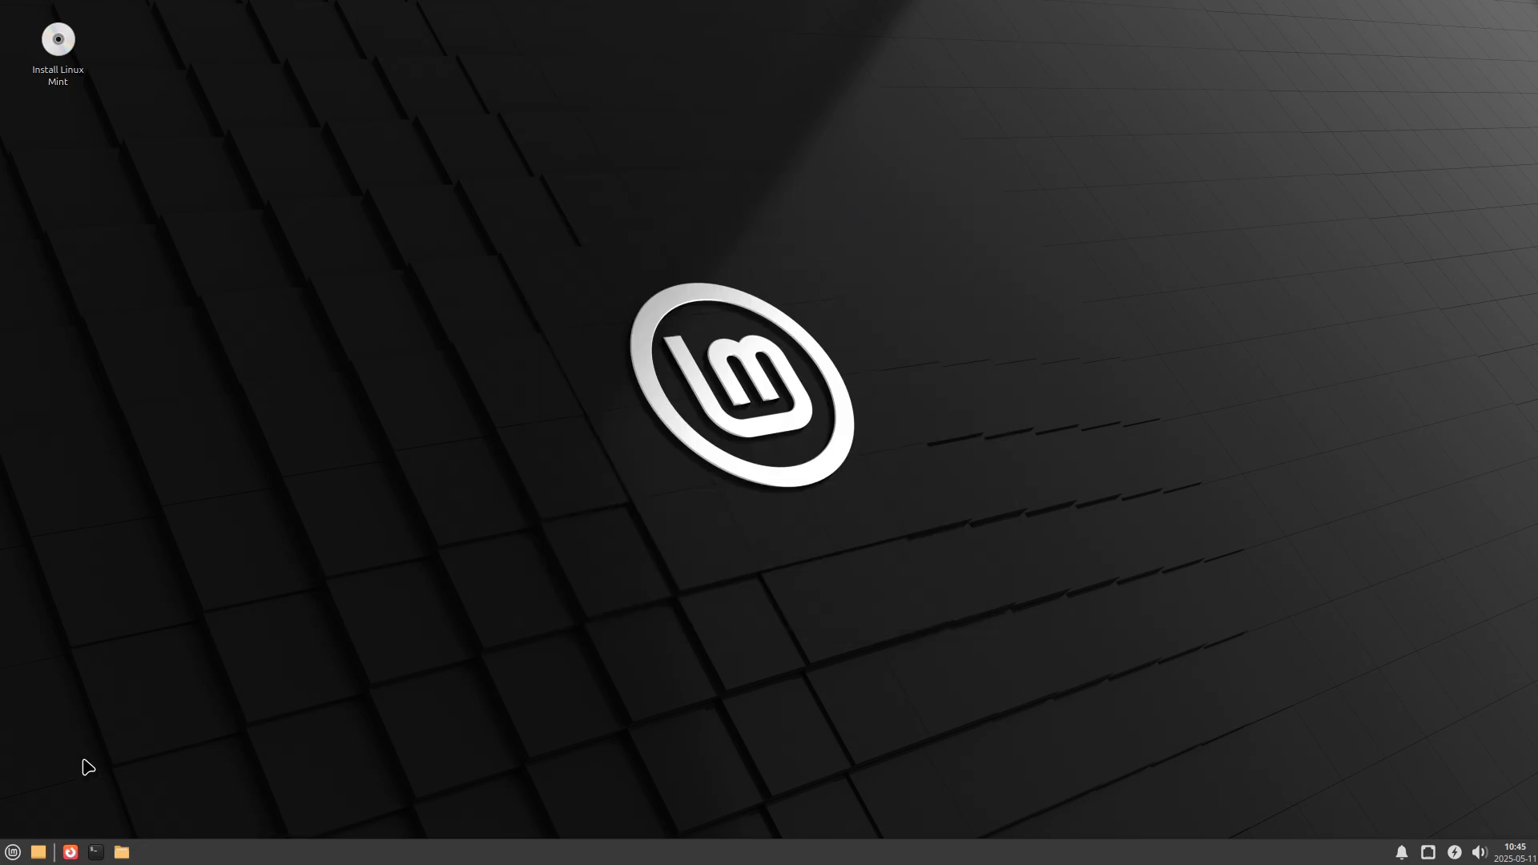
Browse the System tools category in the Whisker menu
left_click(11, 851)
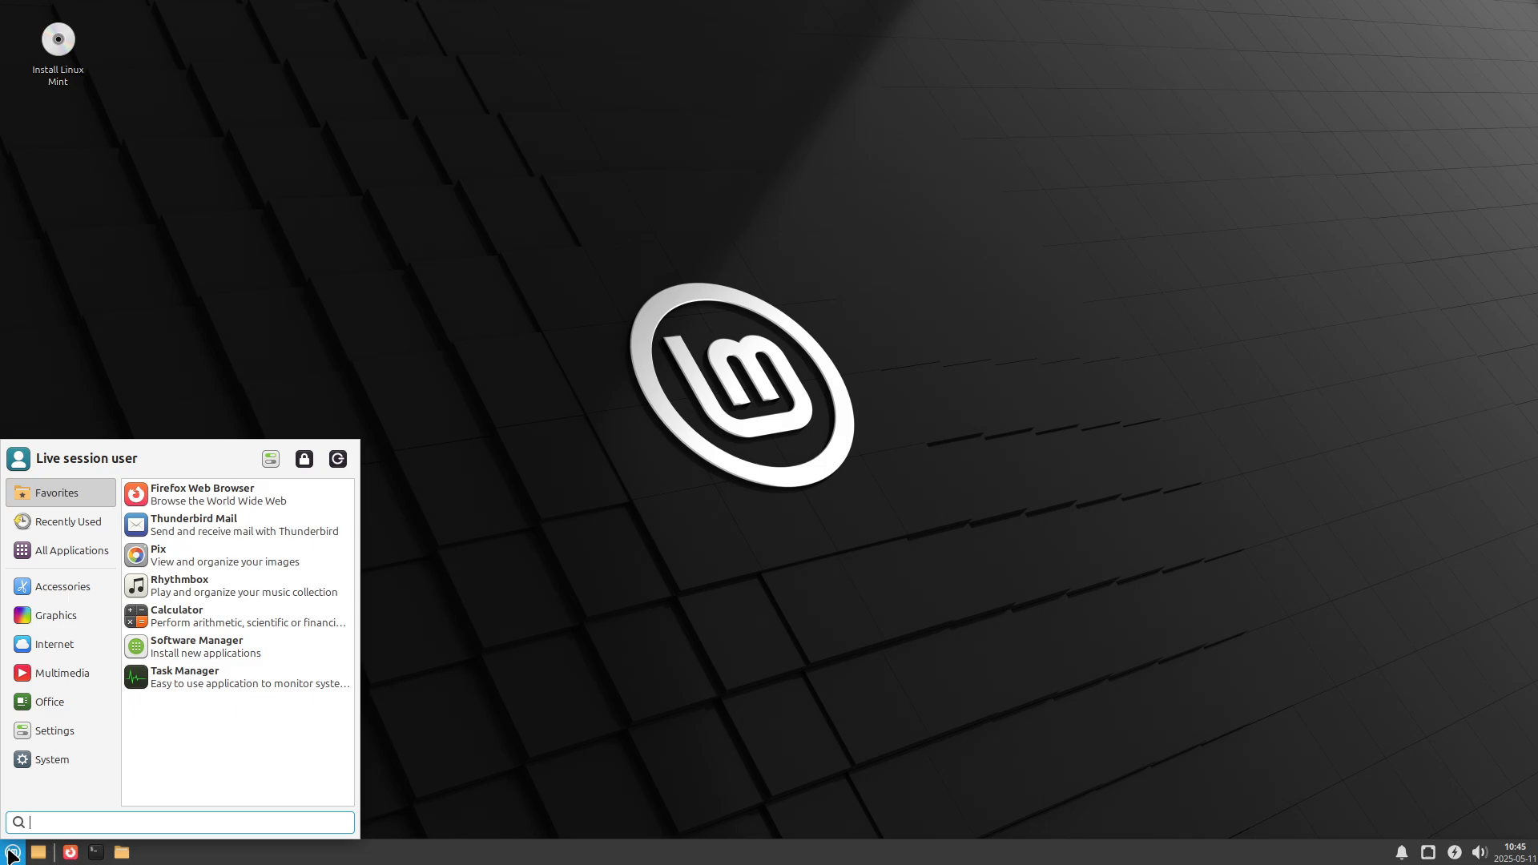
left_click(51, 758)
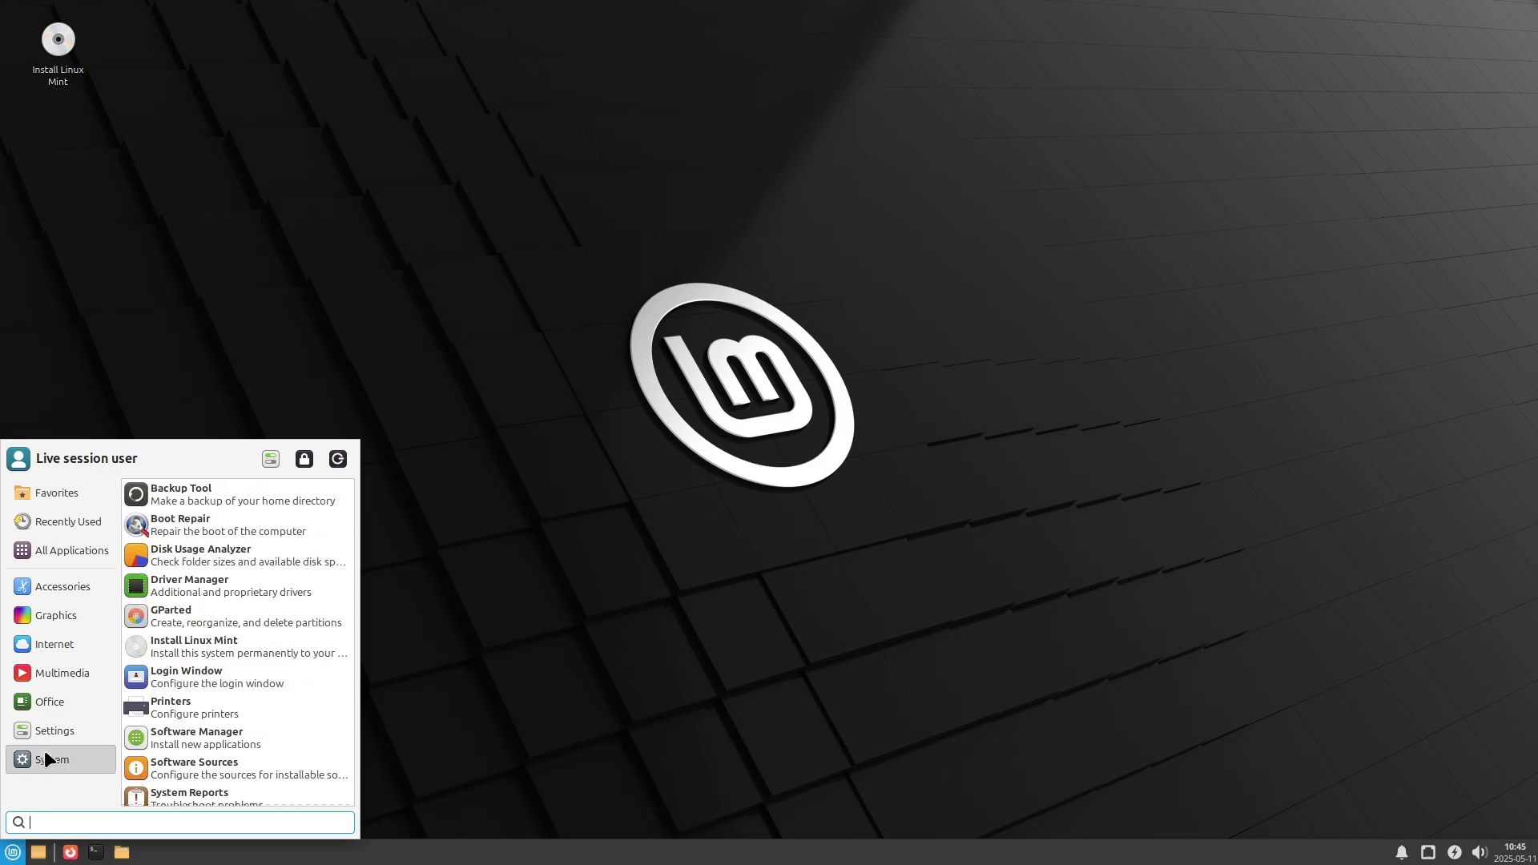
scroll("down", 3)
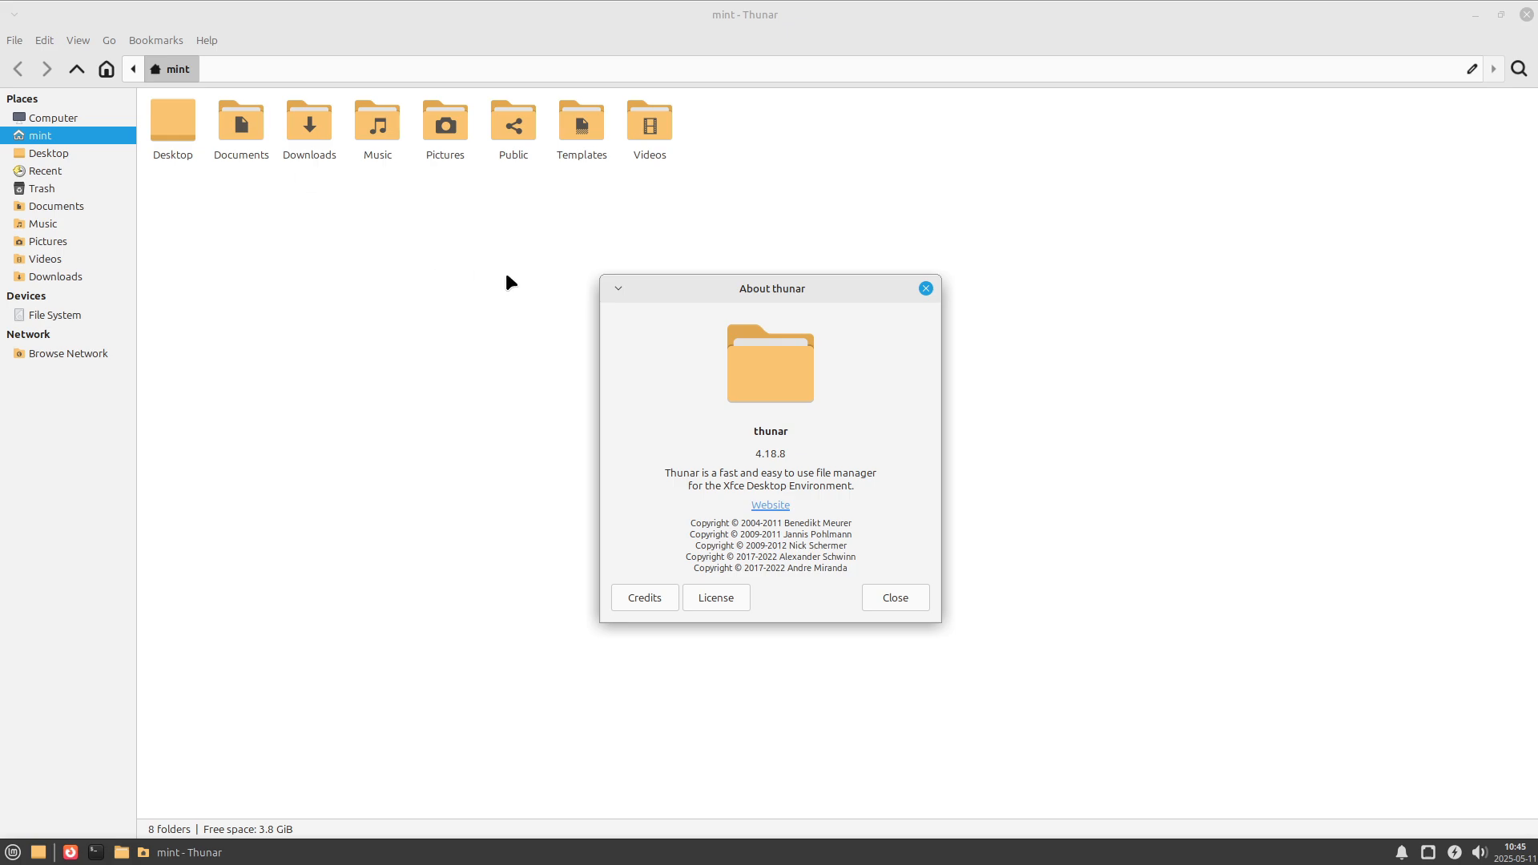
Close Thunar's About dialog showing version 4.18.8
left_click(893, 597)
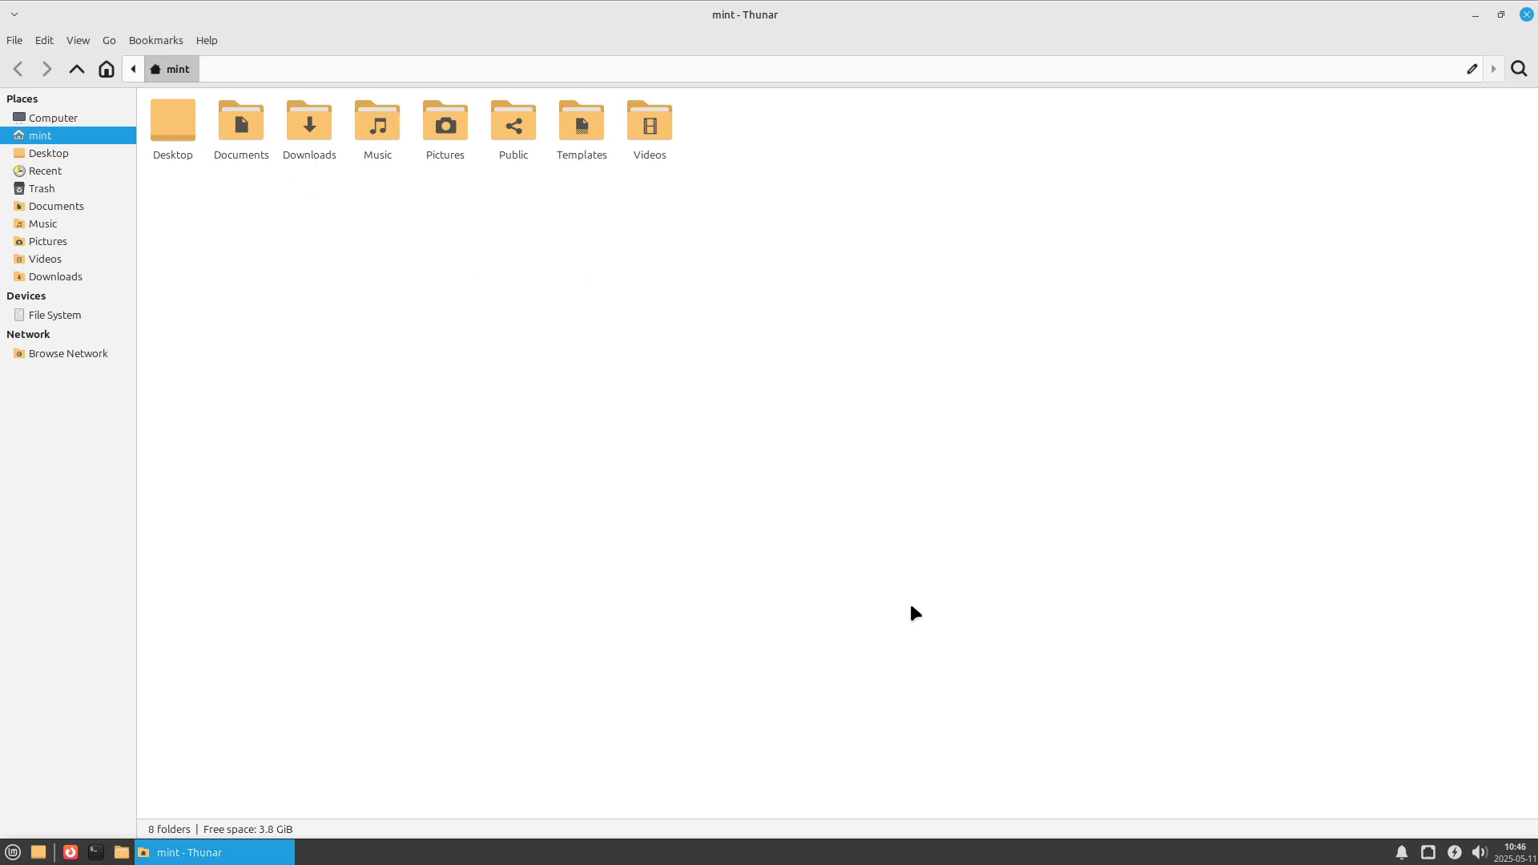
mouse_move(1278, 224)
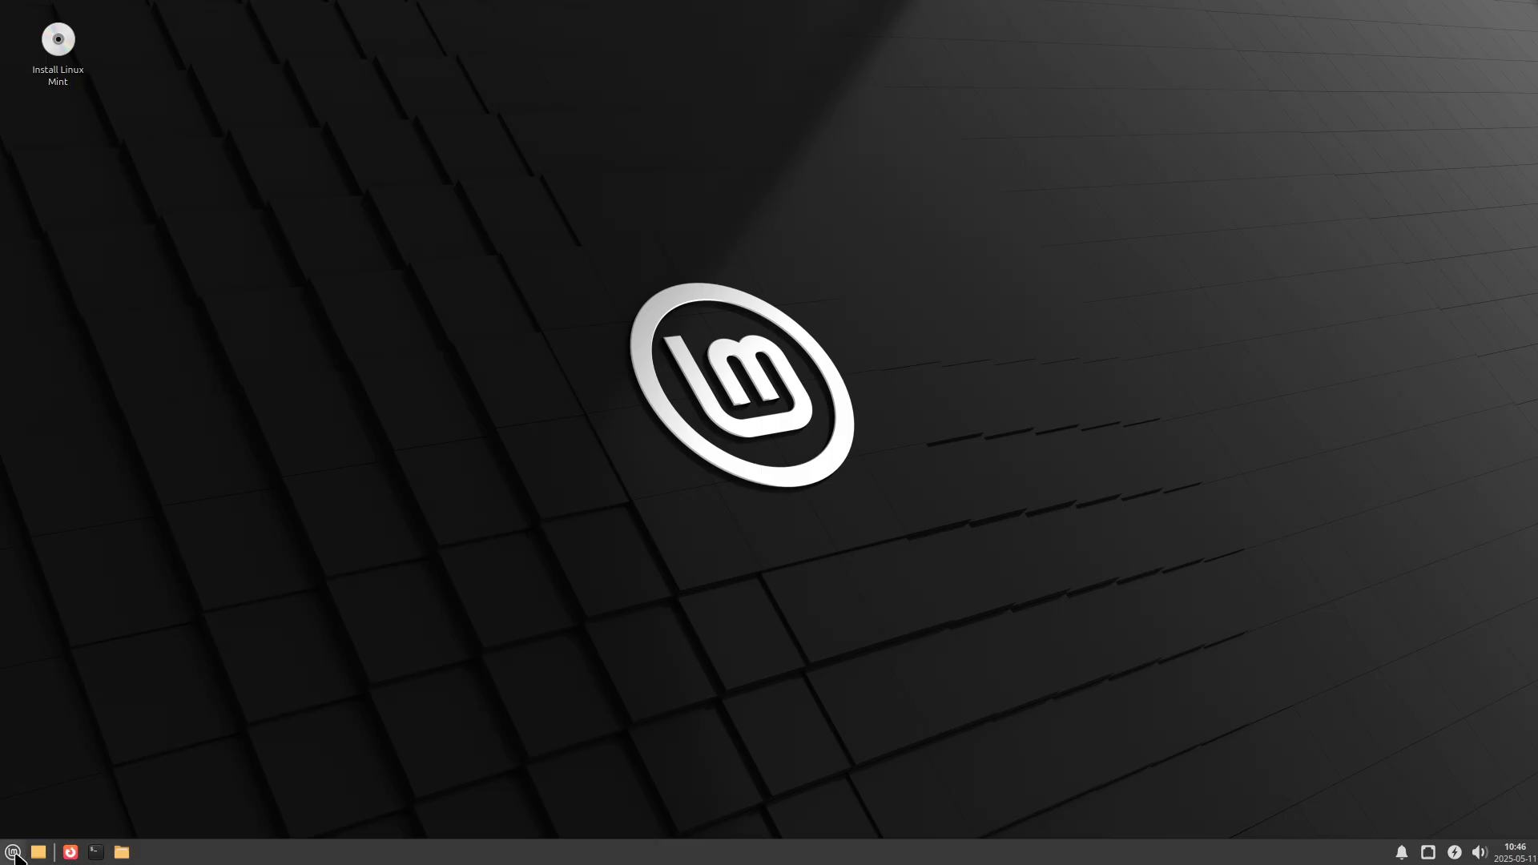
Browse the All Applications list in the Whisker menu
left_click(15, 851)
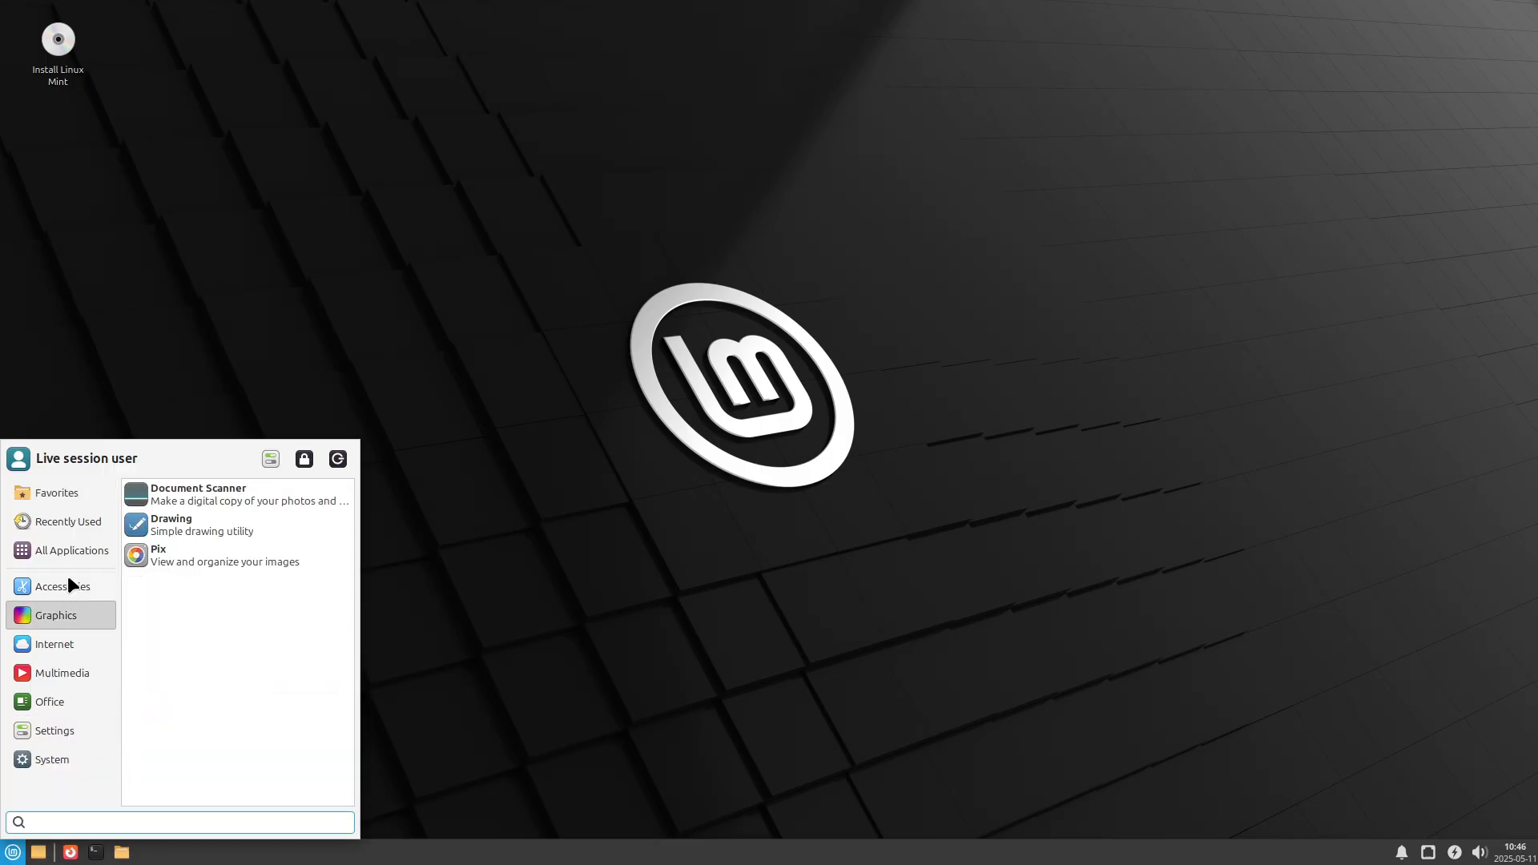
left_click(70, 549)
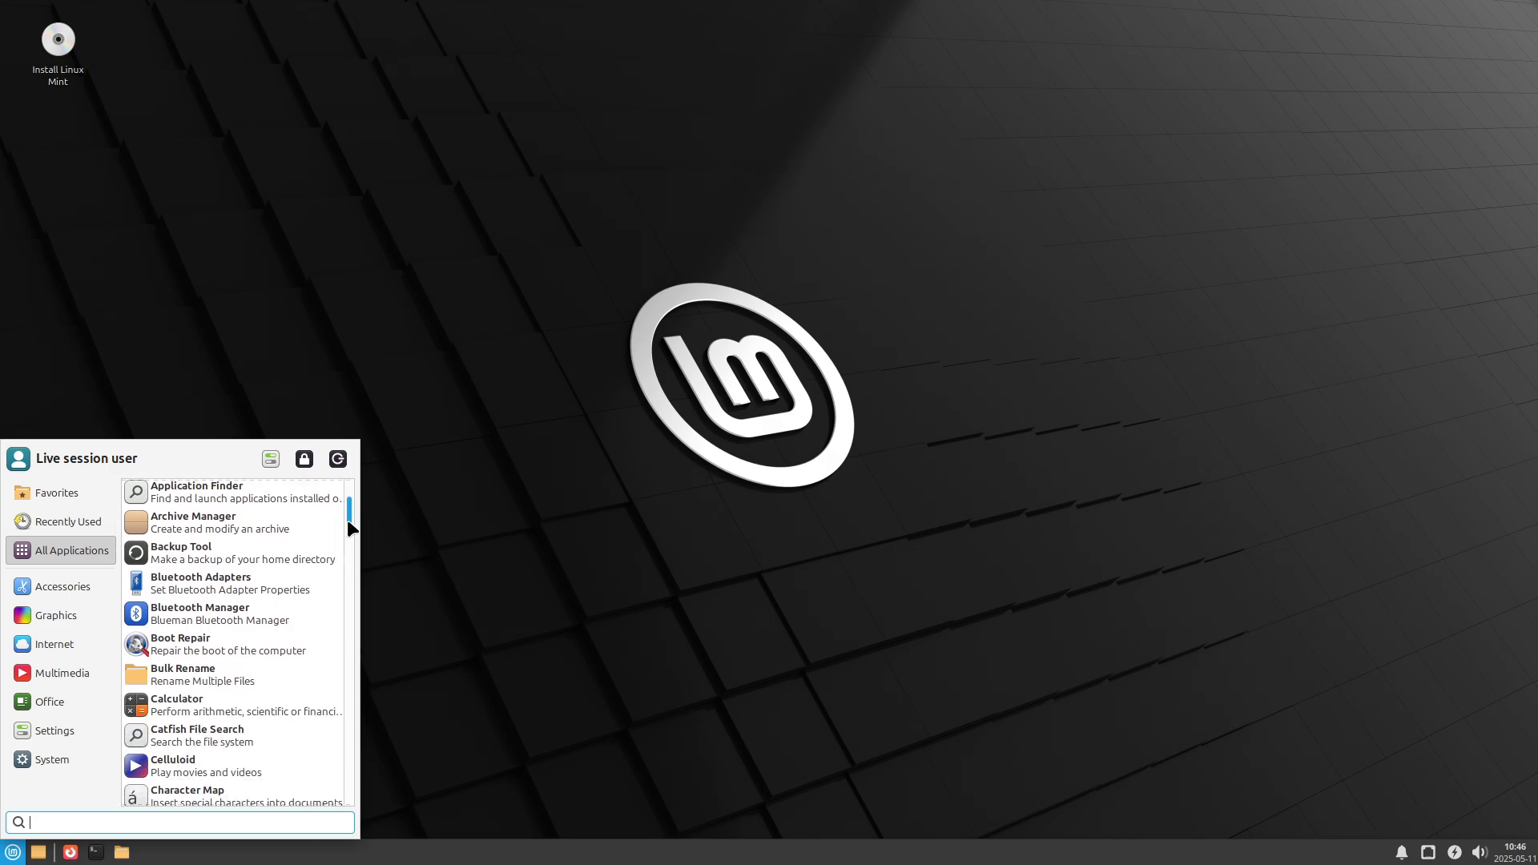
scroll("down", 3)
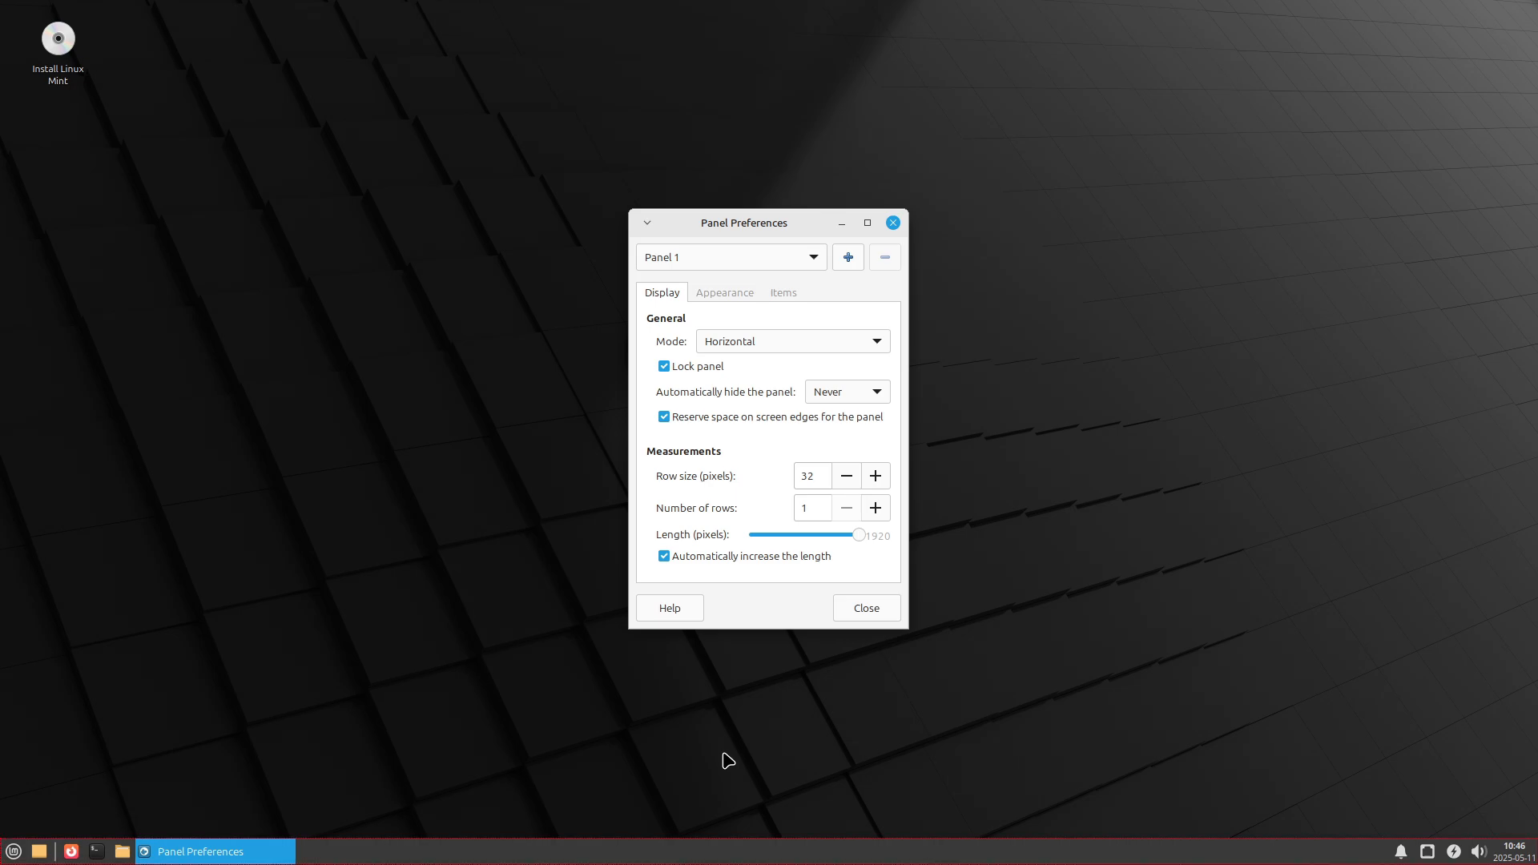
mouse_move(783, 292)
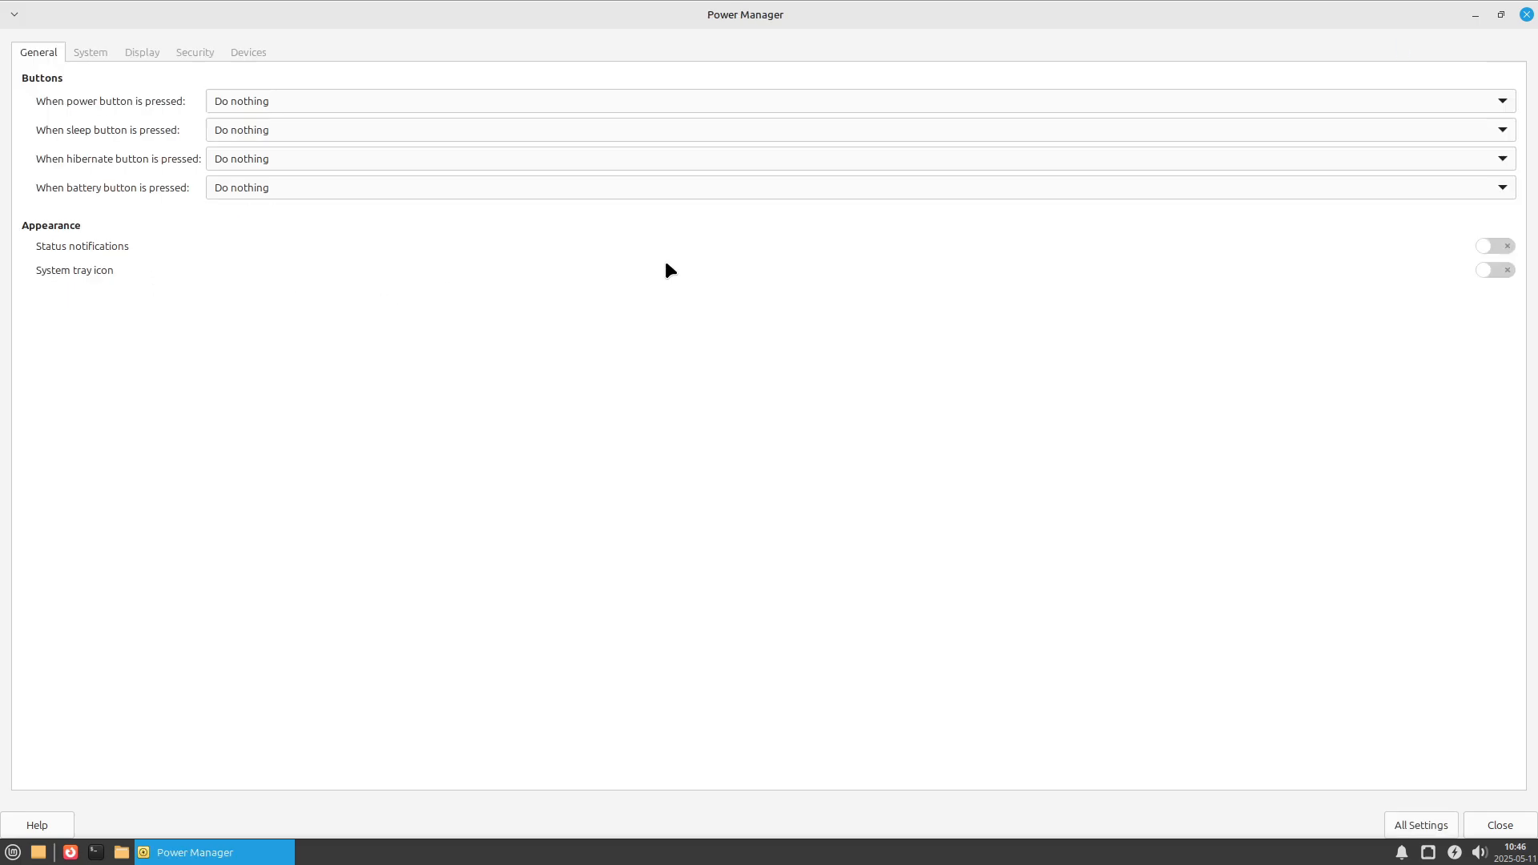
Review Power Manager's System, Security and Devices tabs, Devices reporting line power plugged in
left_click(89, 51)
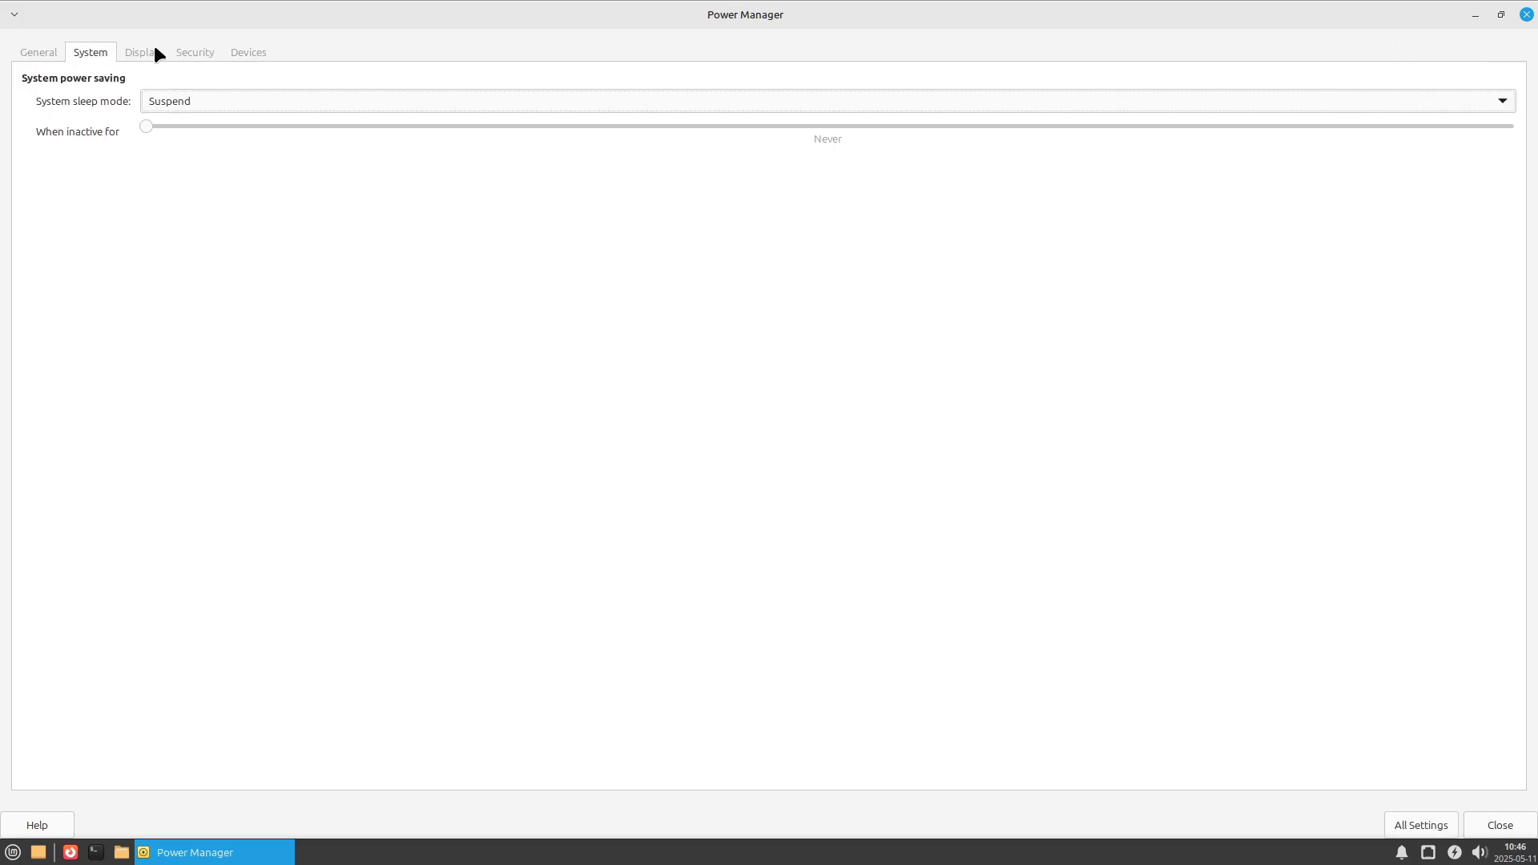
left_click(194, 51)
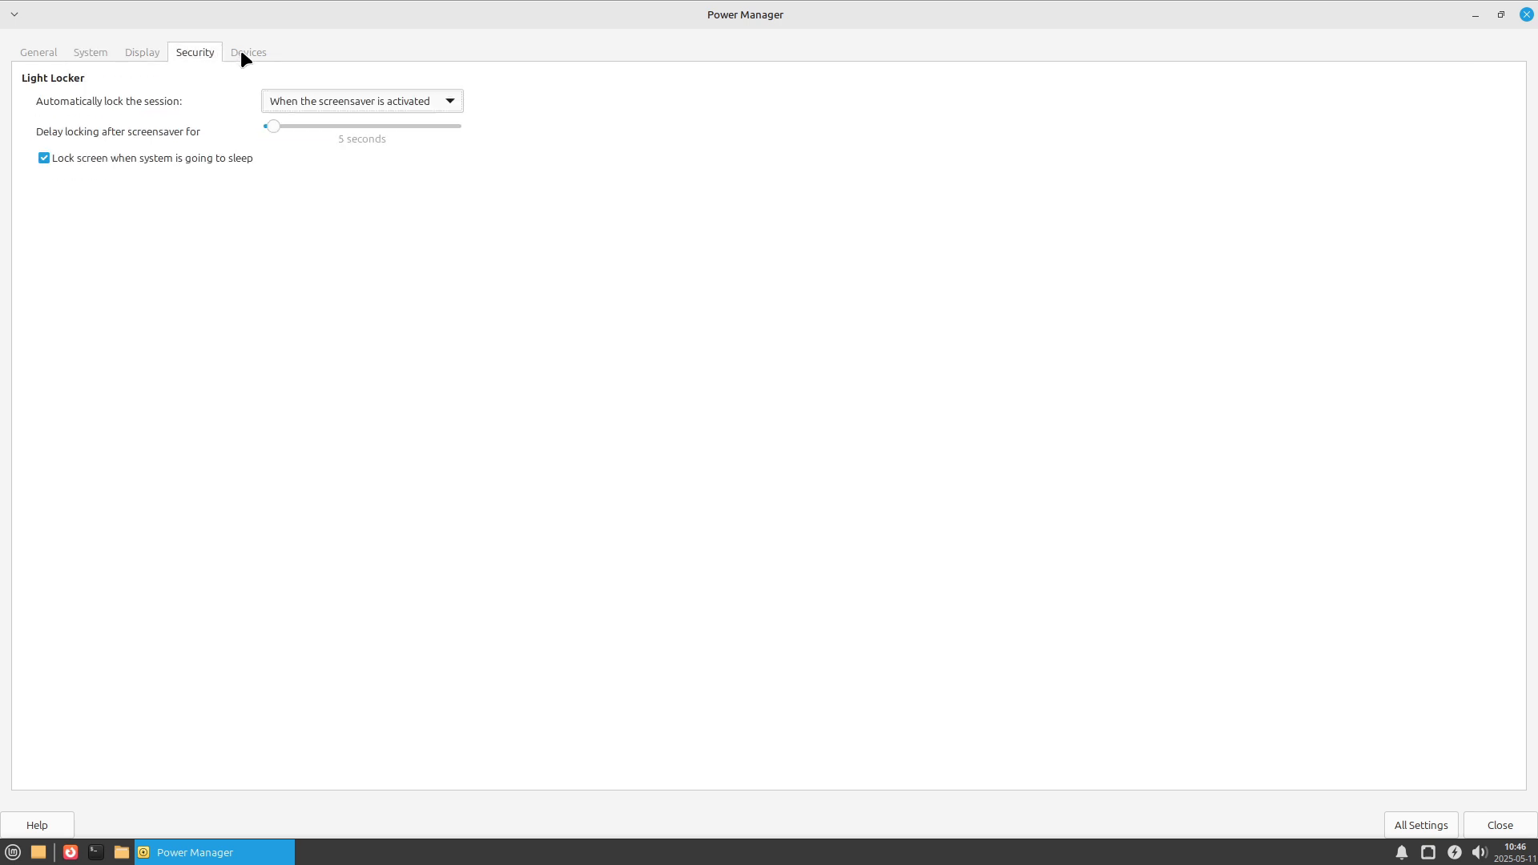
left_click(247, 51)
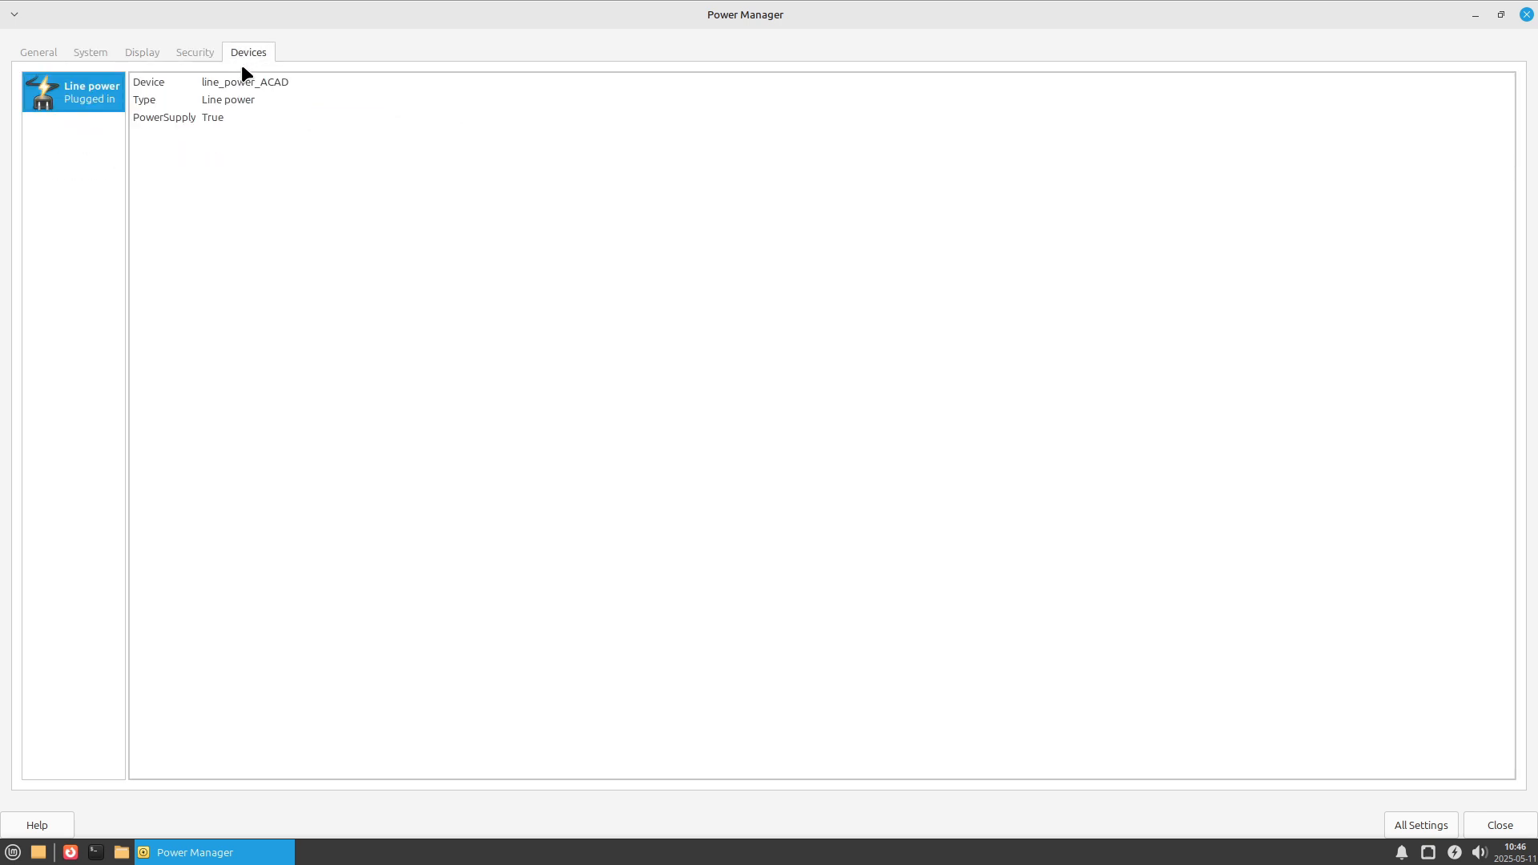